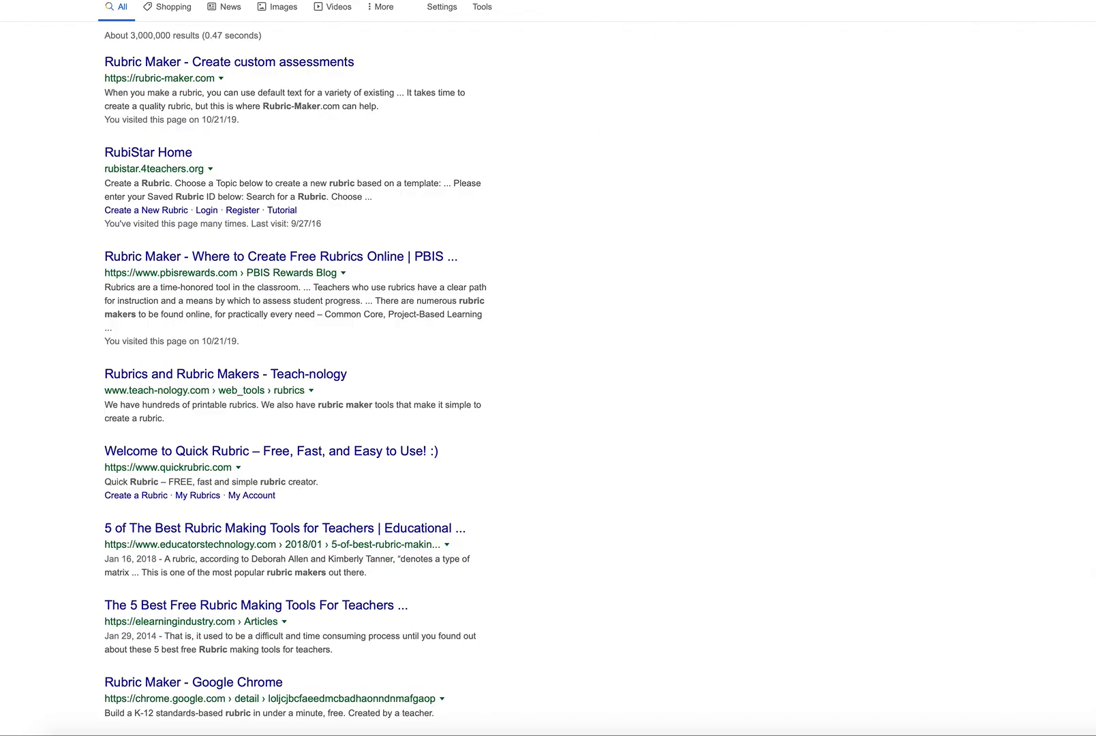
- Open the RubiStar Home result to reach rubistar.4teachers.org with its topic templates
scroll(up, 3)
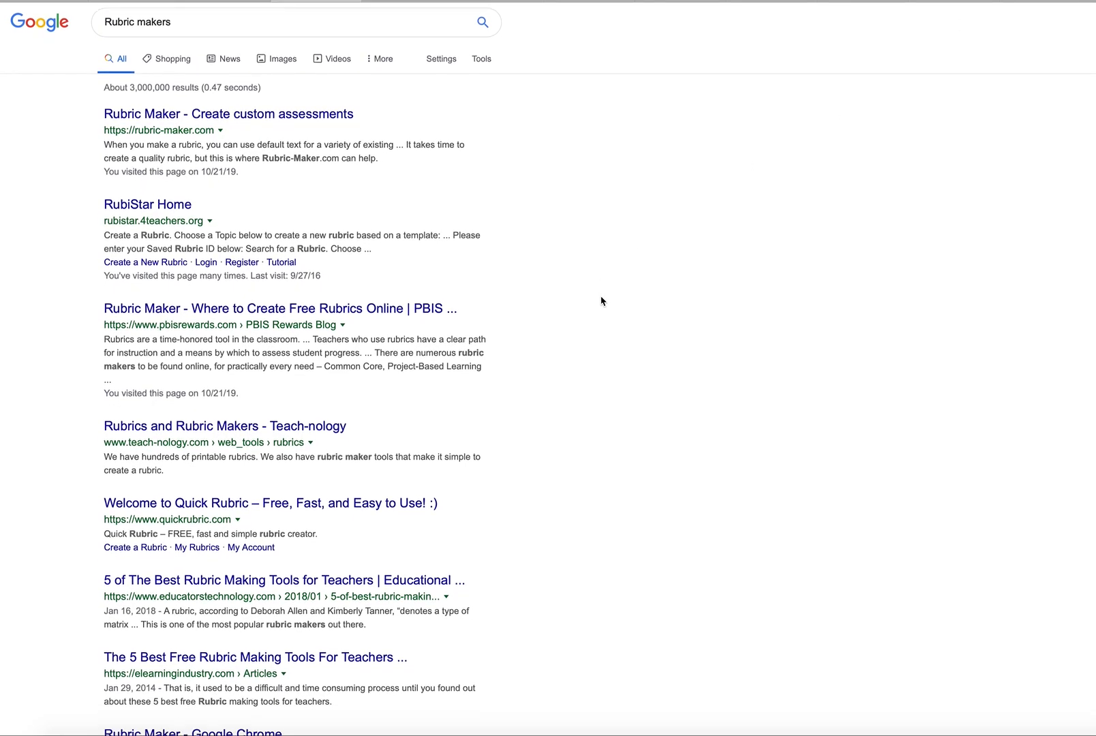
scroll(down, 3)
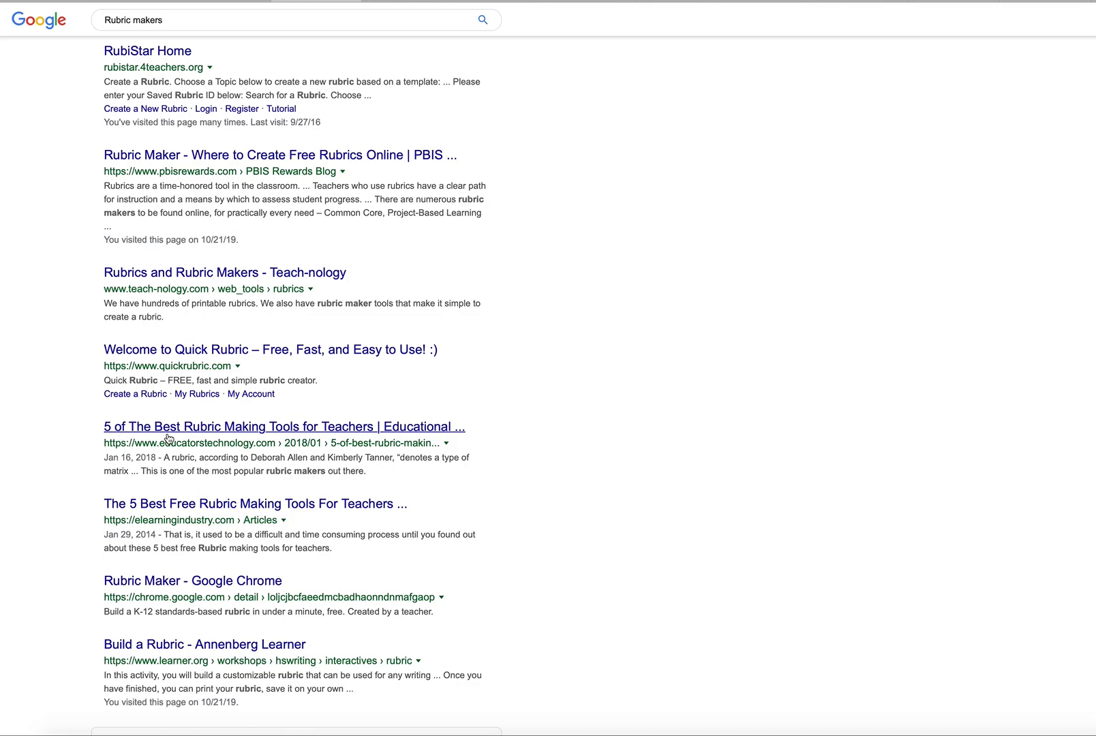
mouse_move(170, 537)
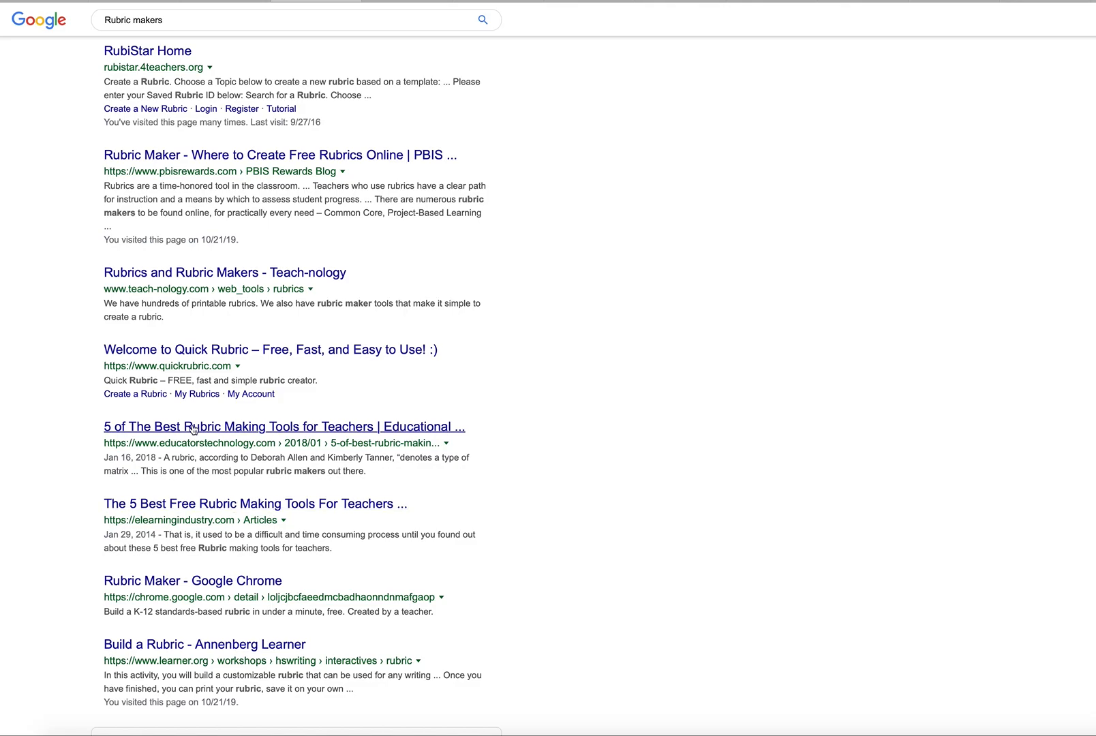
mouse_move(567, 417)
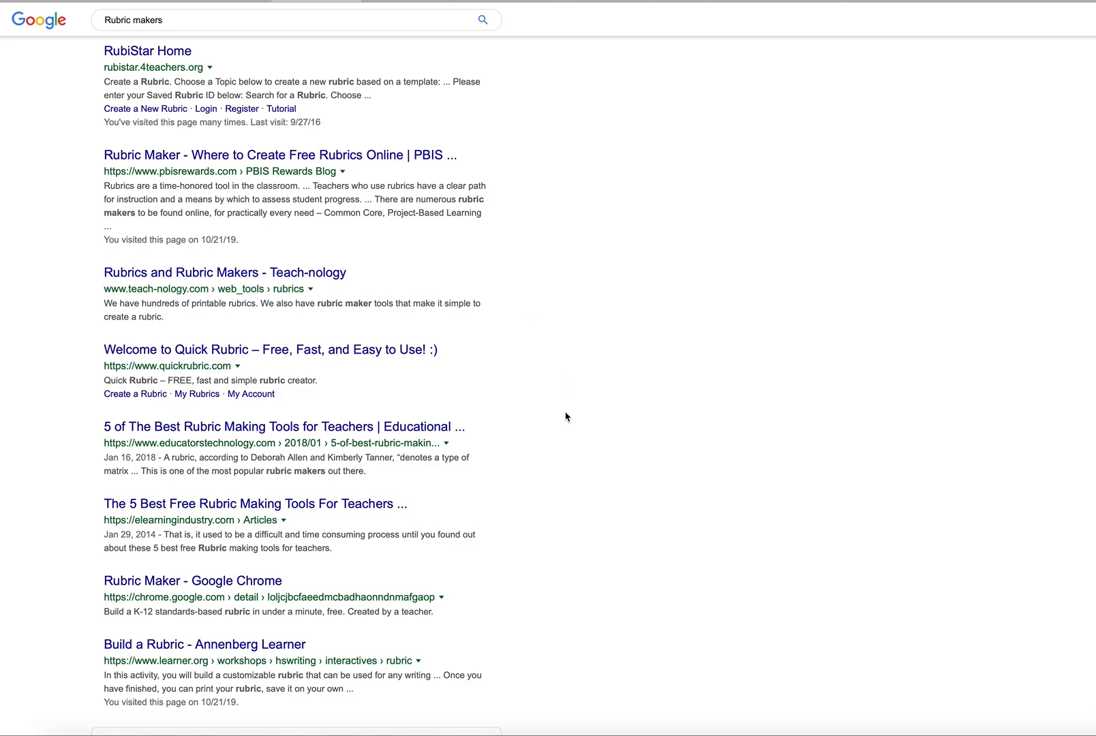
scroll(down, 3)
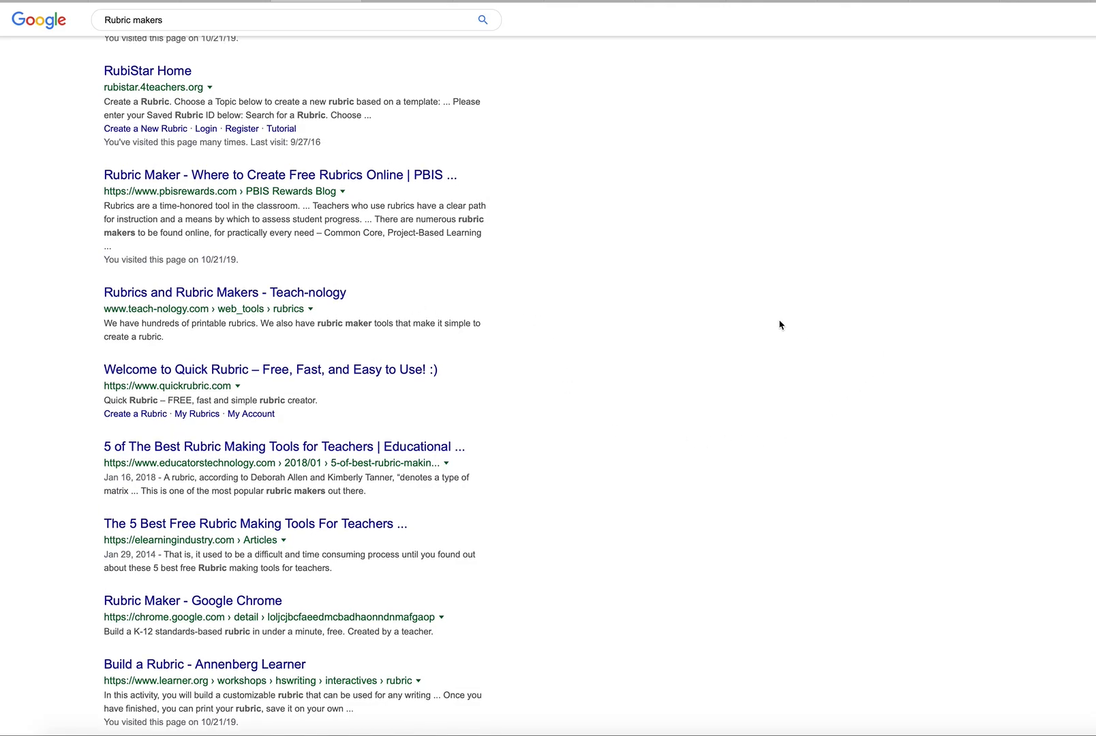
scroll(up, 3)
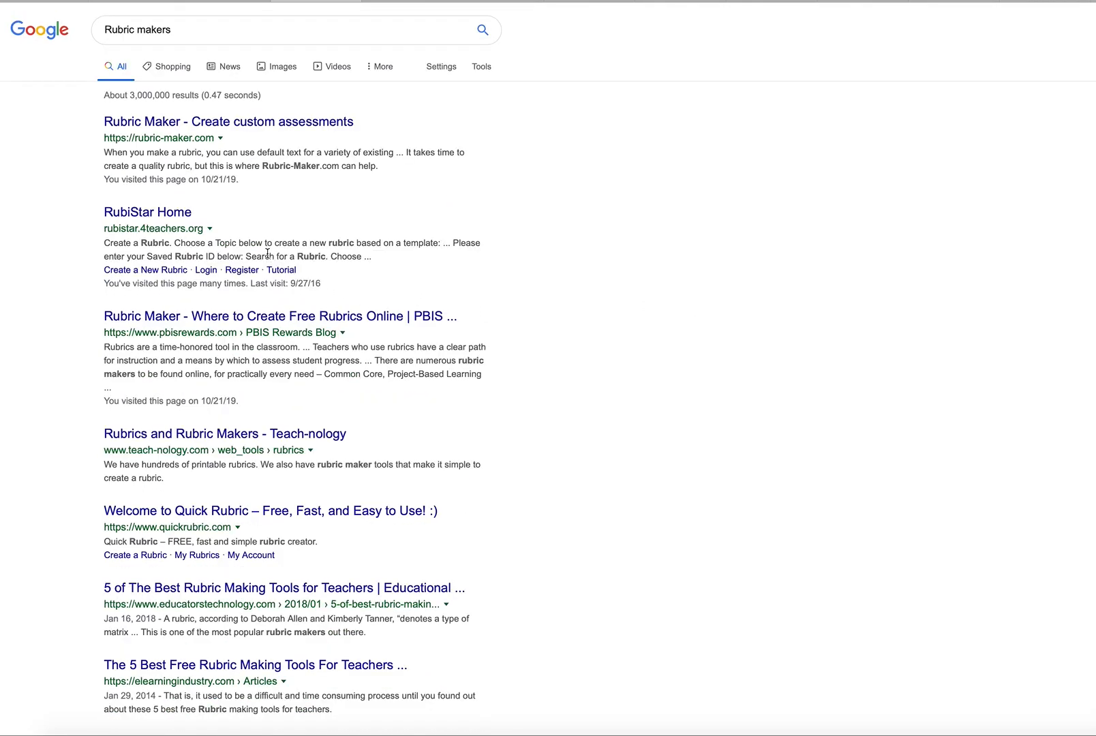
mouse_move(147, 212)
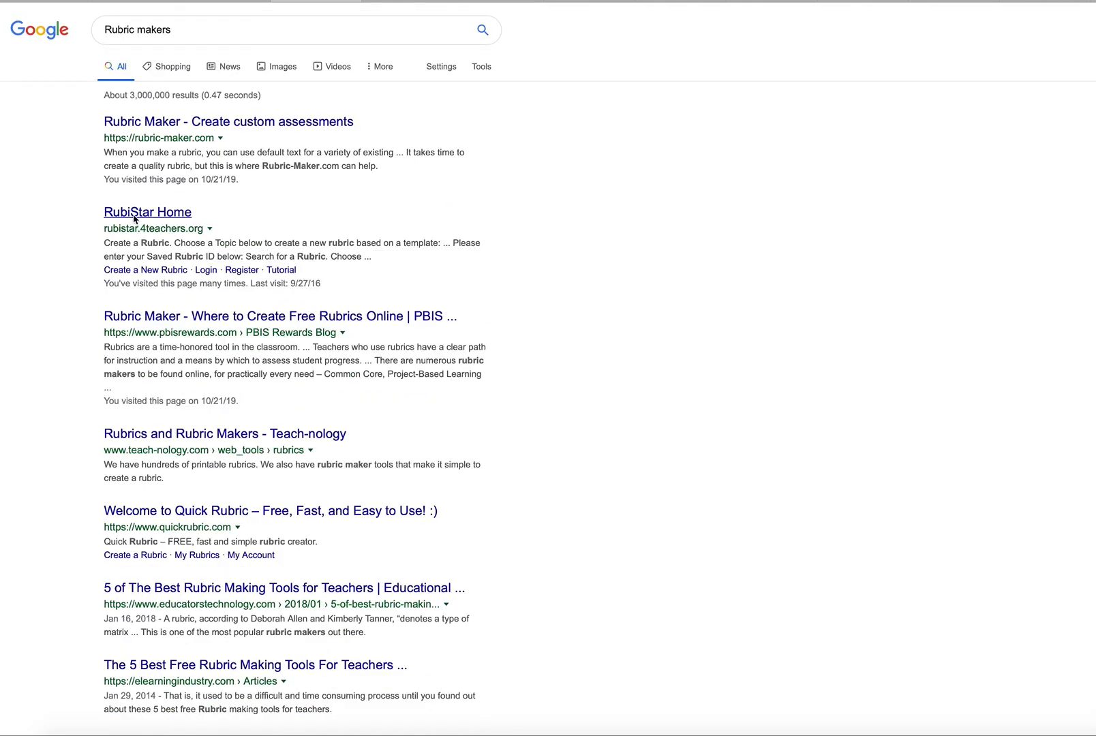
click(147, 212)
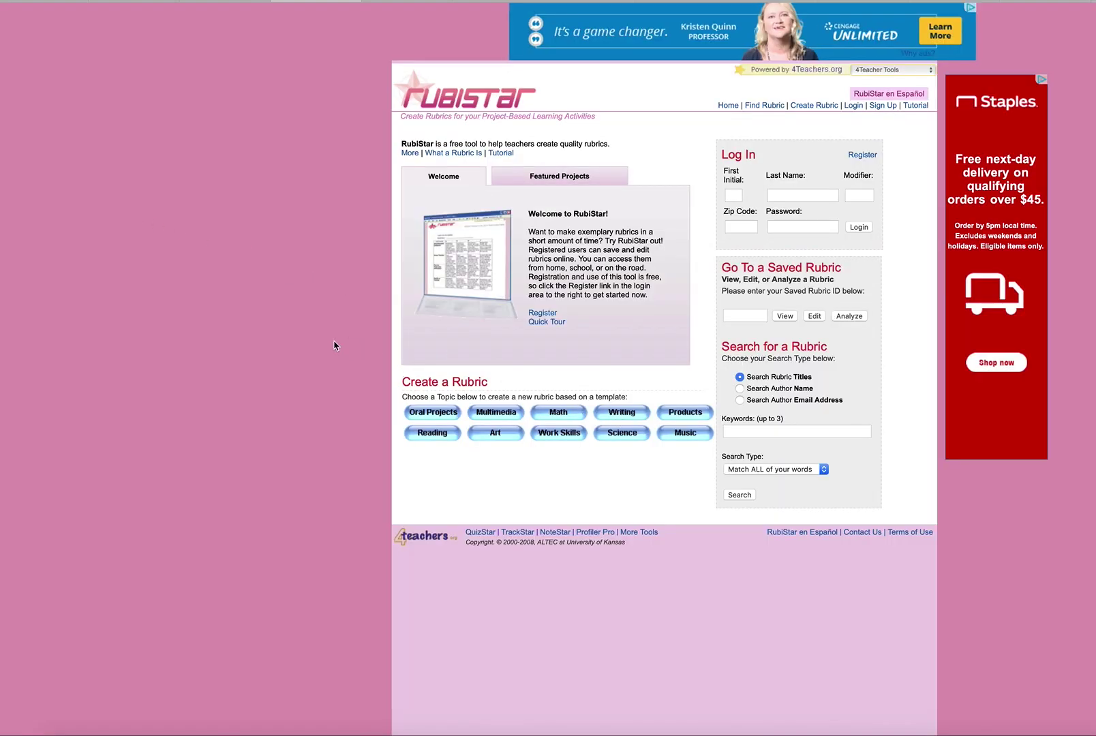
mouse_move(771, 263)
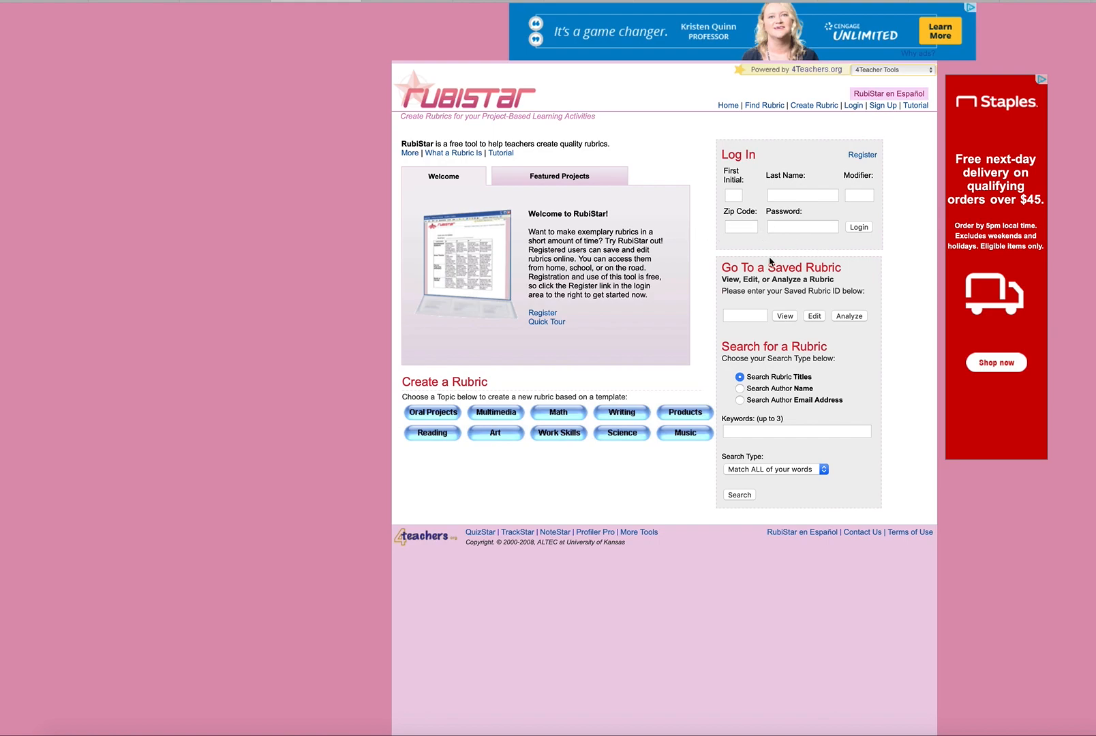
mouse_move(371, 403)
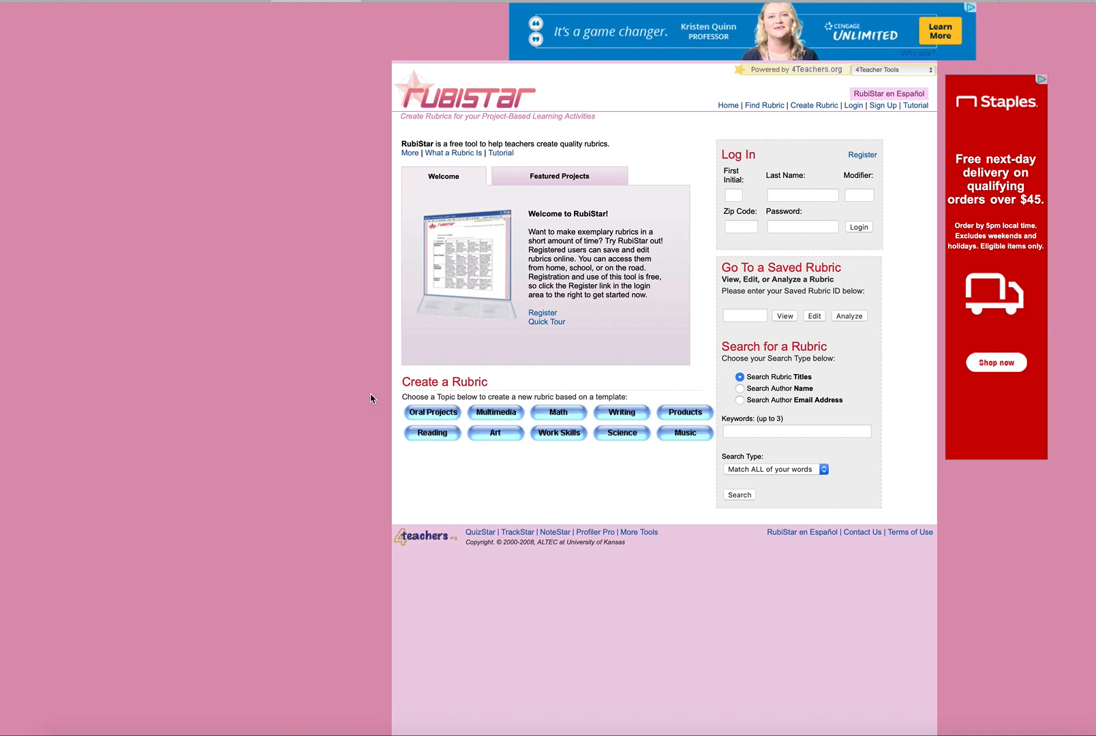
mouse_move(440, 383)
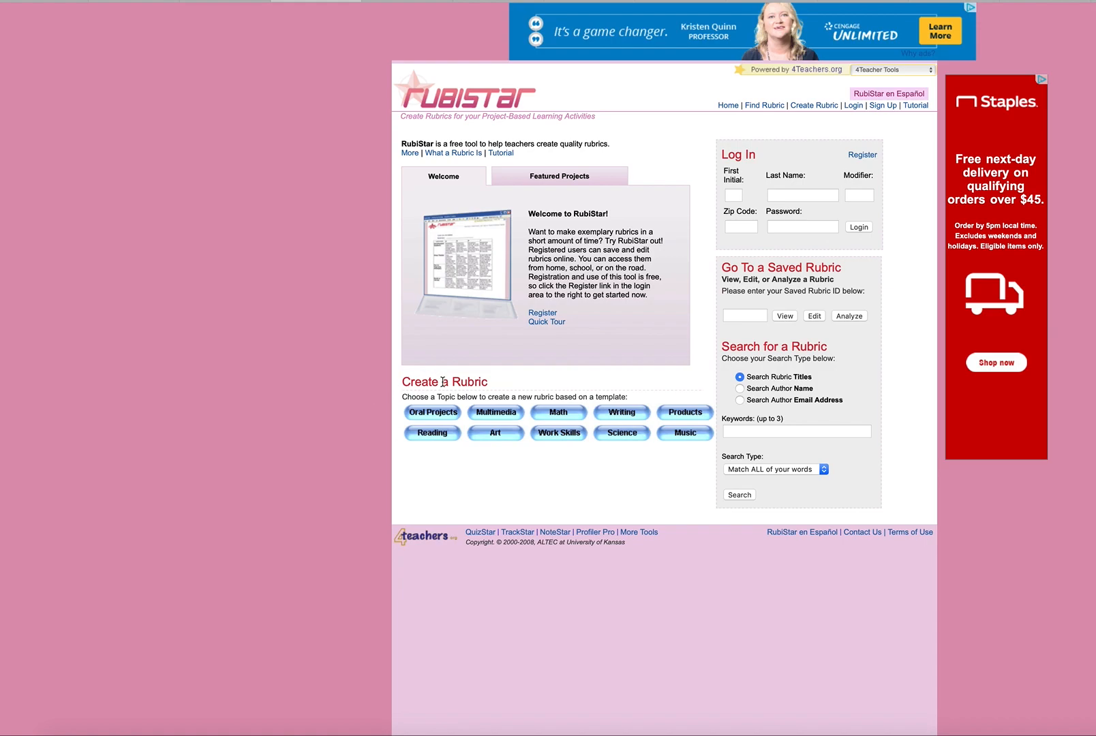
mouse_move(437, 417)
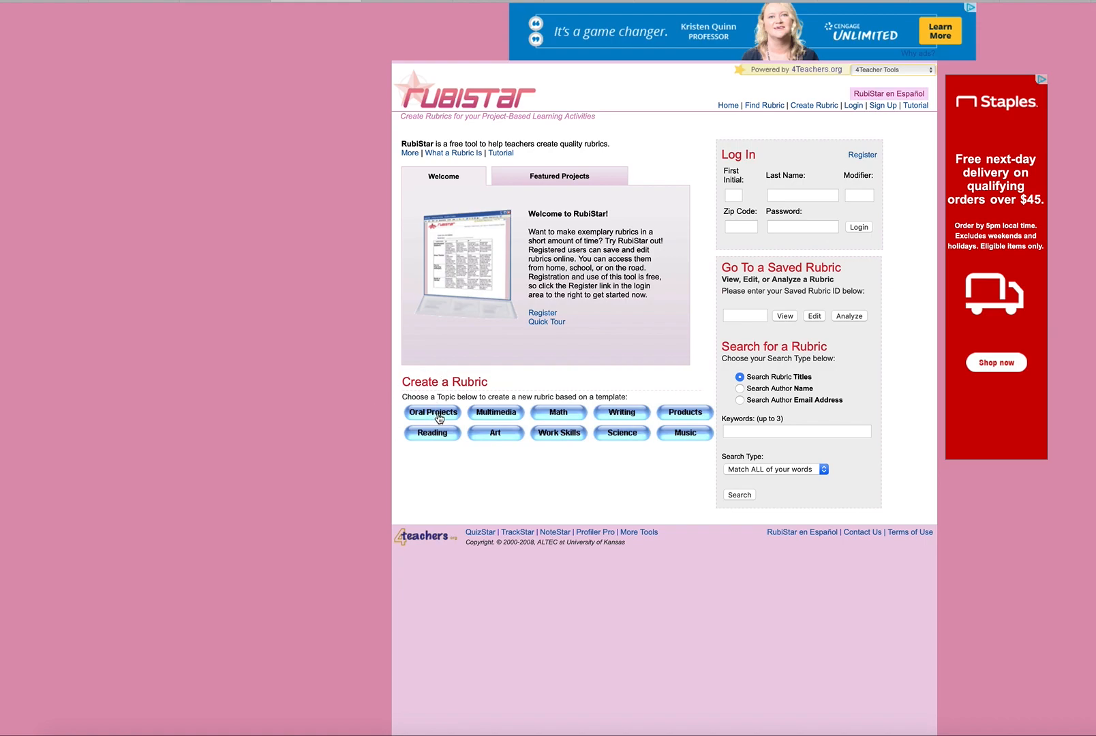
mouse_move(447, 440)
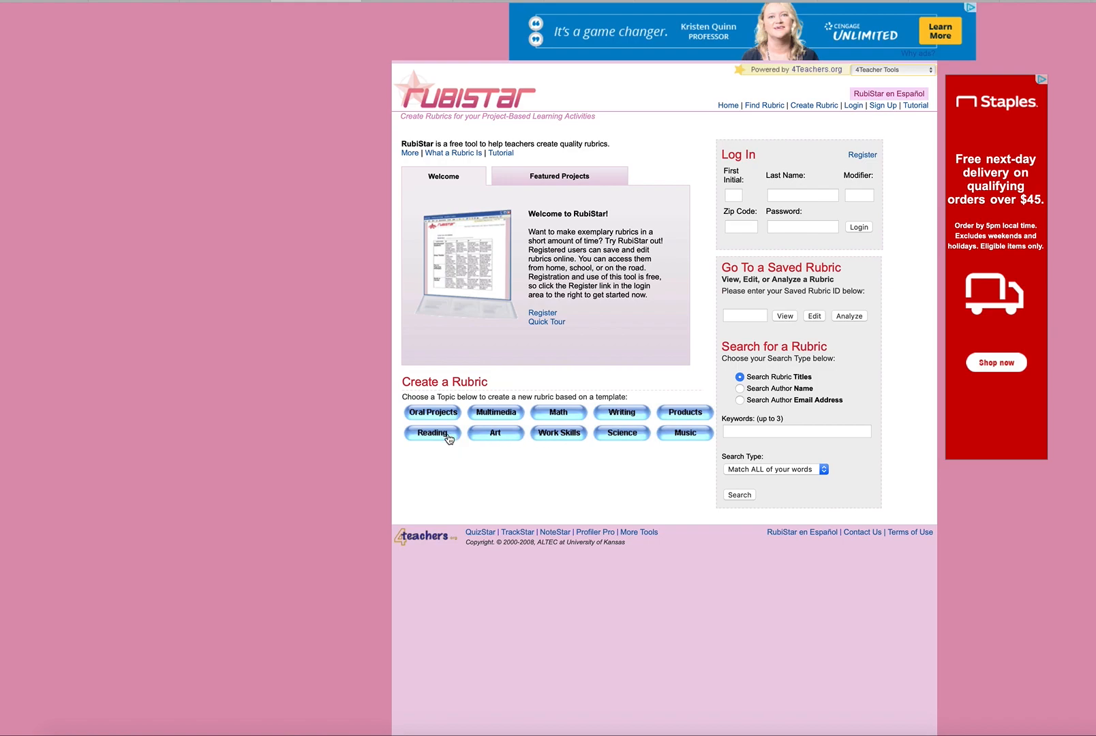
mouse_move(646, 478)
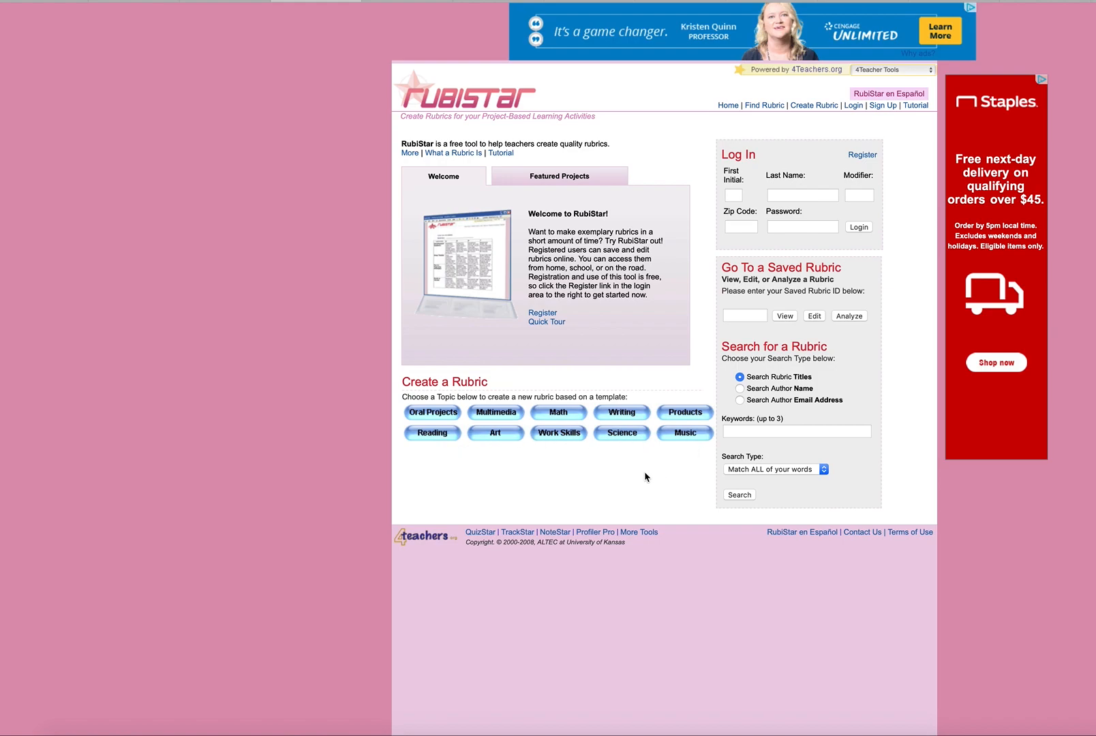
mouse_move(598, 469)
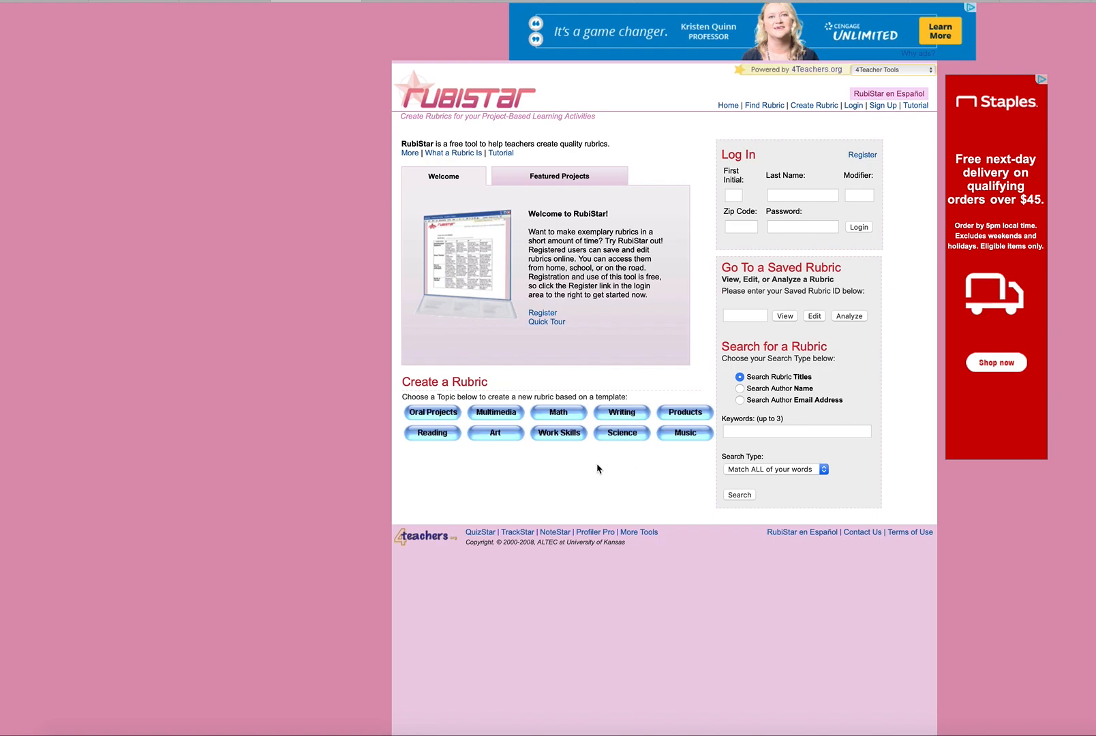
mouse_move(547, 472)
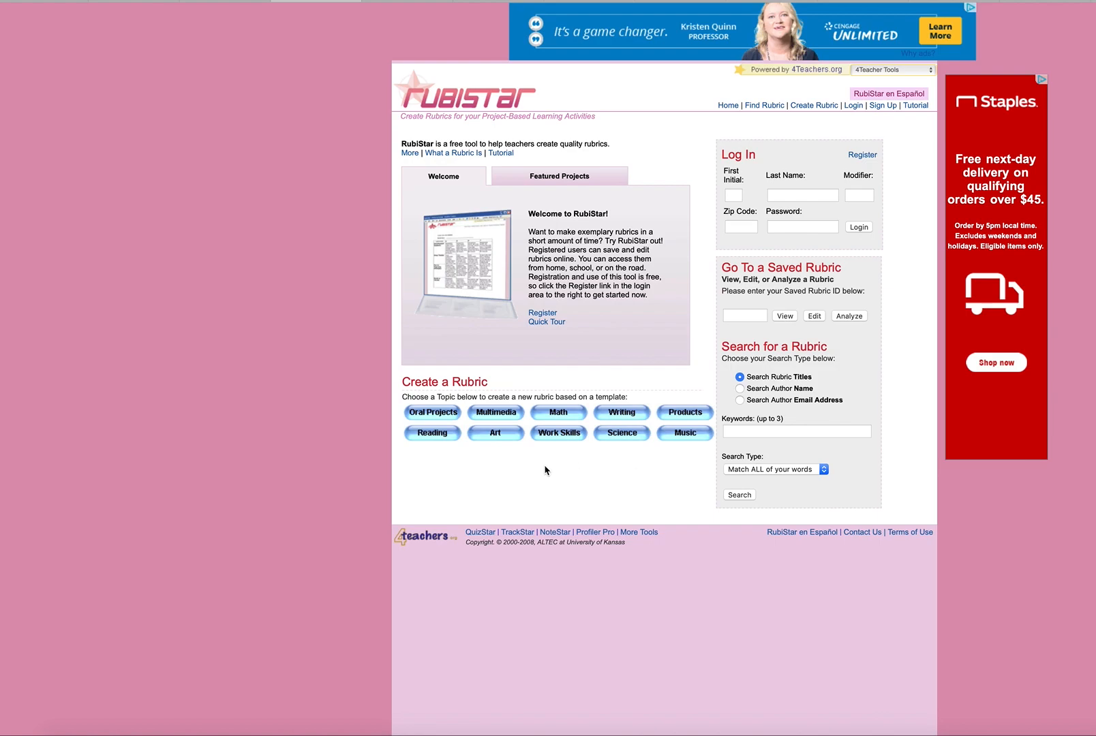
mouse_move(559, 433)
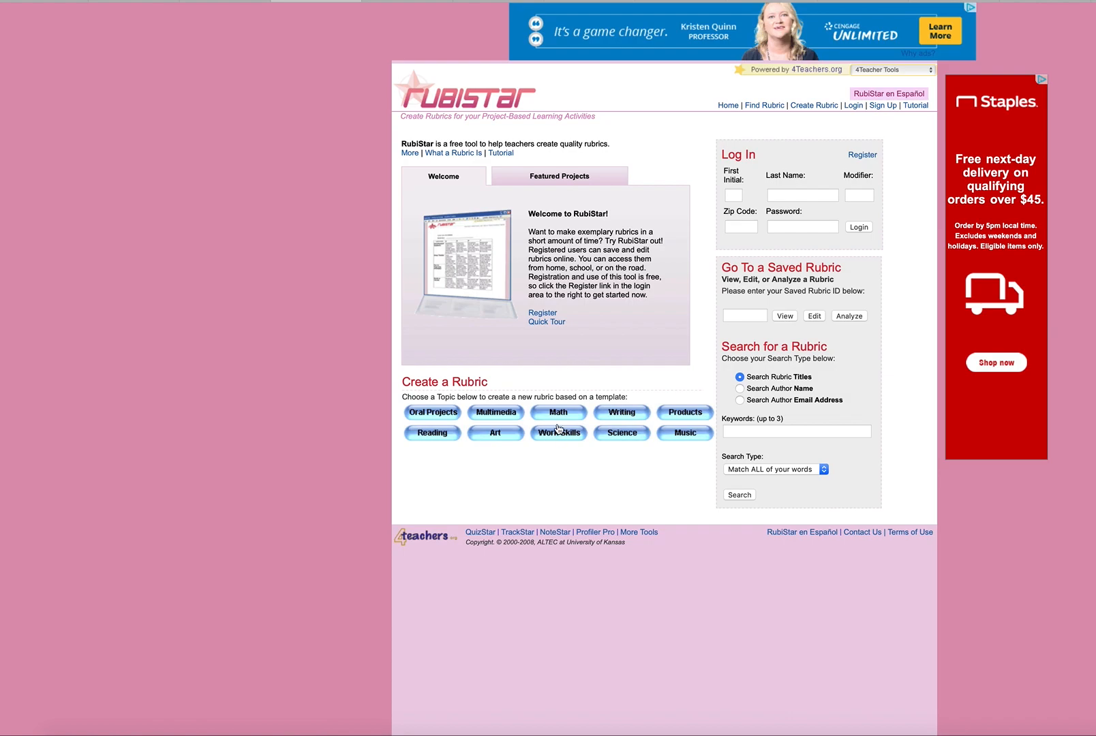
mouse_move(558, 416)
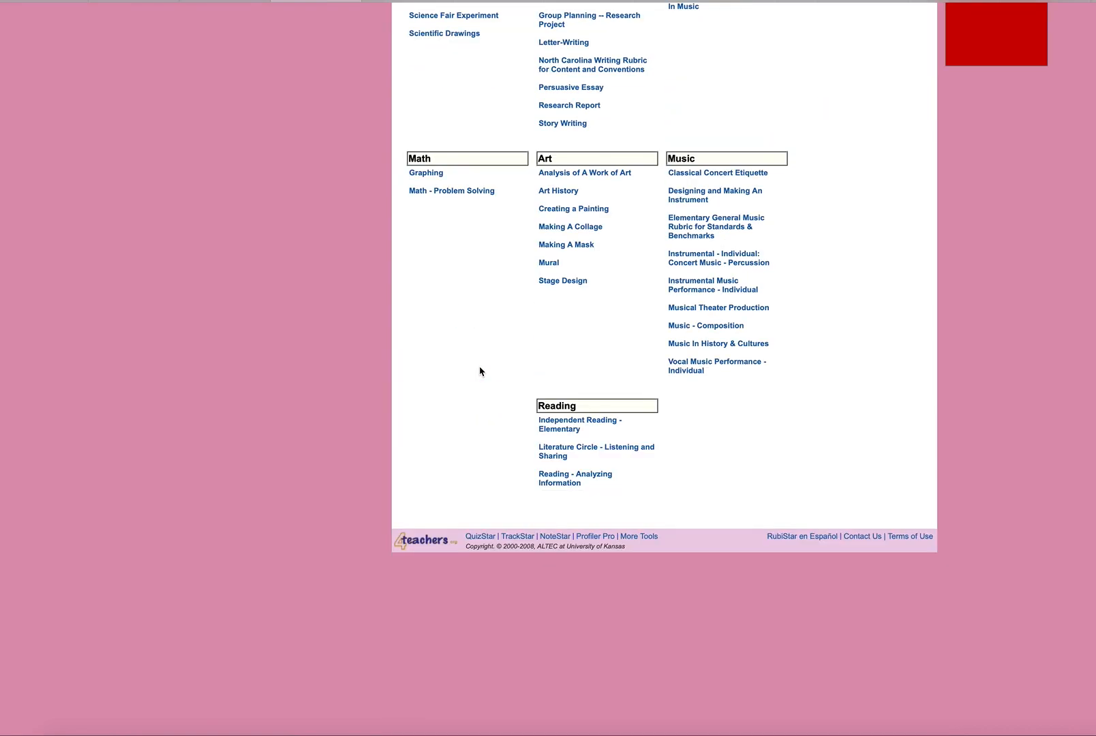
- Scroll the 'Choose a Customizable Rubric Below' page of subject-grouped templates
scroll(up, 3)
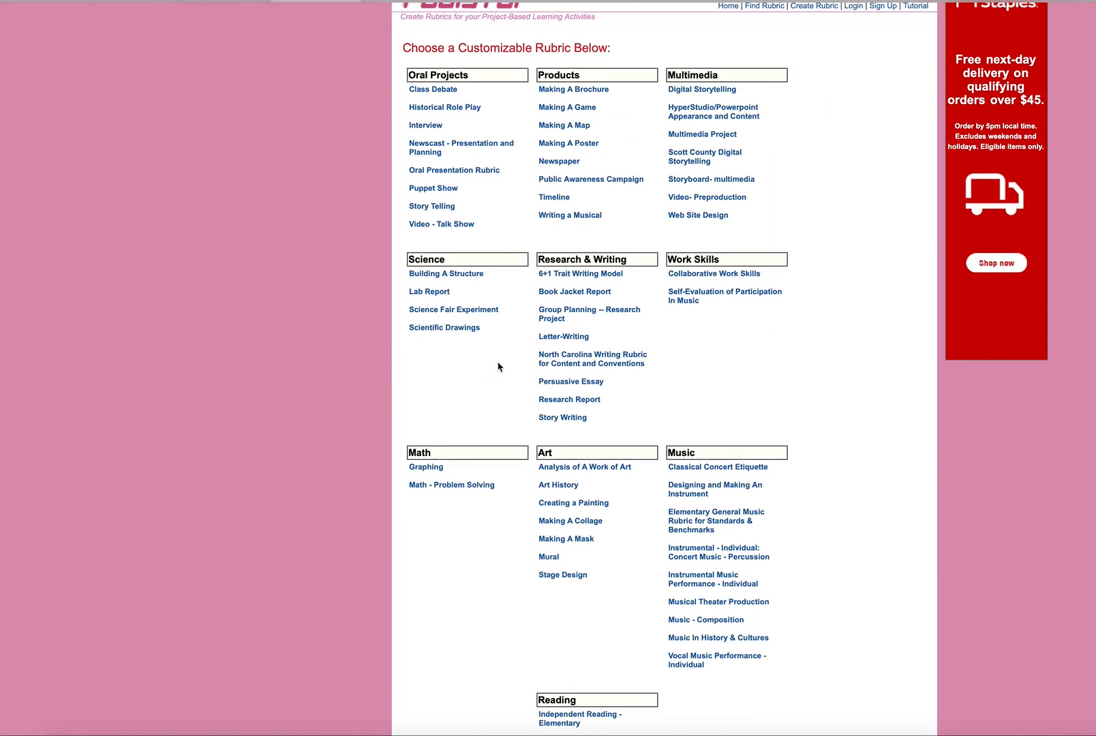
scroll(up, 3)
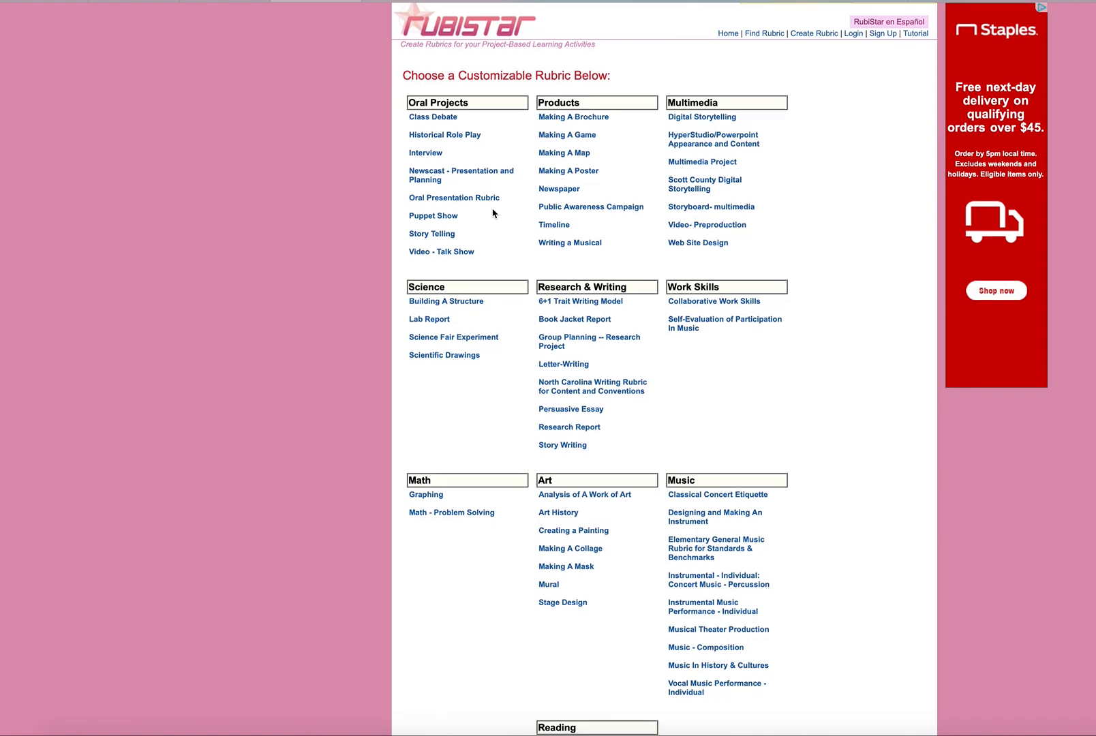
mouse_move(451, 513)
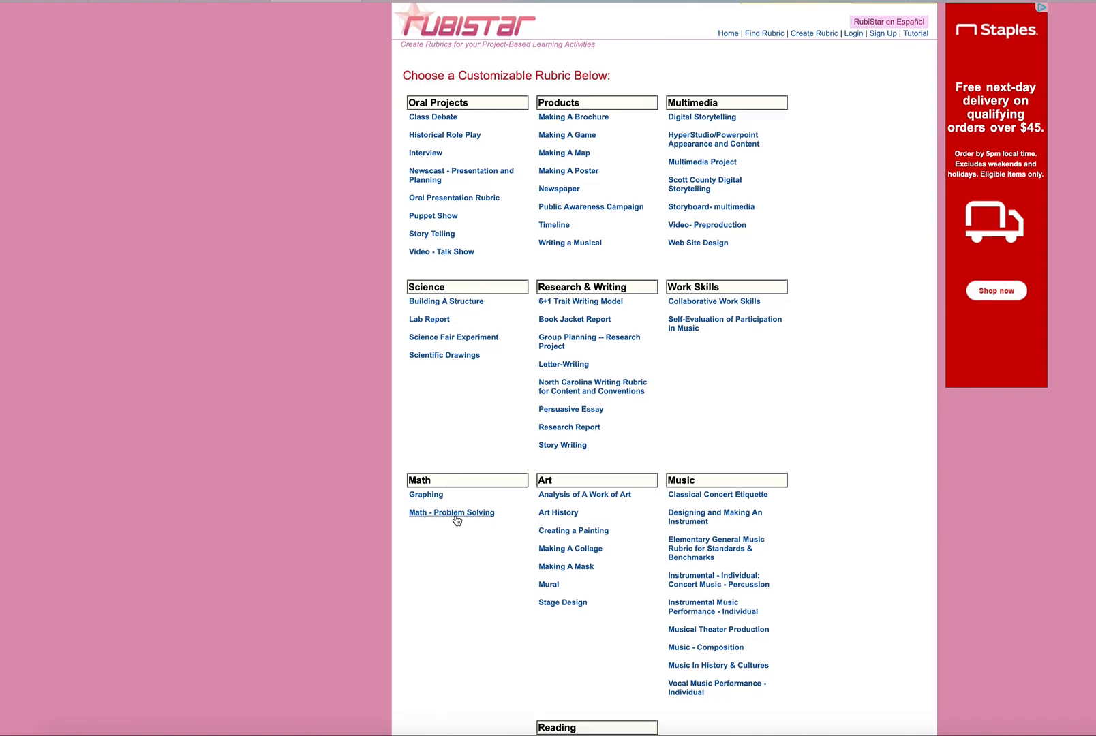
mouse_move(420, 456)
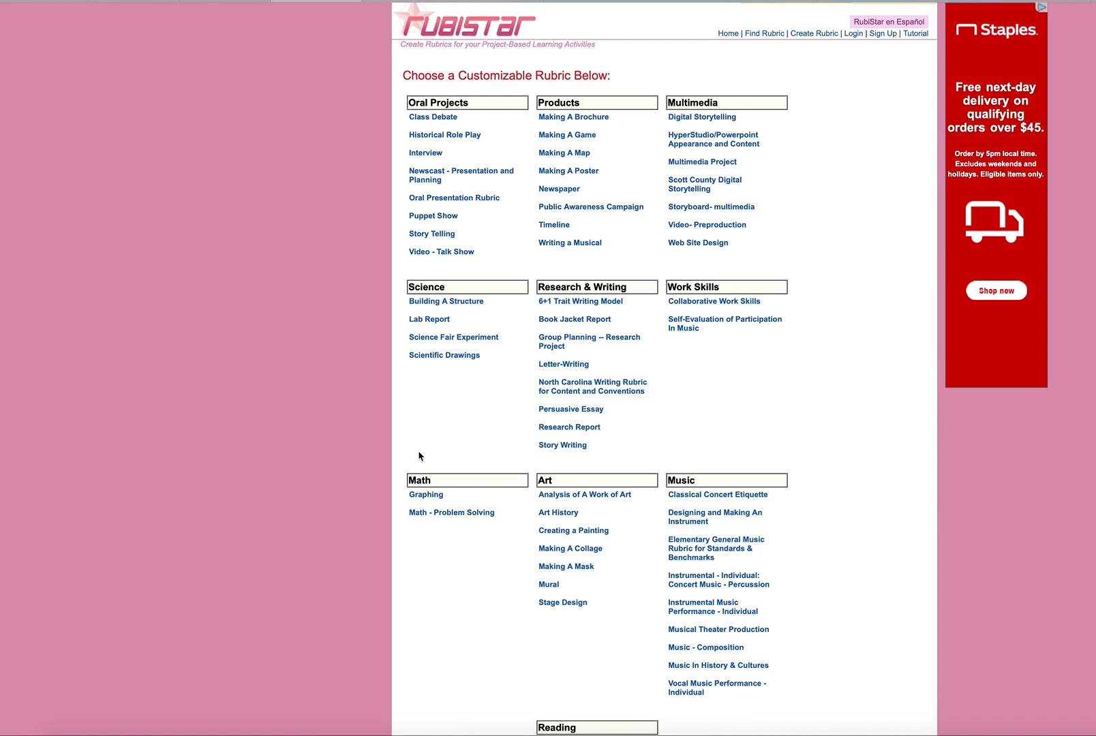
mouse_move(445, 491)
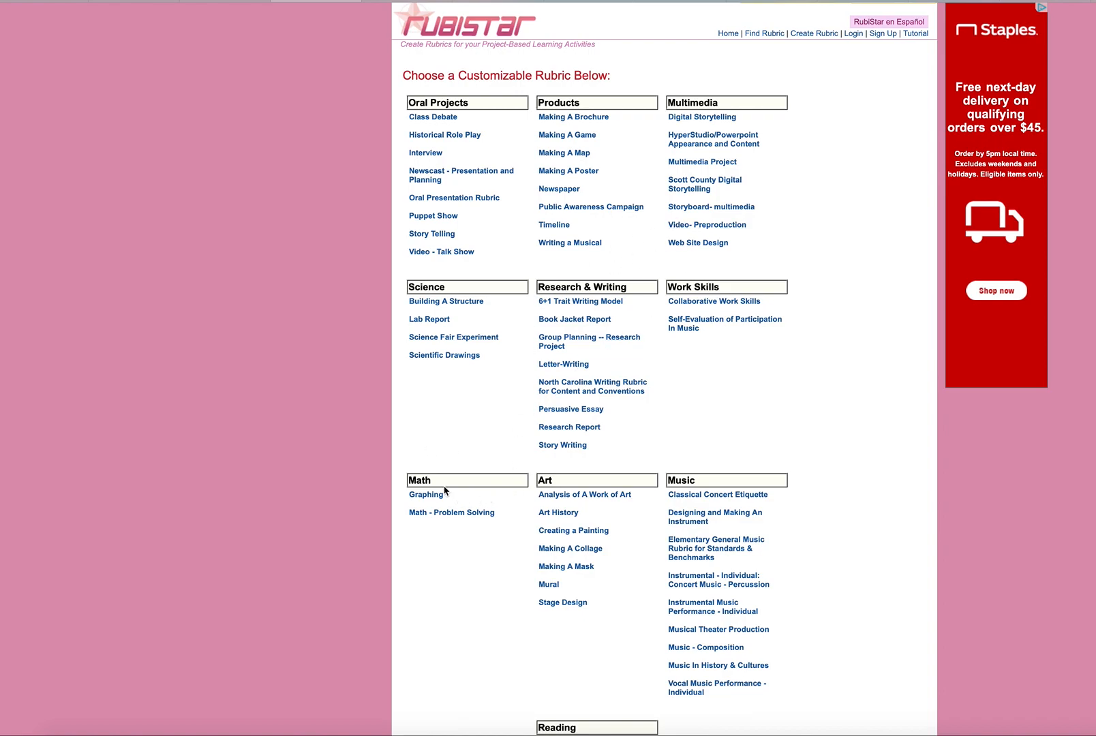
mouse_move(420, 480)
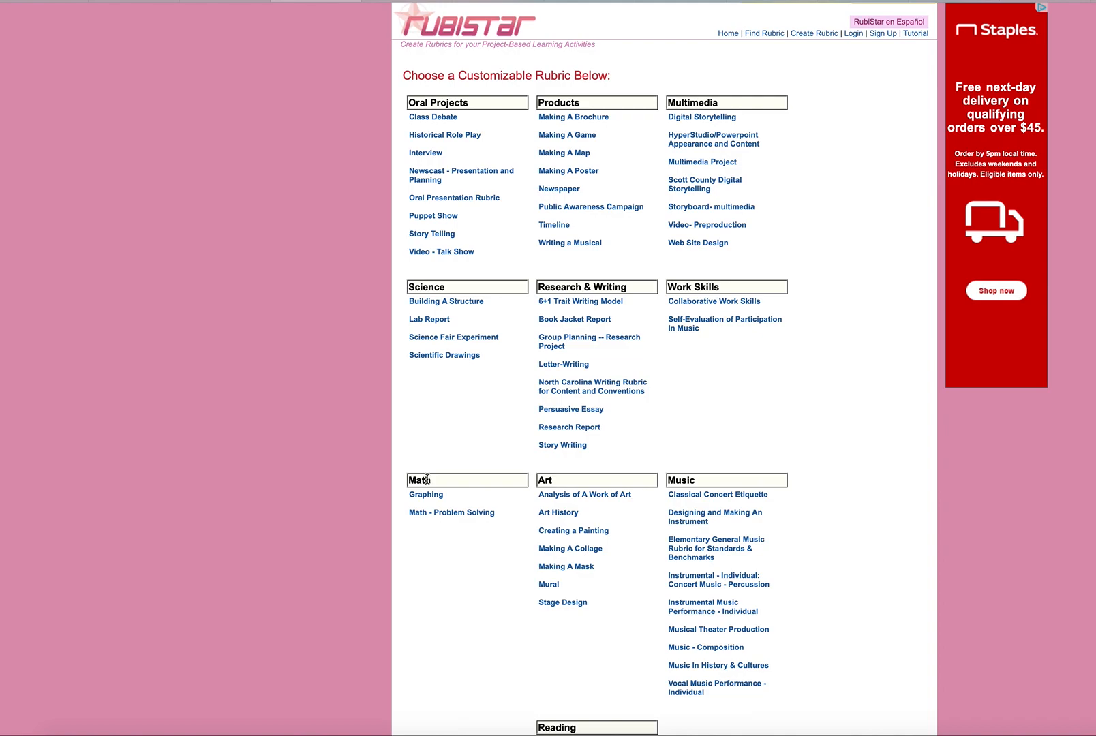
mouse_move(432, 469)
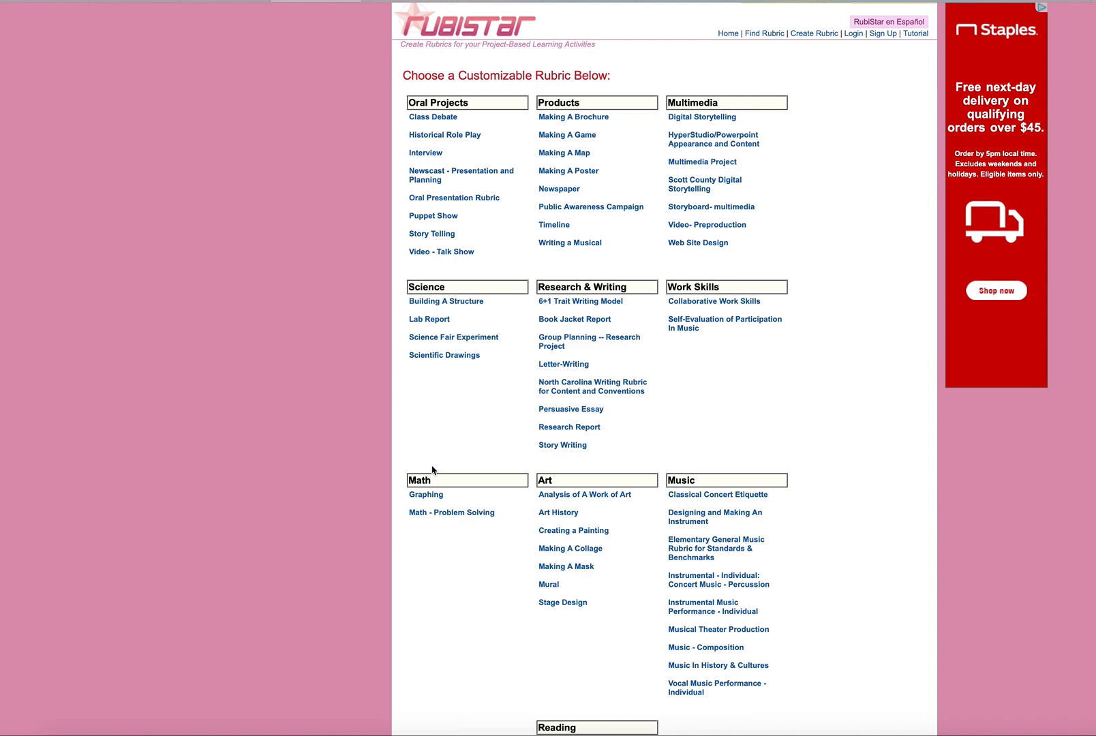
mouse_move(505, 276)
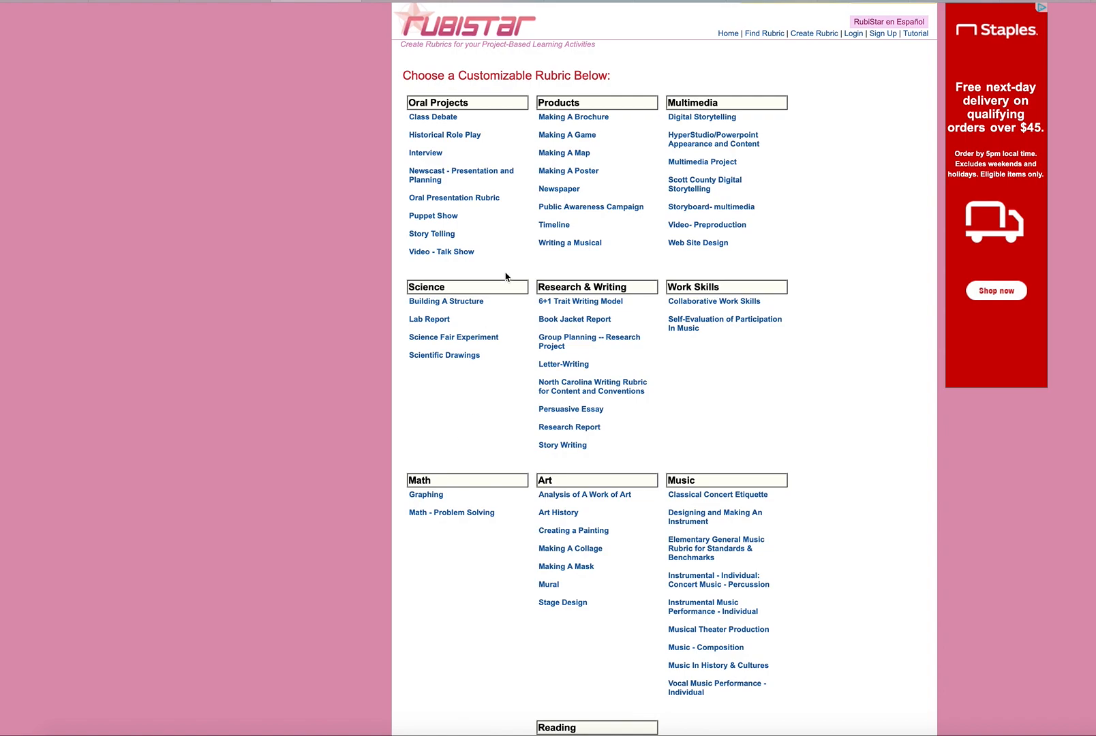
mouse_move(664, 256)
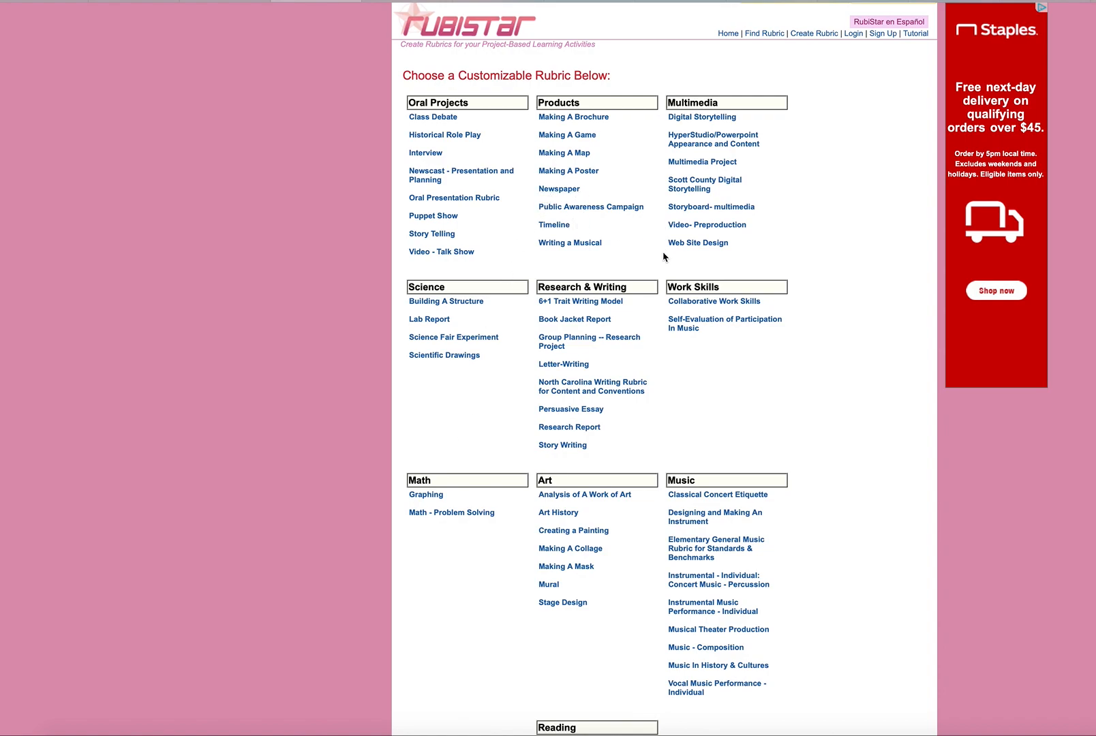
mouse_move(615, 322)
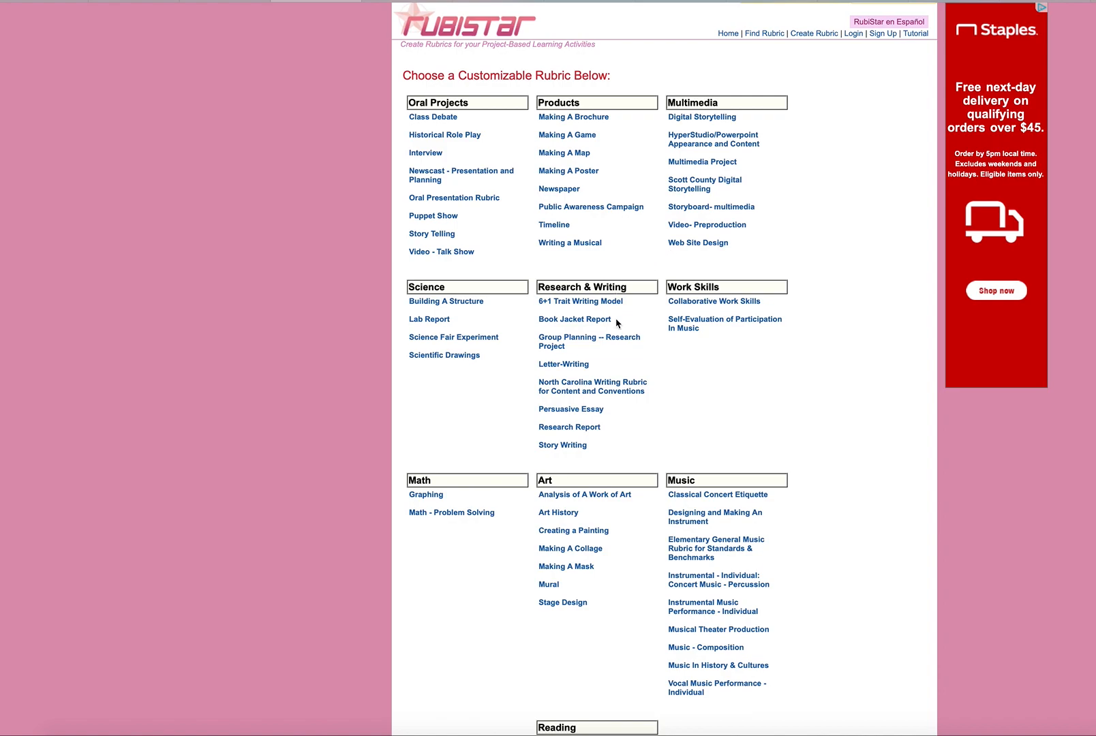
mouse_move(615, 429)
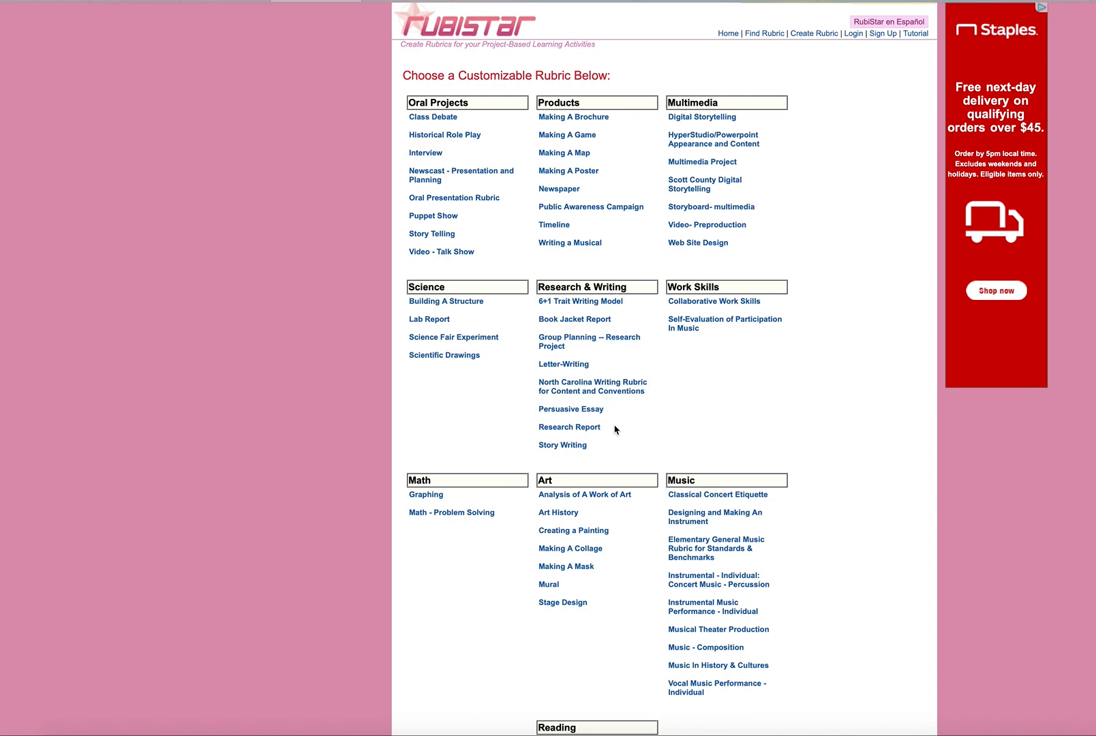
mouse_move(451, 513)
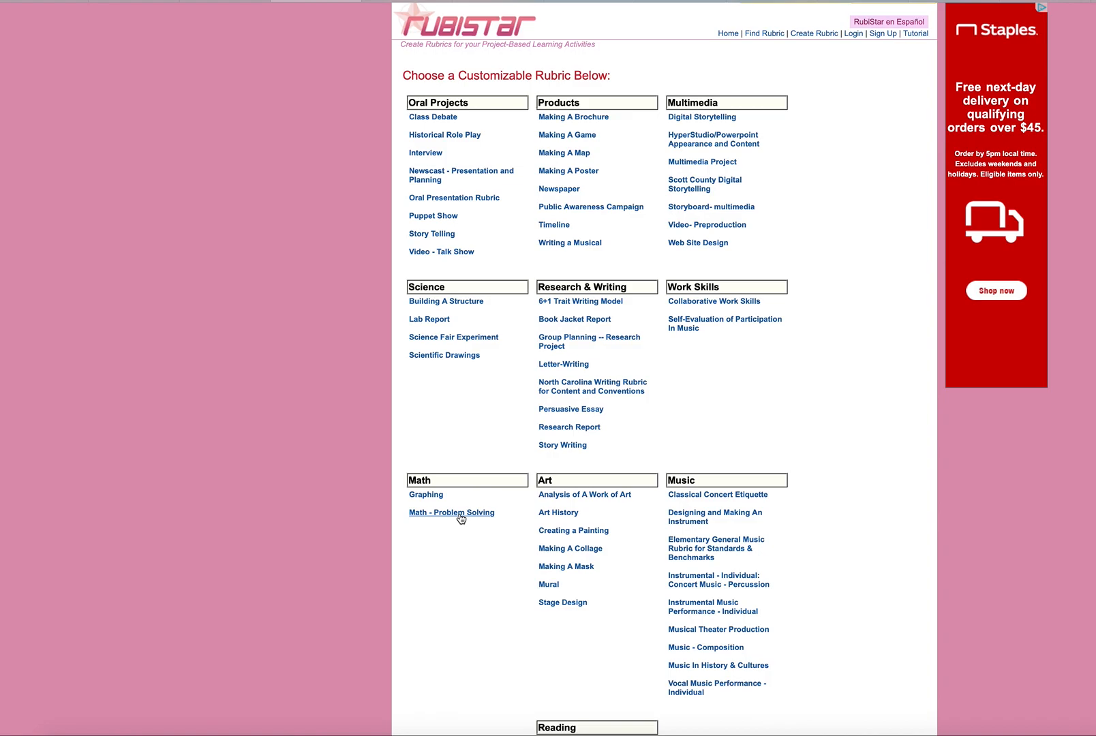
- Start the Math - Problem Solving template and enter author name David White
click(451, 513)
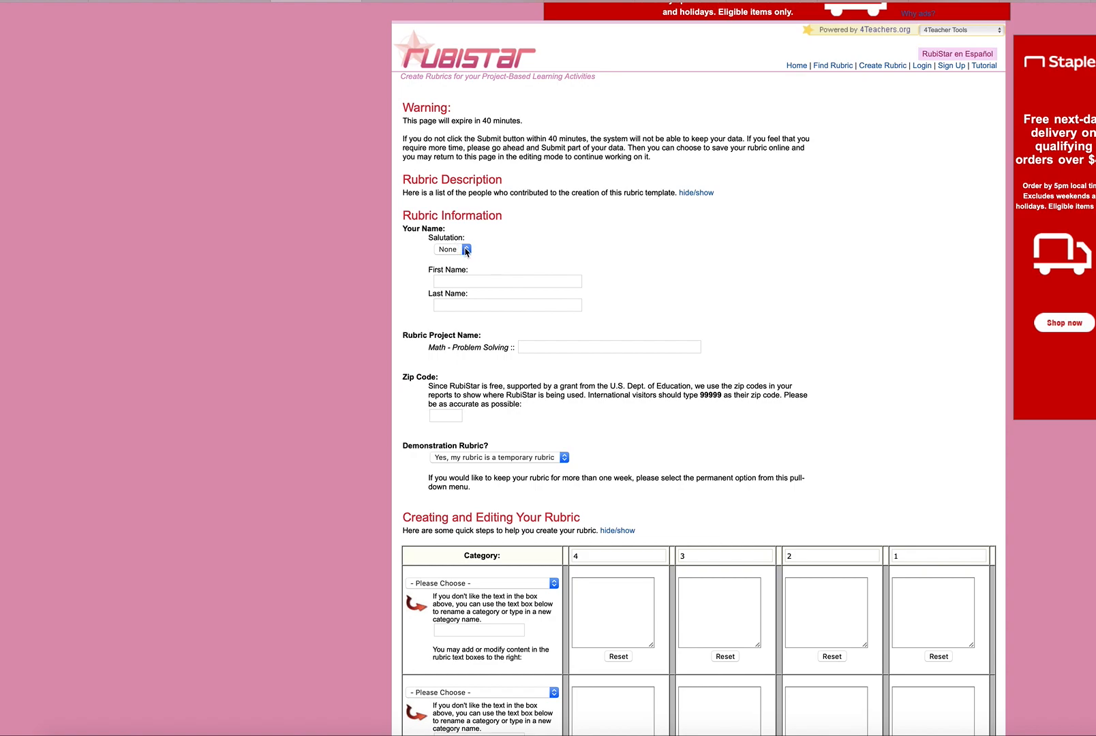
click(451, 250)
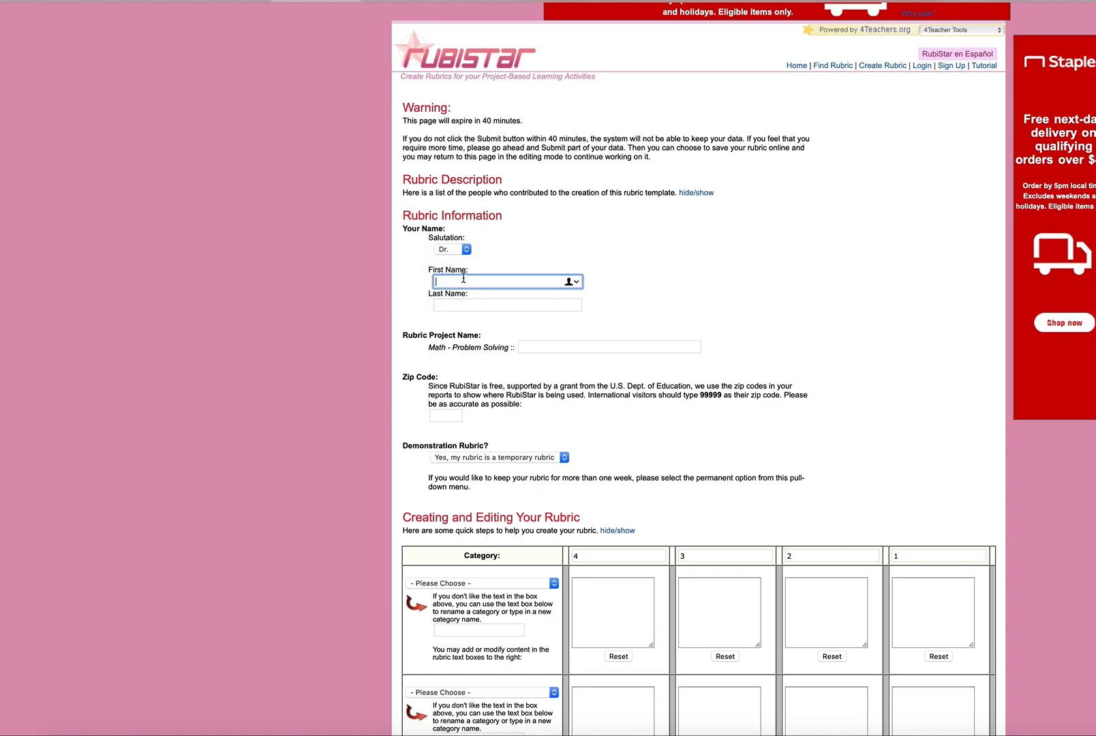
text(David)
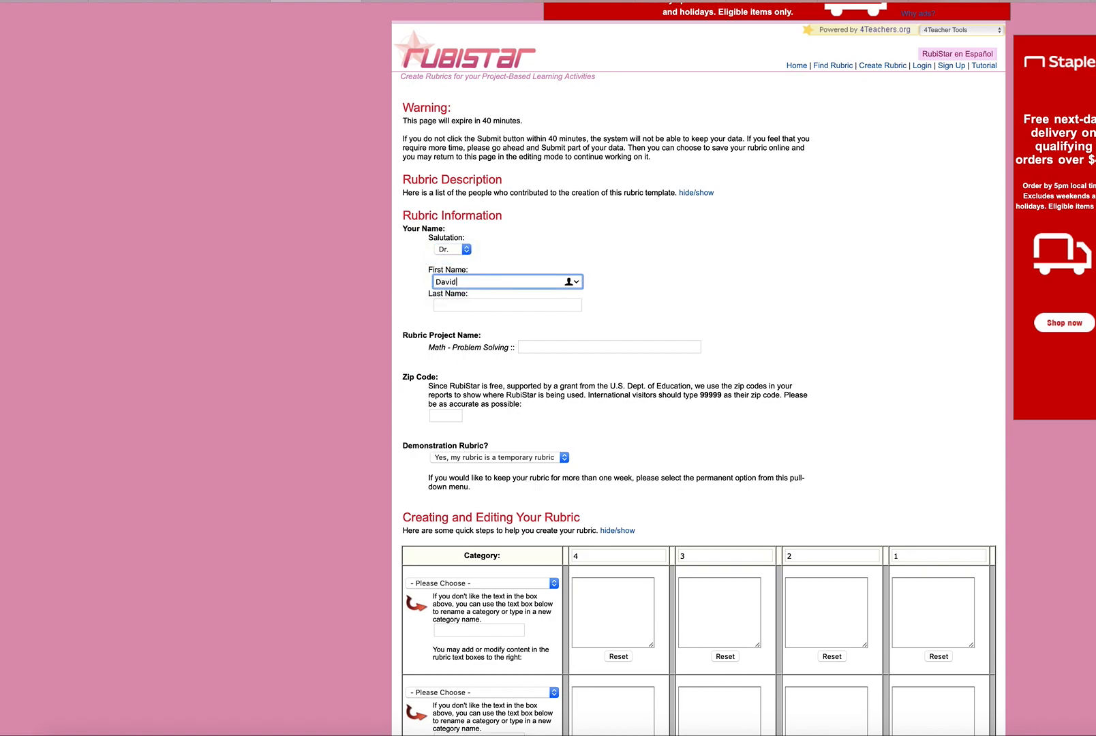
click(506, 306)
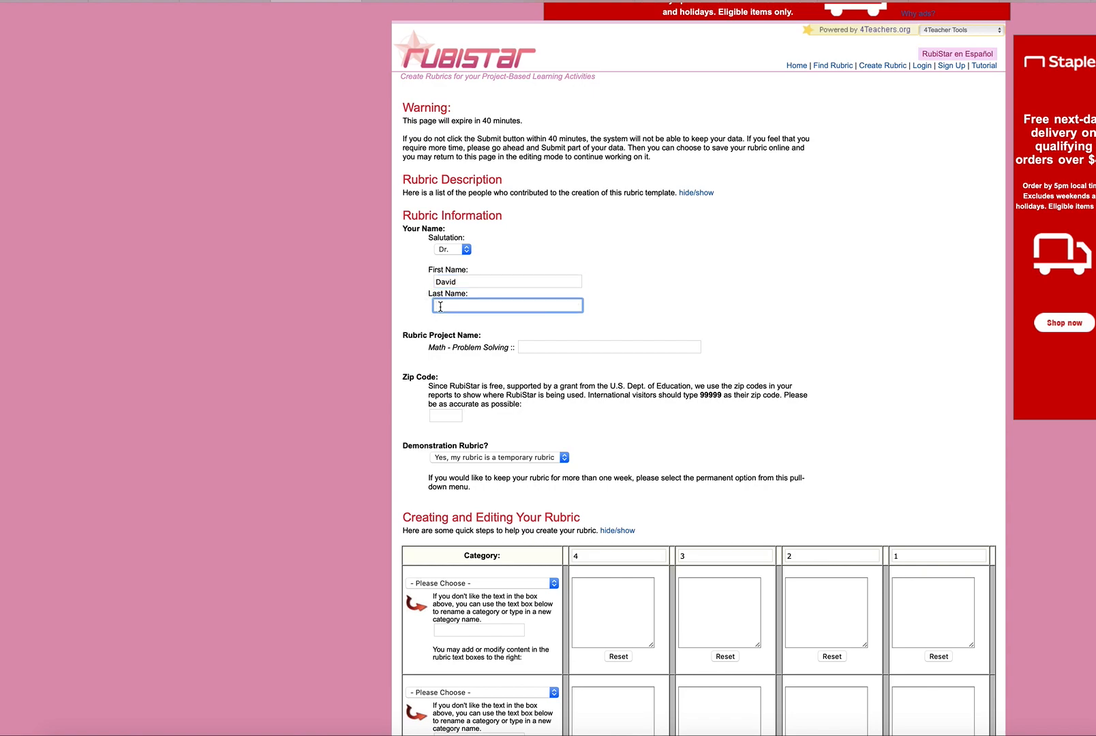
text(White)
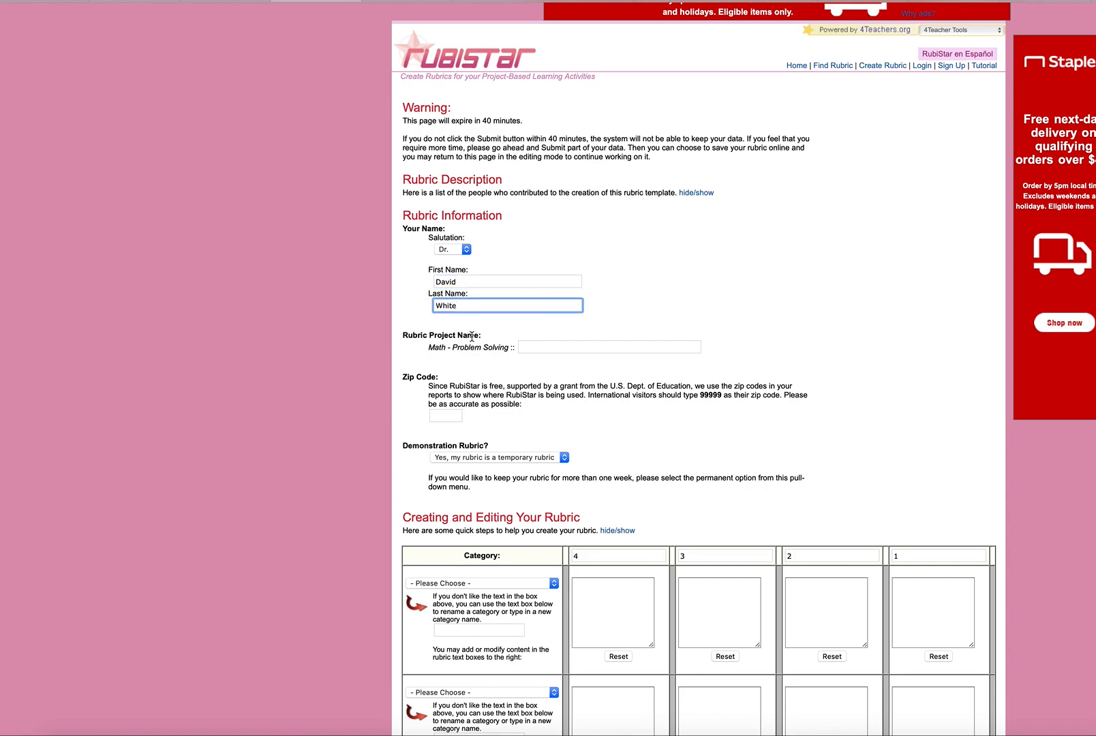
- Enter project name Geo Shapes and zip code 32308
click(608, 347)
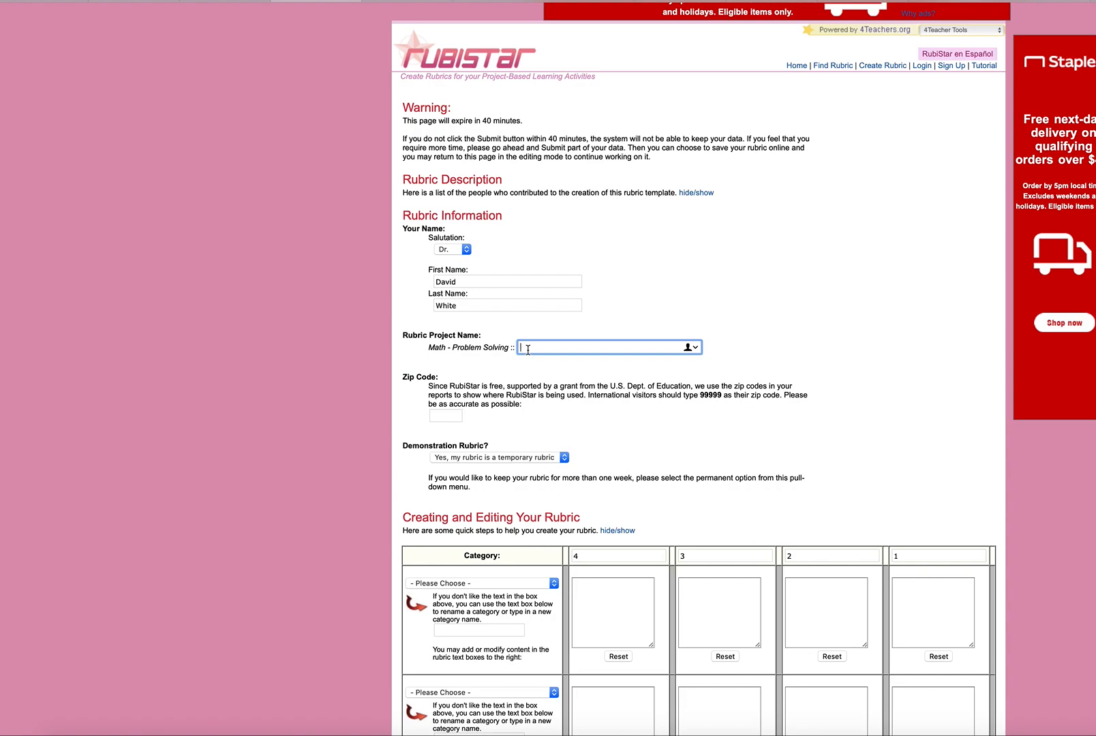
text(Geo S)
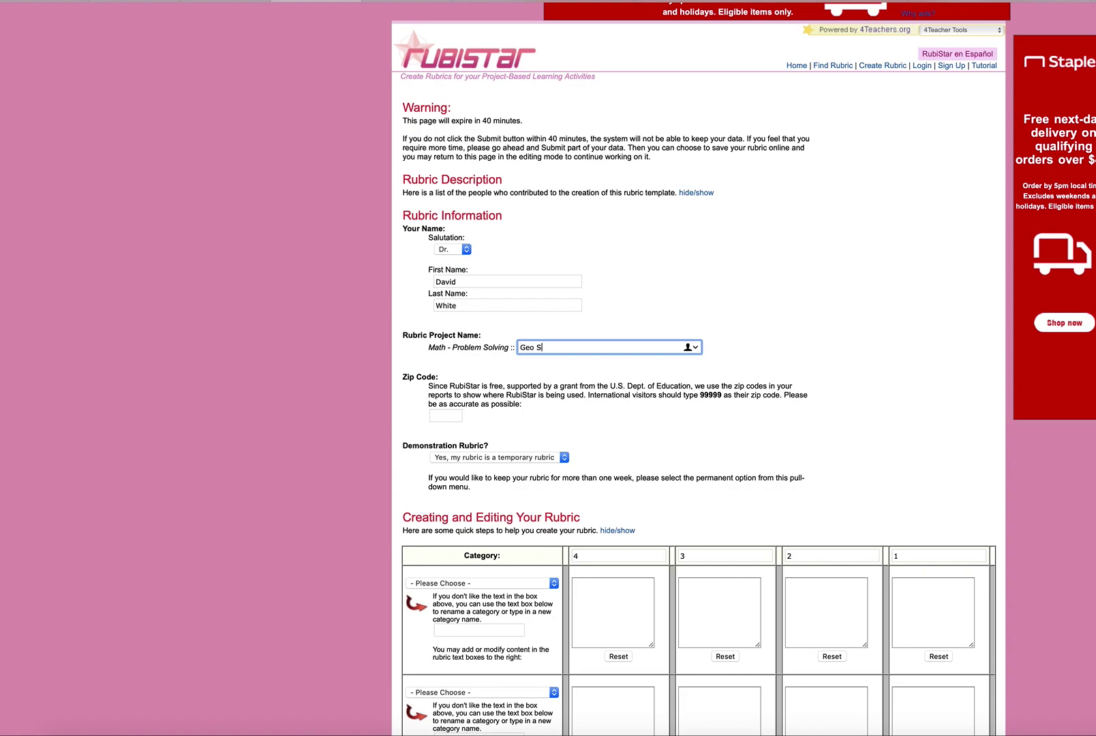
text(hapes)
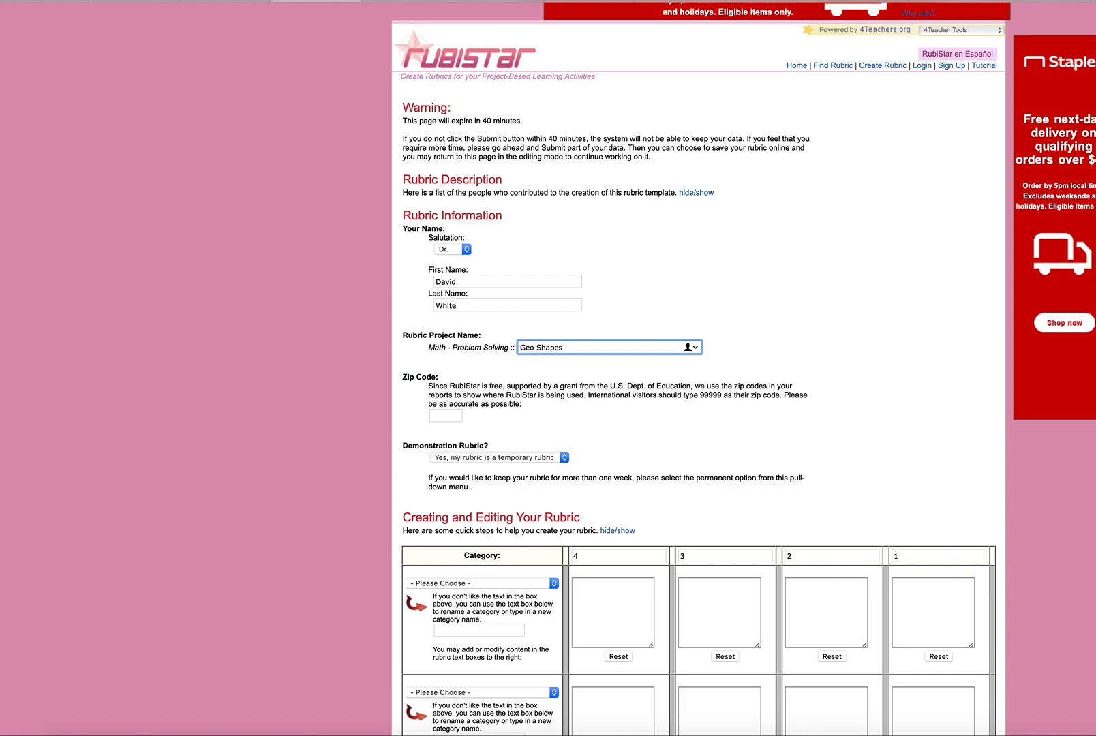
click(444, 416)
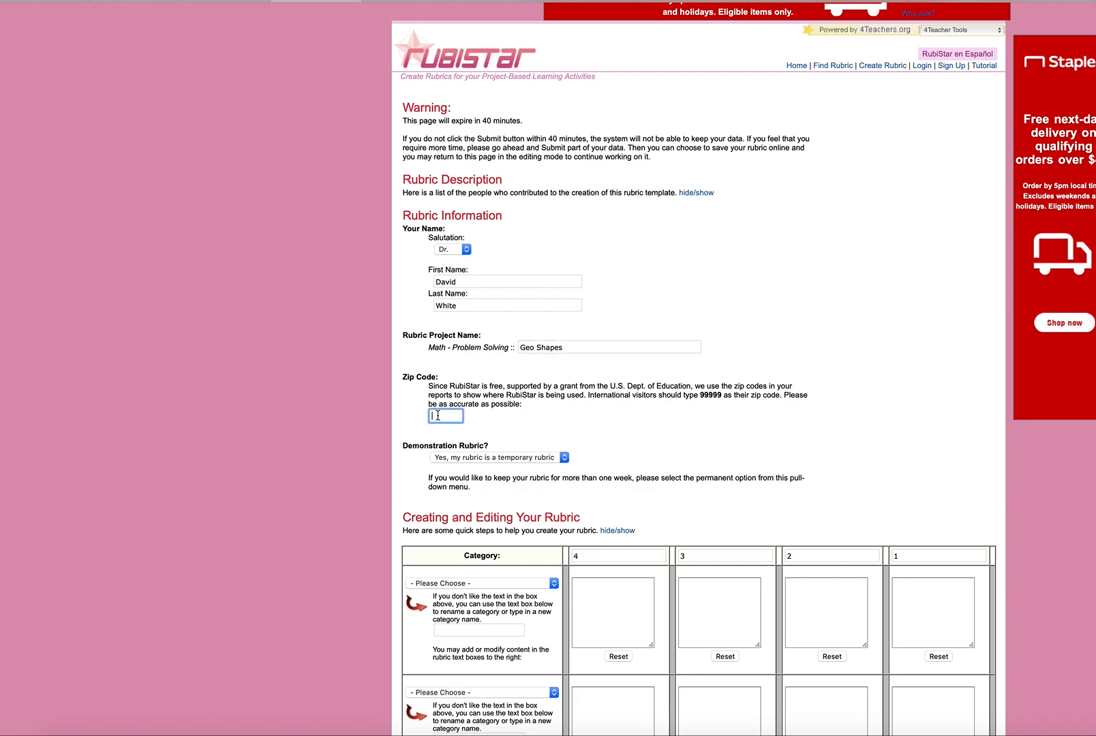
text(32308)
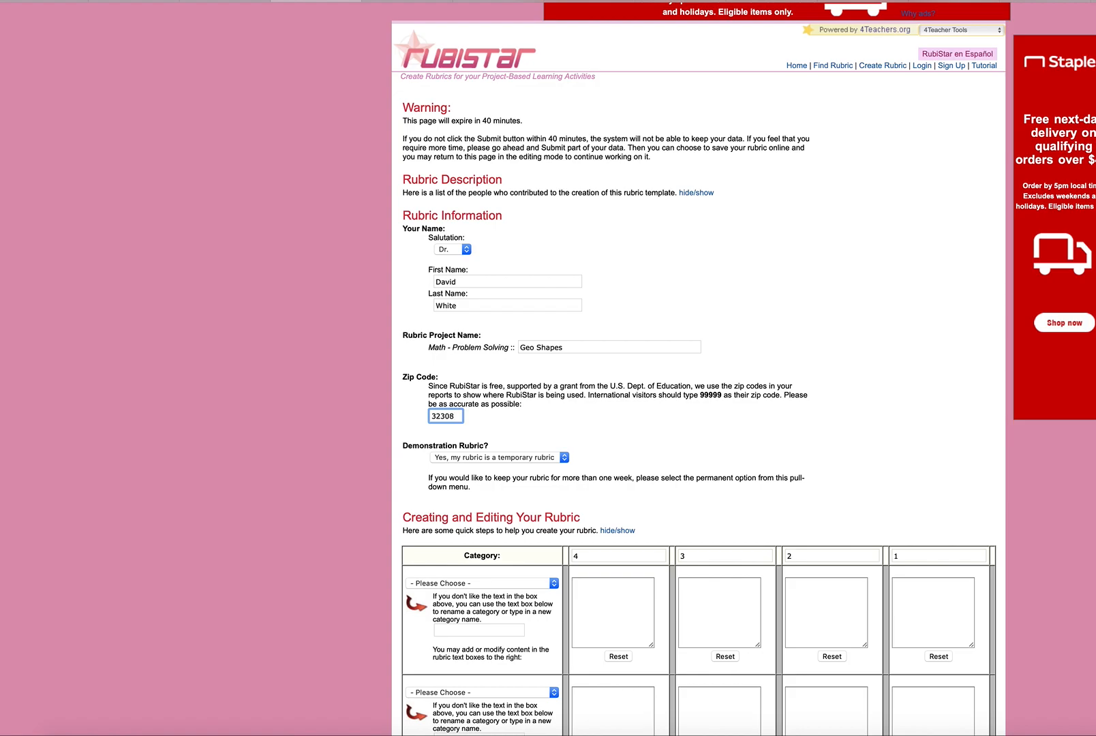
mouse_move(594, 469)
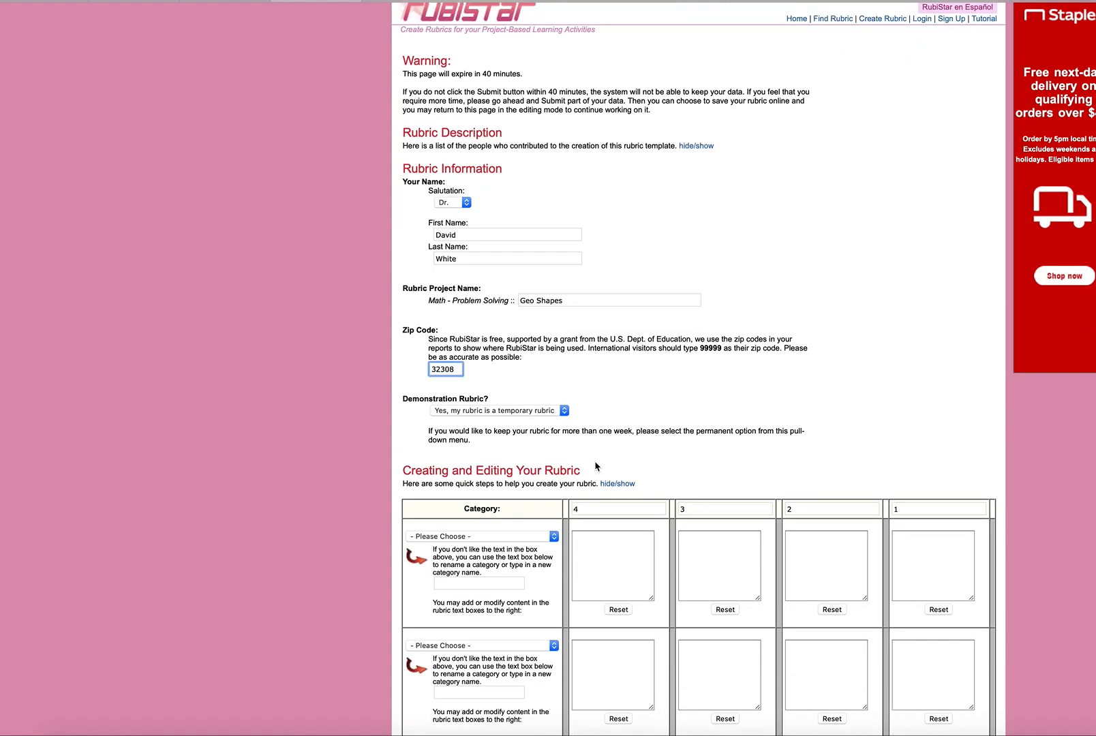
scroll(down, 3)
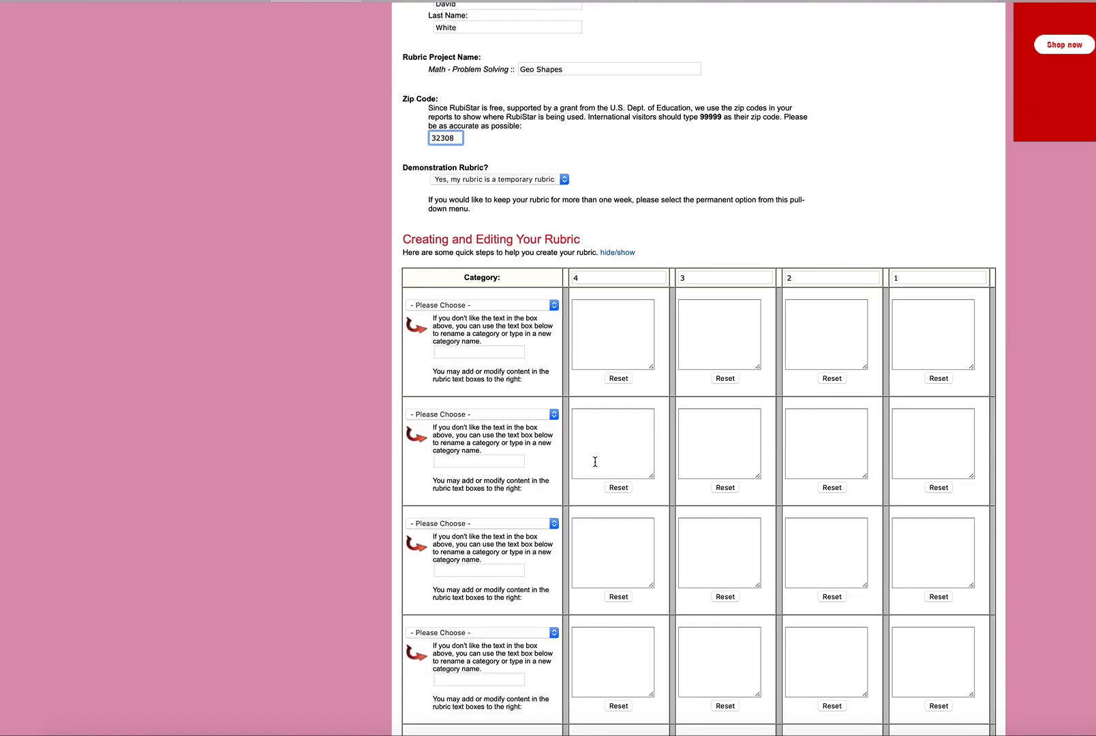
scroll(down, 3)
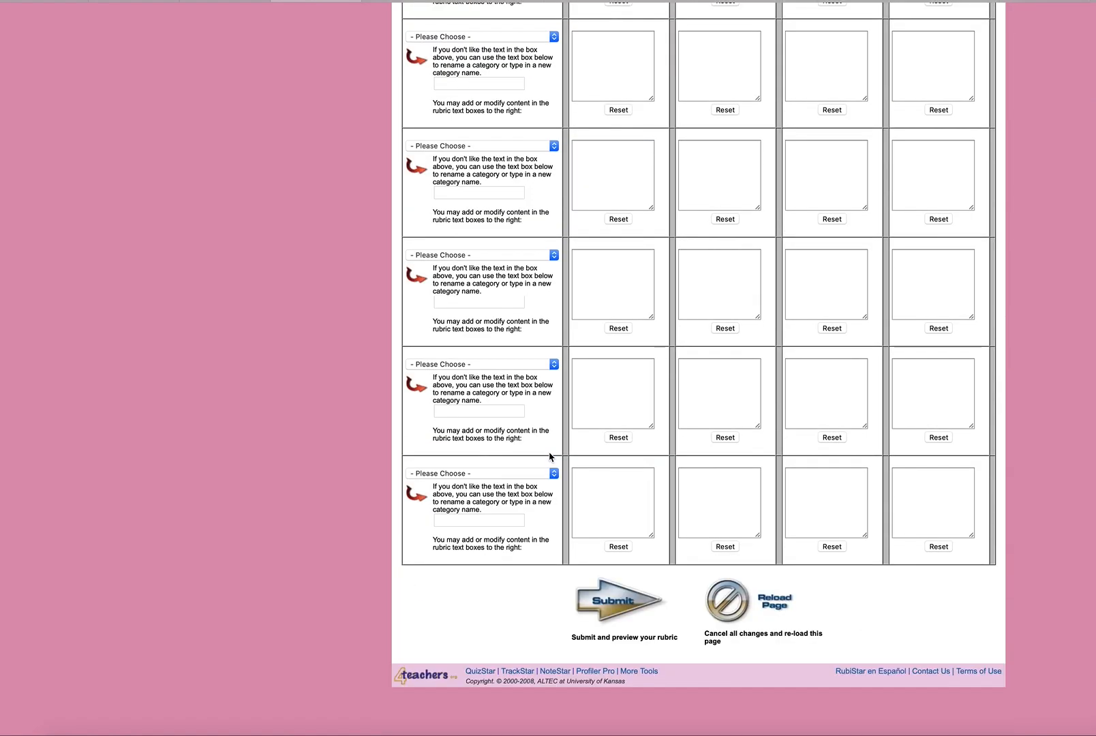
scroll(up, 3)
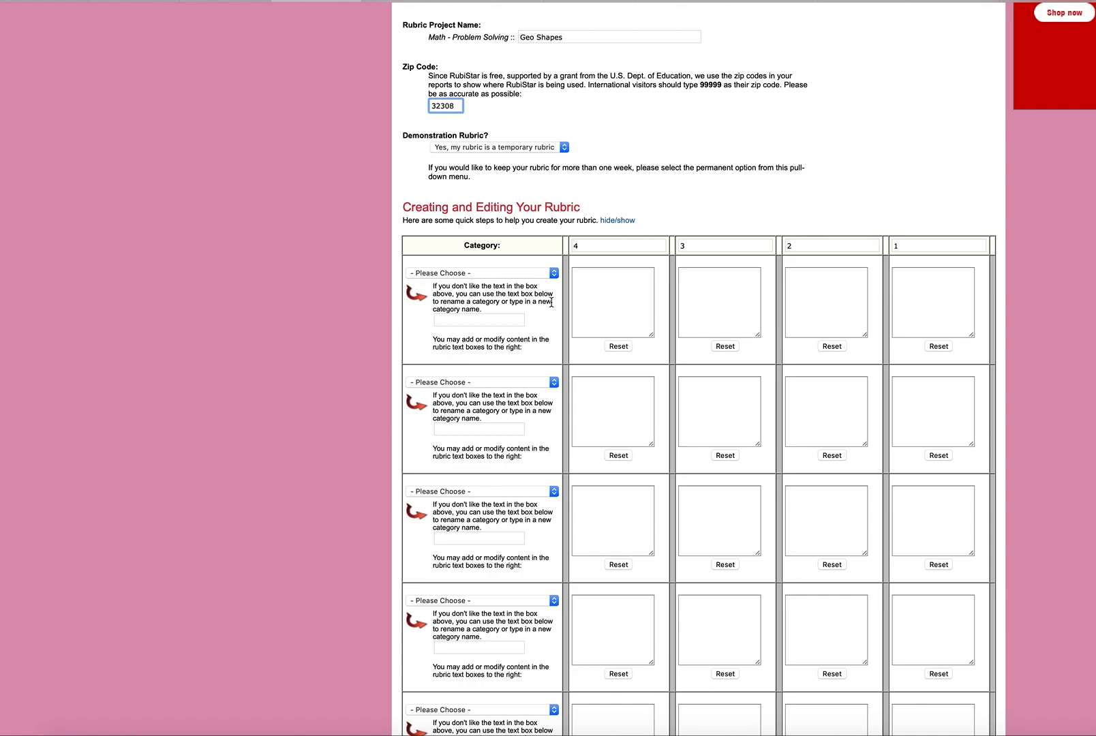
scroll(up, 3)
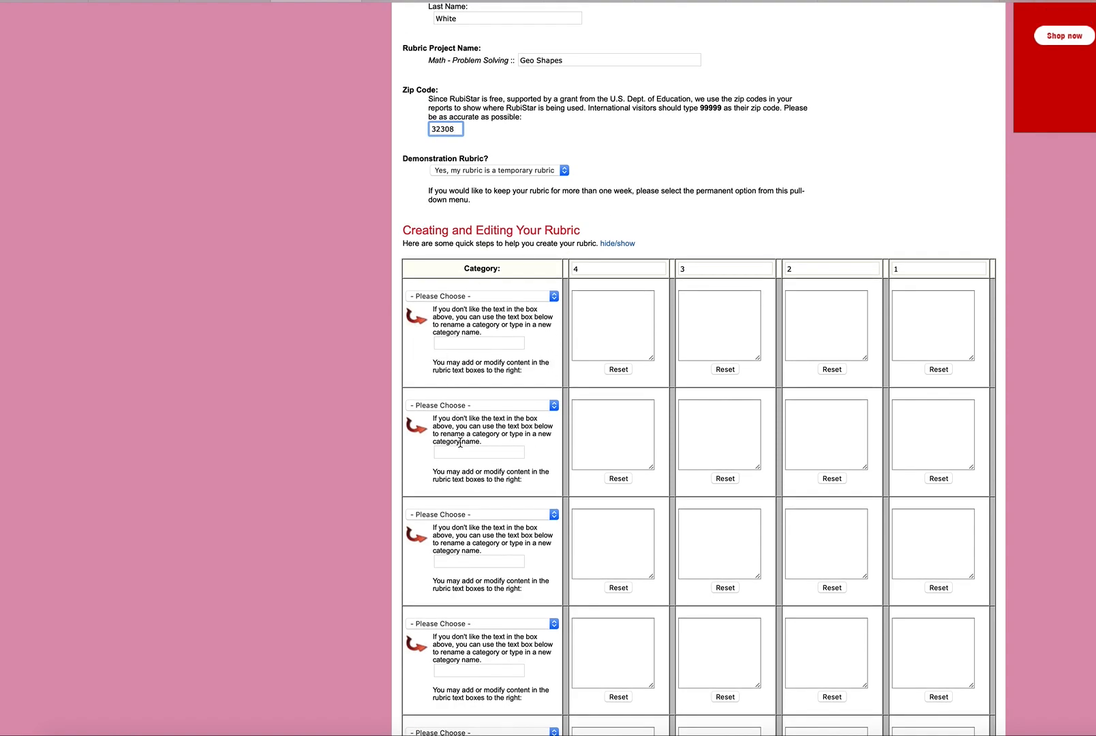
mouse_move(309, 537)
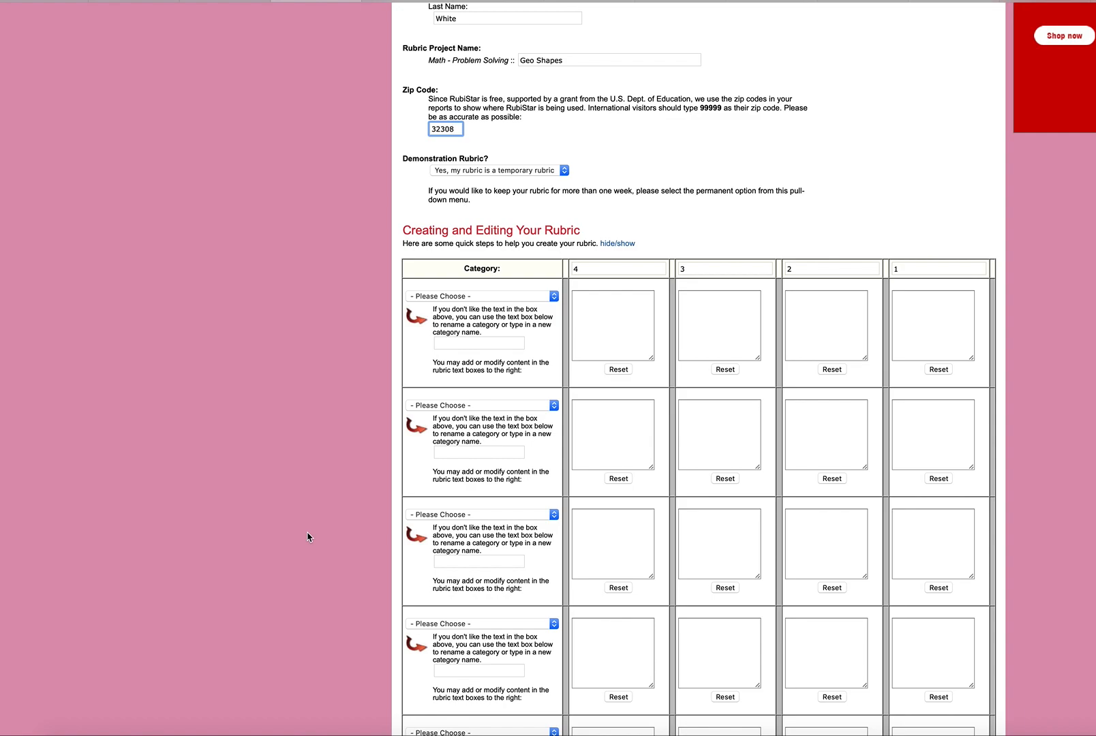
mouse_move(397, 312)
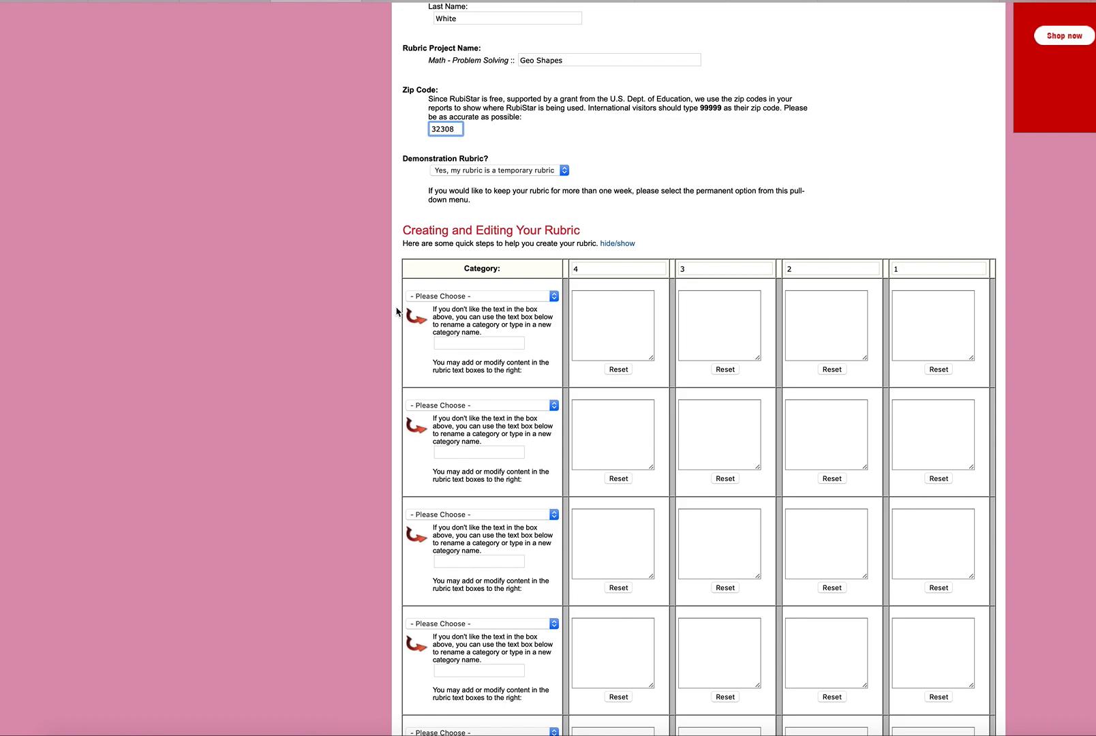
- Choose Use of Manipulatives from the first row's category dropdown
scroll(up, 3)
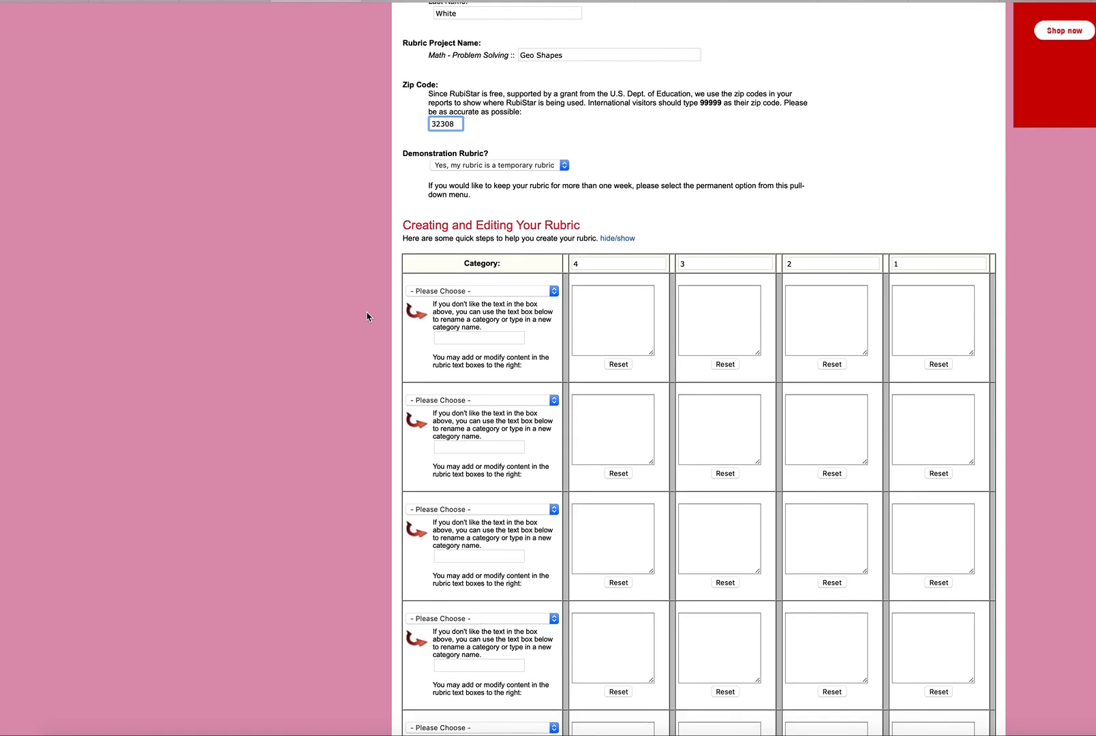
scroll(down, 3)
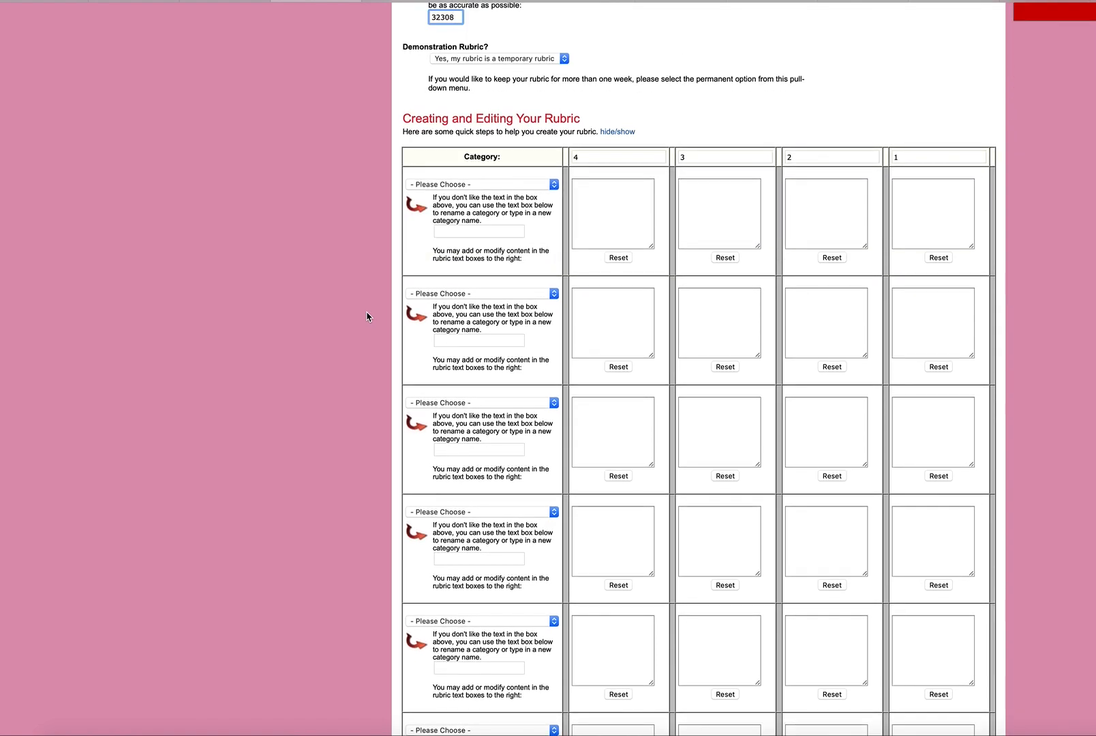
scroll(up, 3)
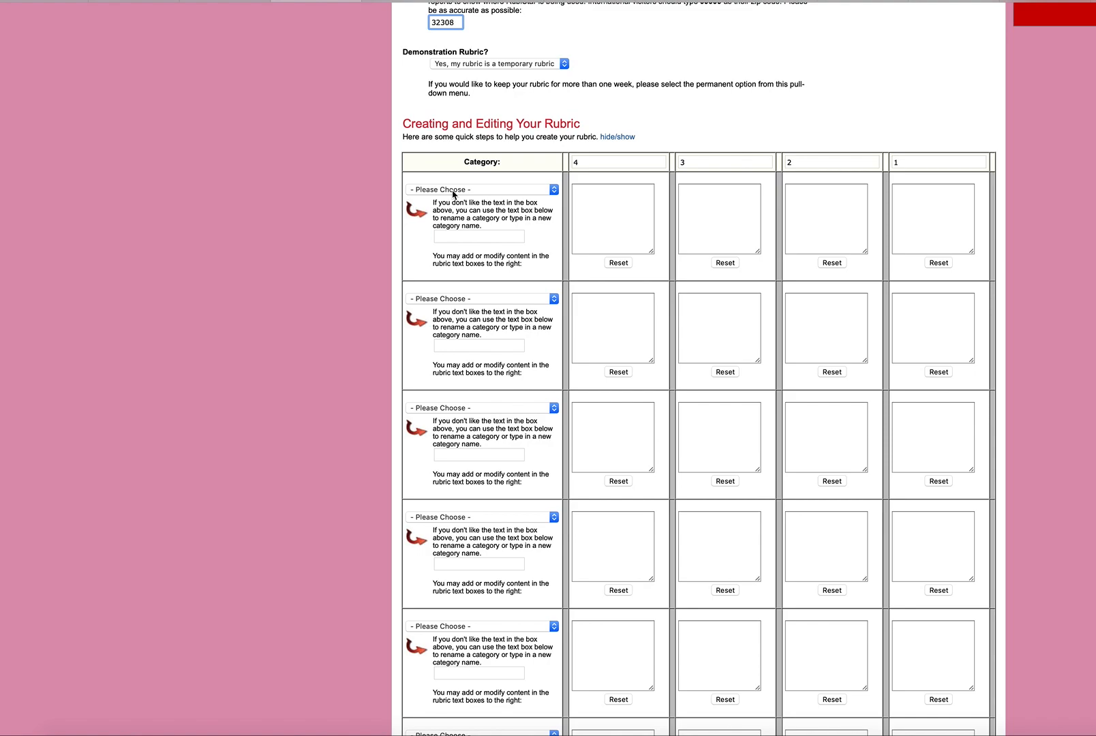
click(482, 189)
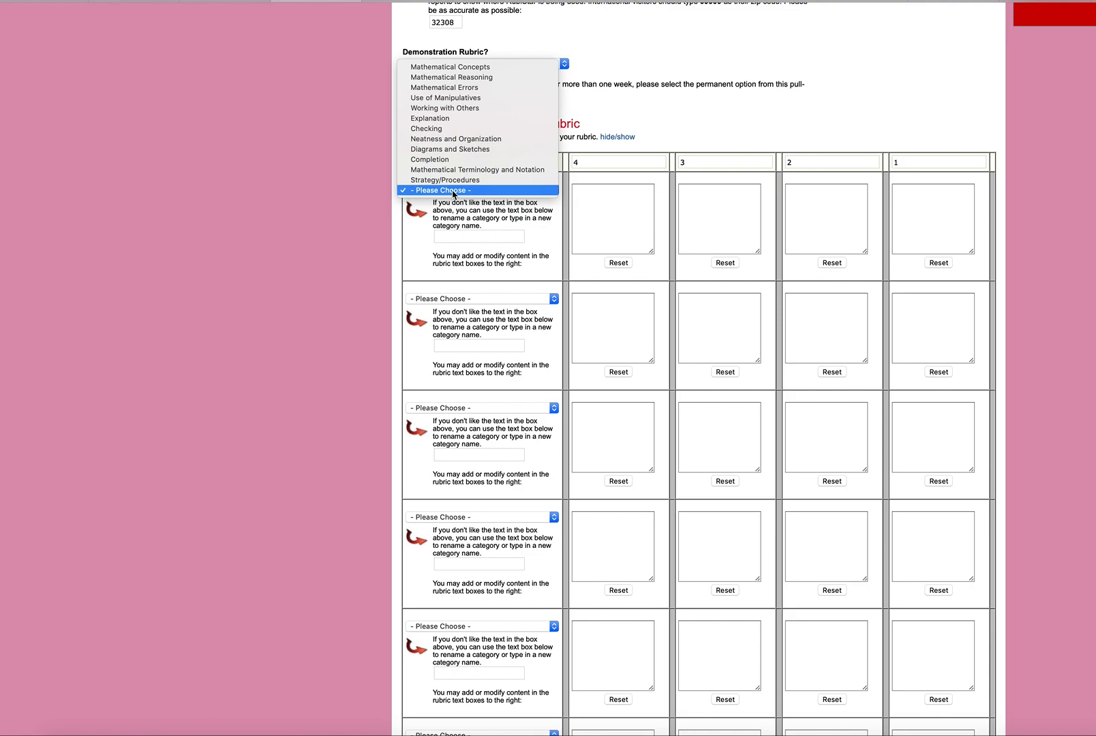
mouse_move(426, 129)
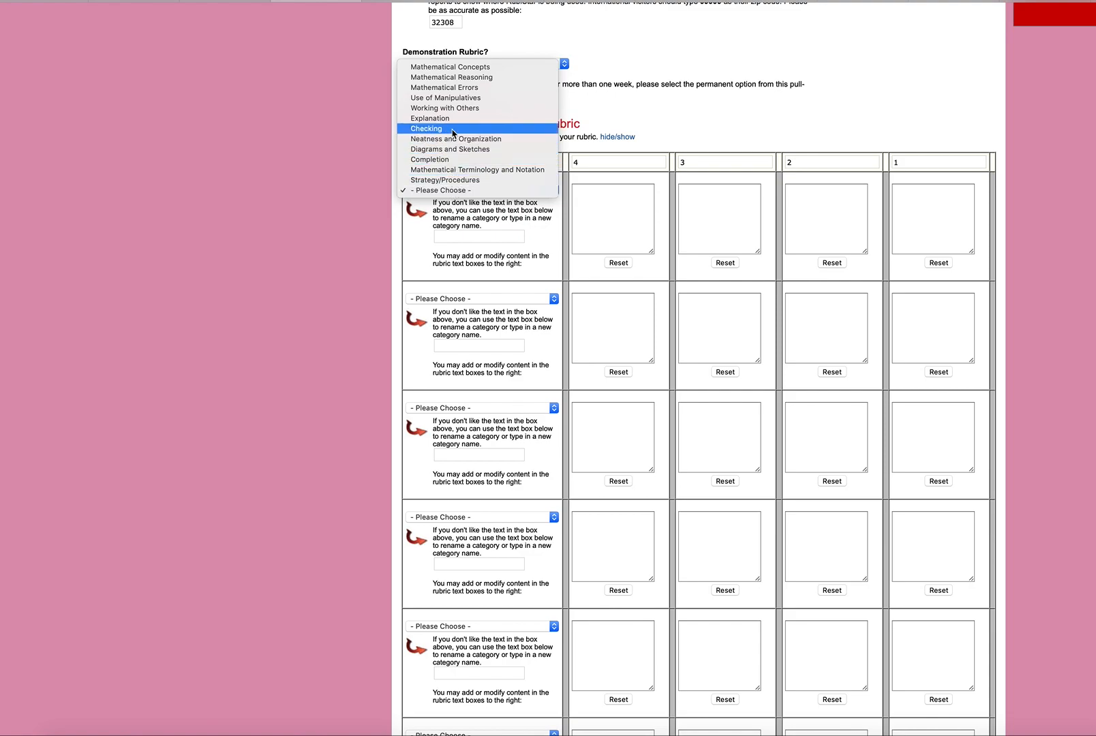
mouse_move(453, 98)
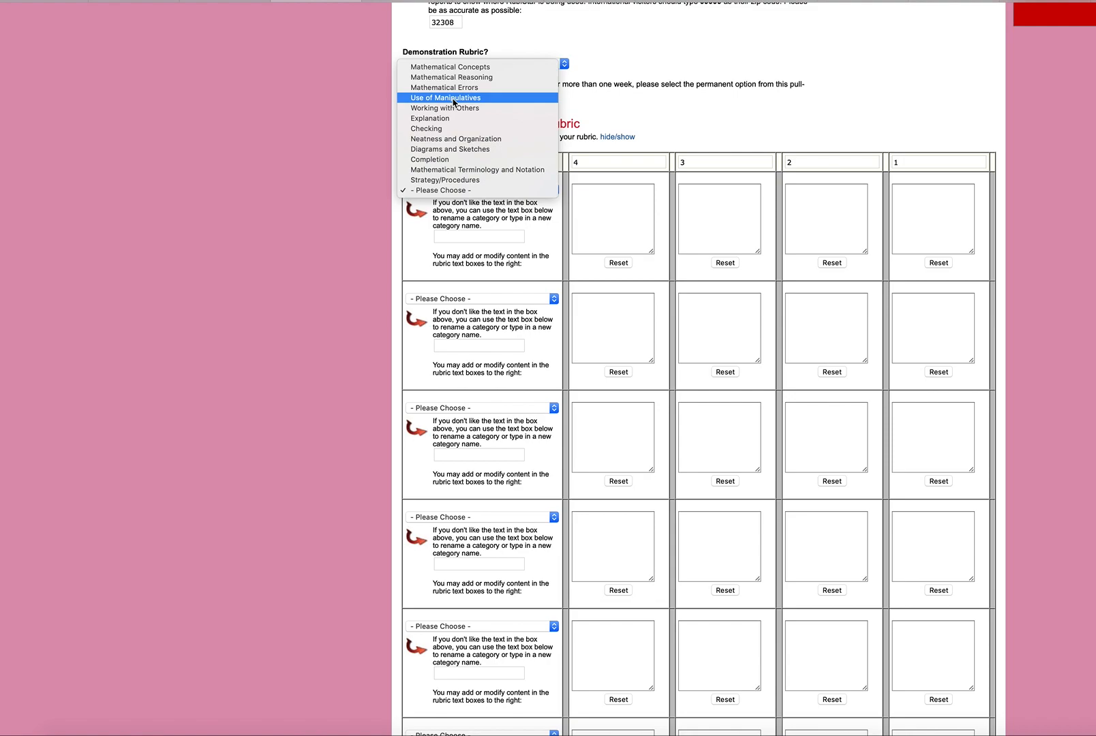
mouse_move(454, 98)
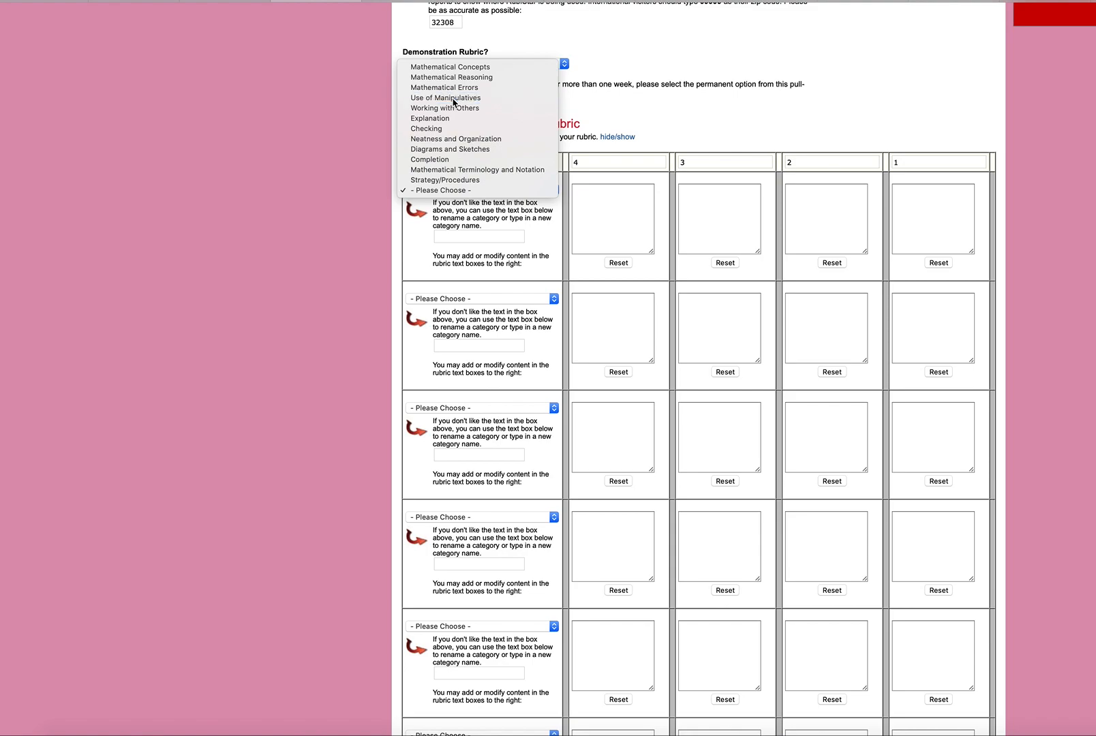
click(445, 97)
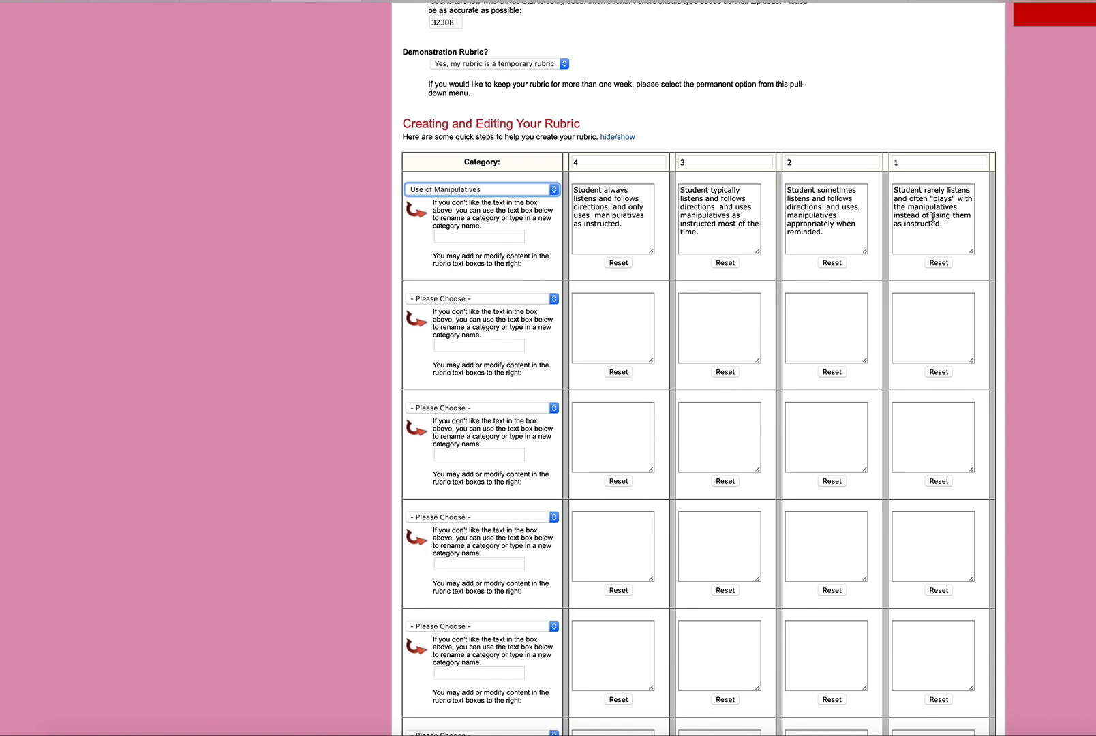
mouse_move(954, 226)
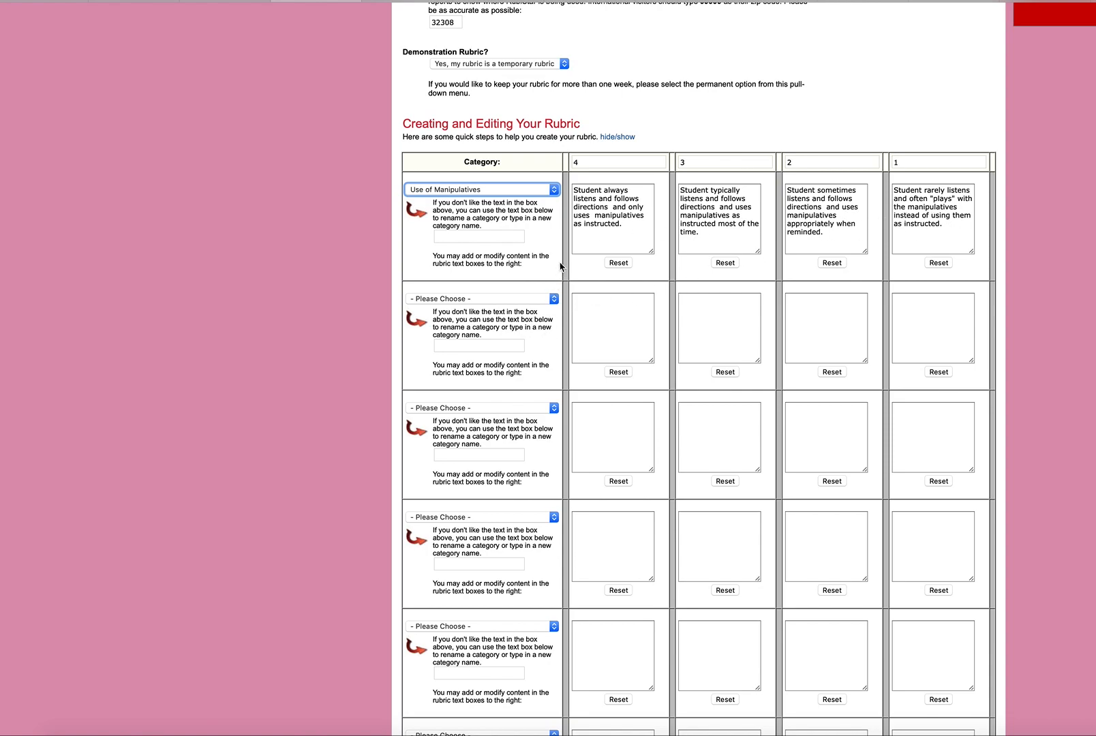
mouse_move(501, 194)
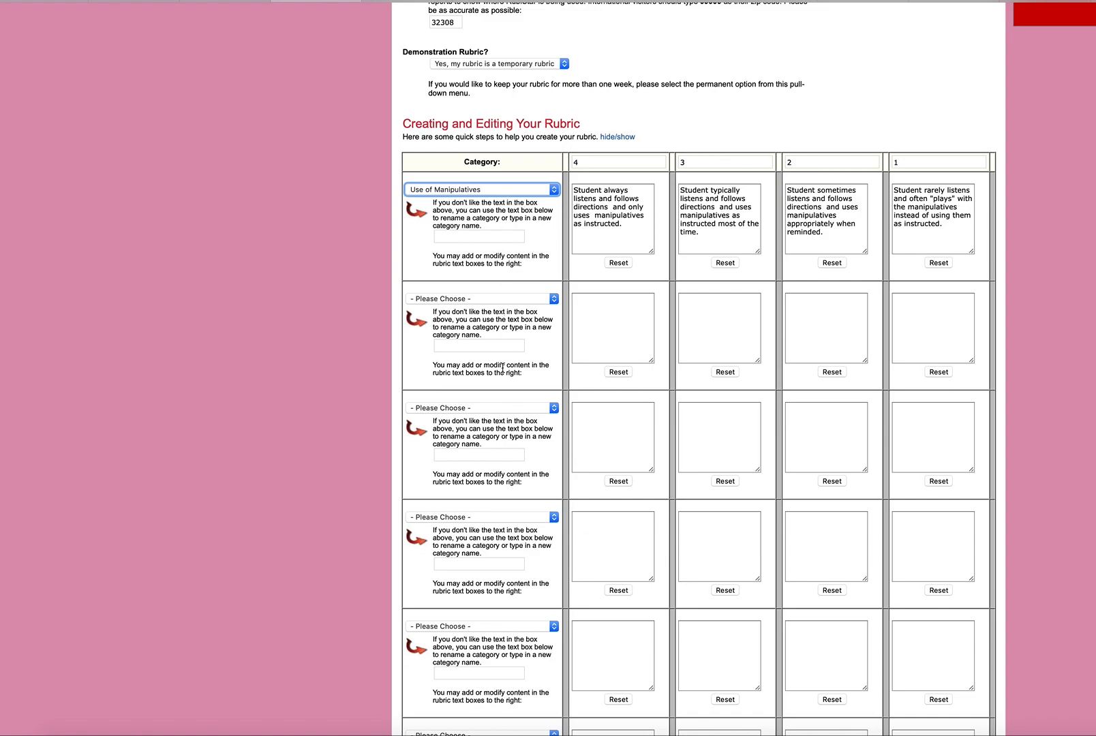
mouse_move(638, 202)
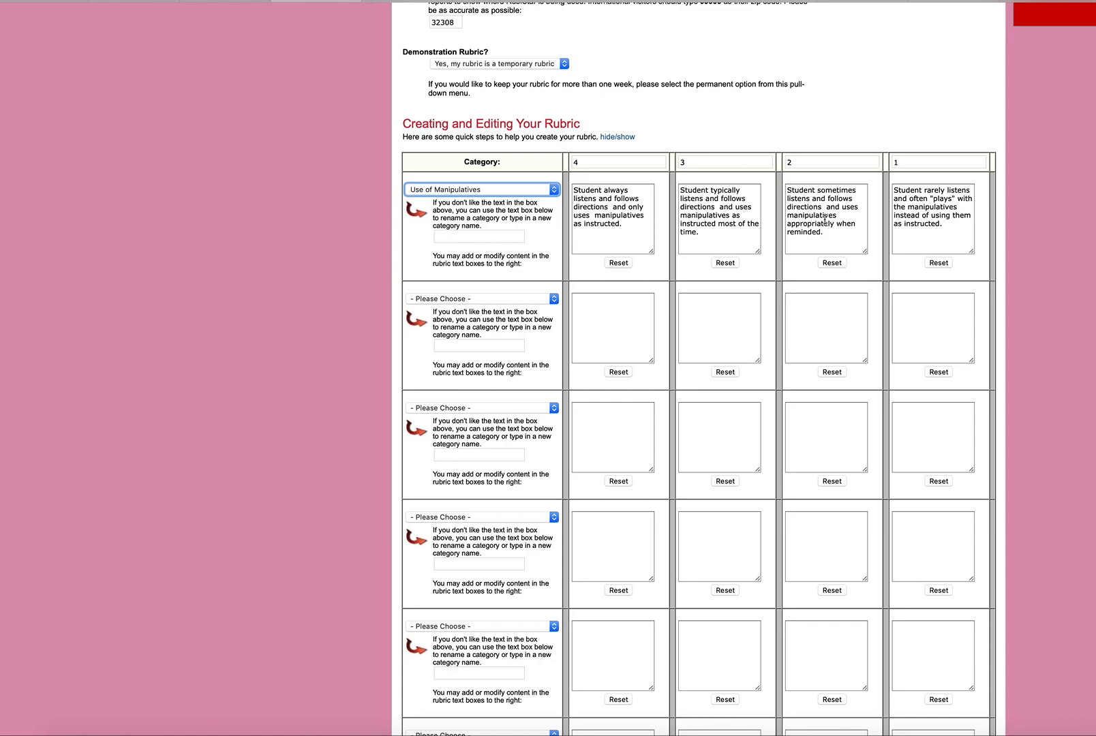
mouse_move(668, 207)
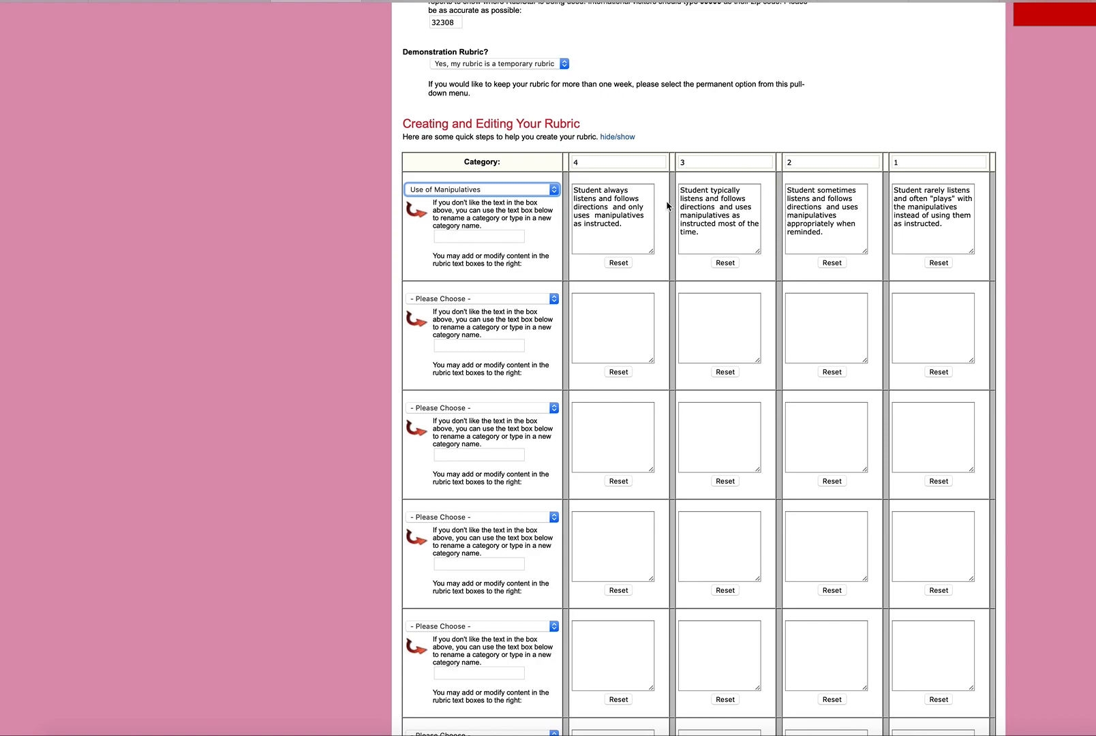
click(618, 162)
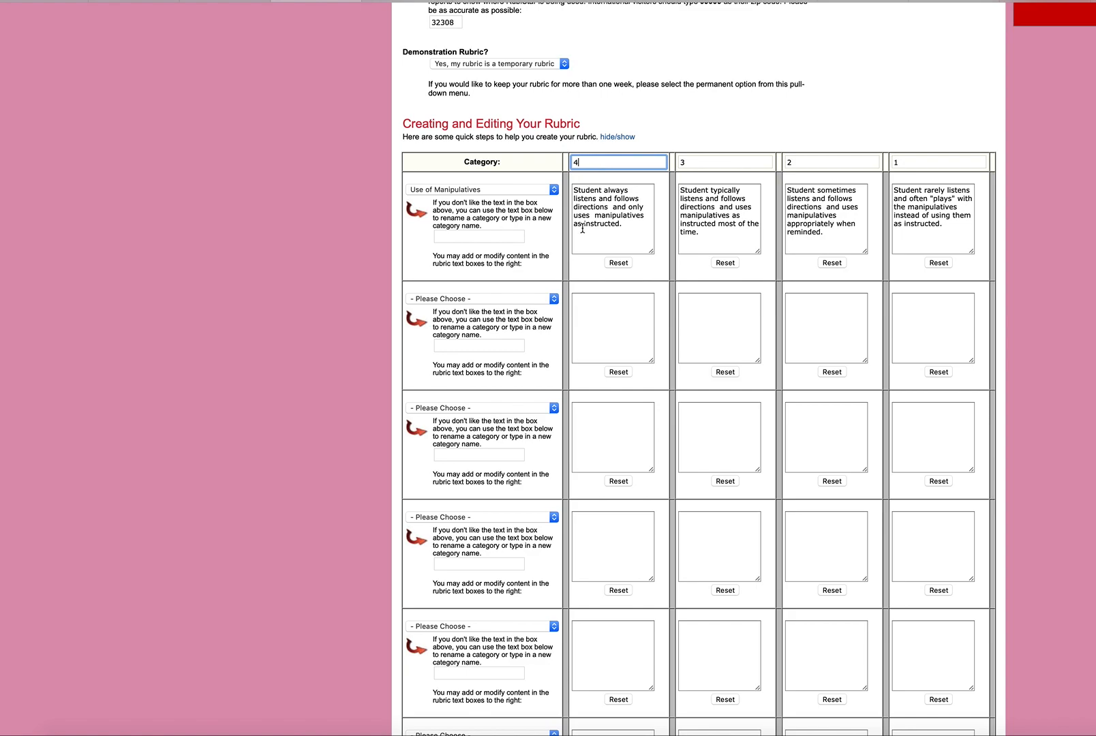
- Label the 4 and 3 columns as 4-Favorable and 3-Accectable, fixing a mistyped -Ma
text(-)
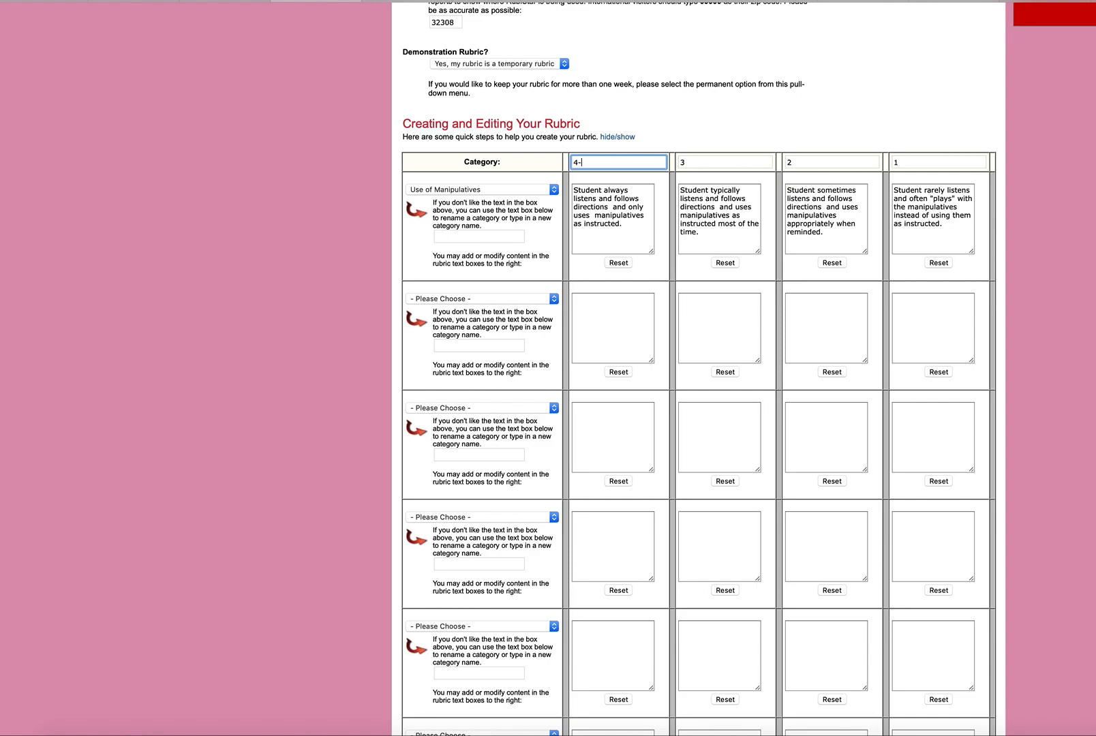
text(Favora)
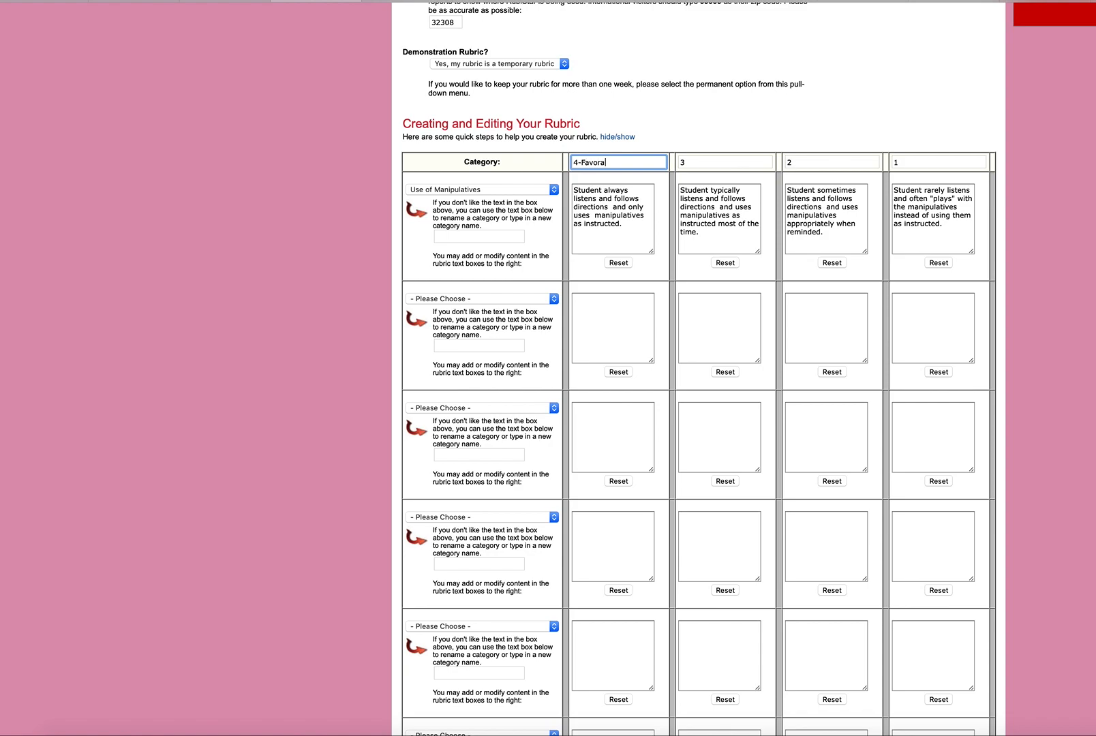
text(ble)
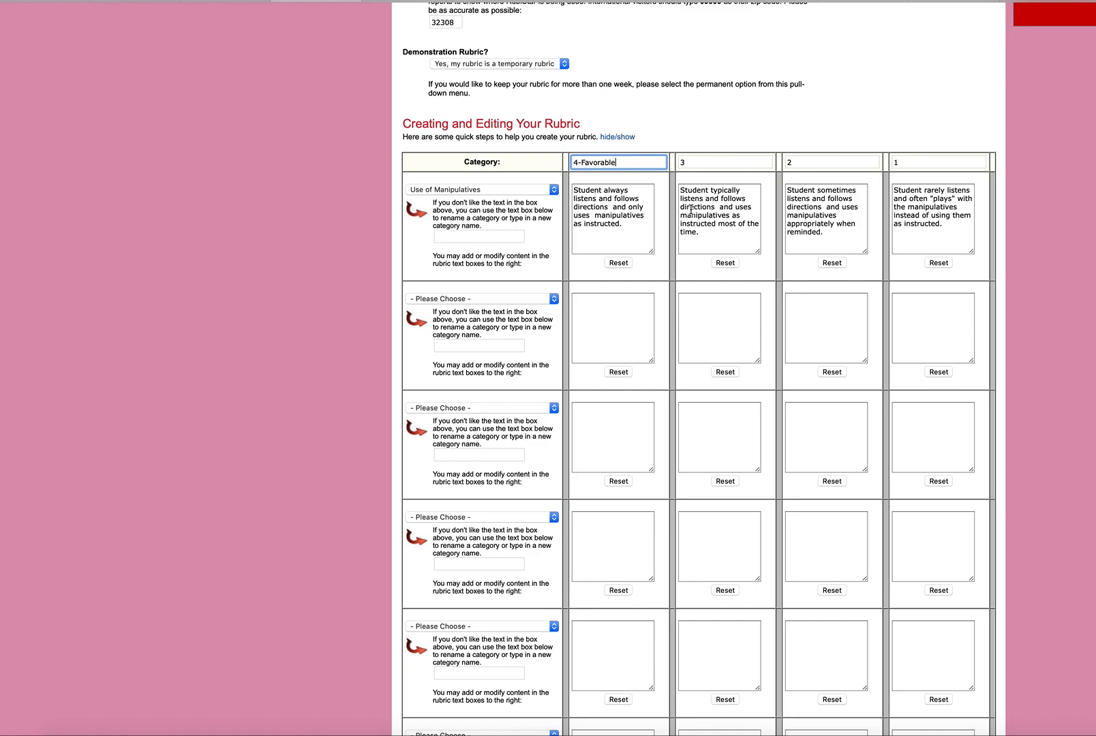
click(724, 162)
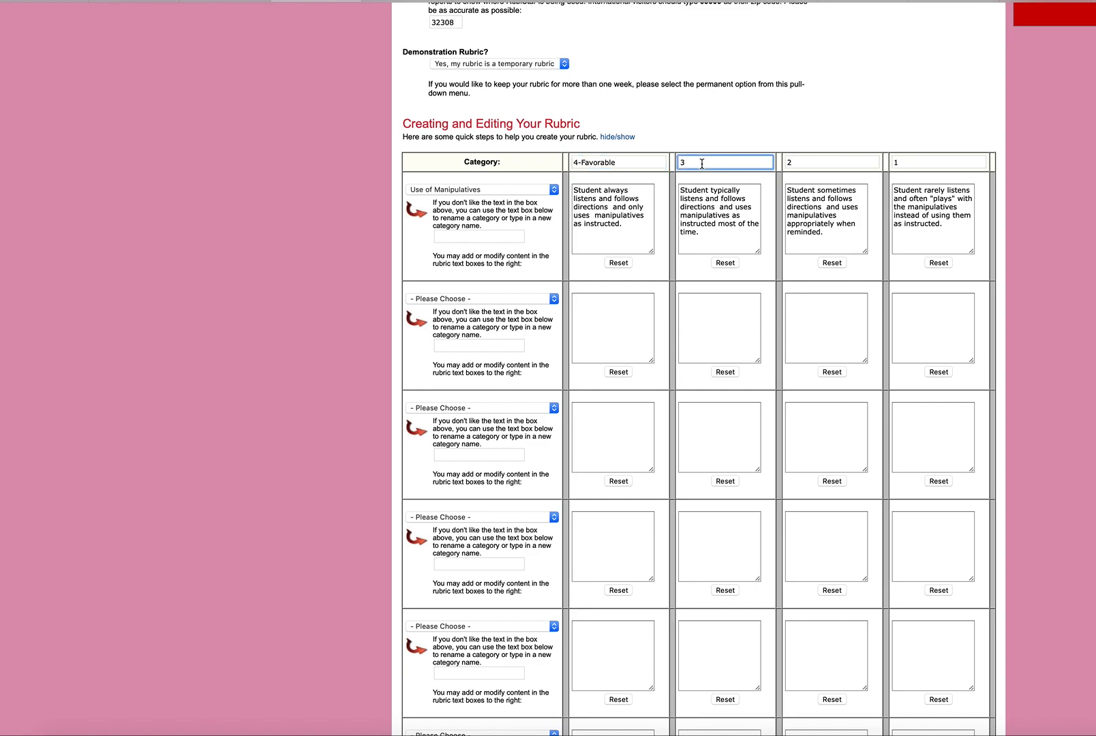
text(-Ma)
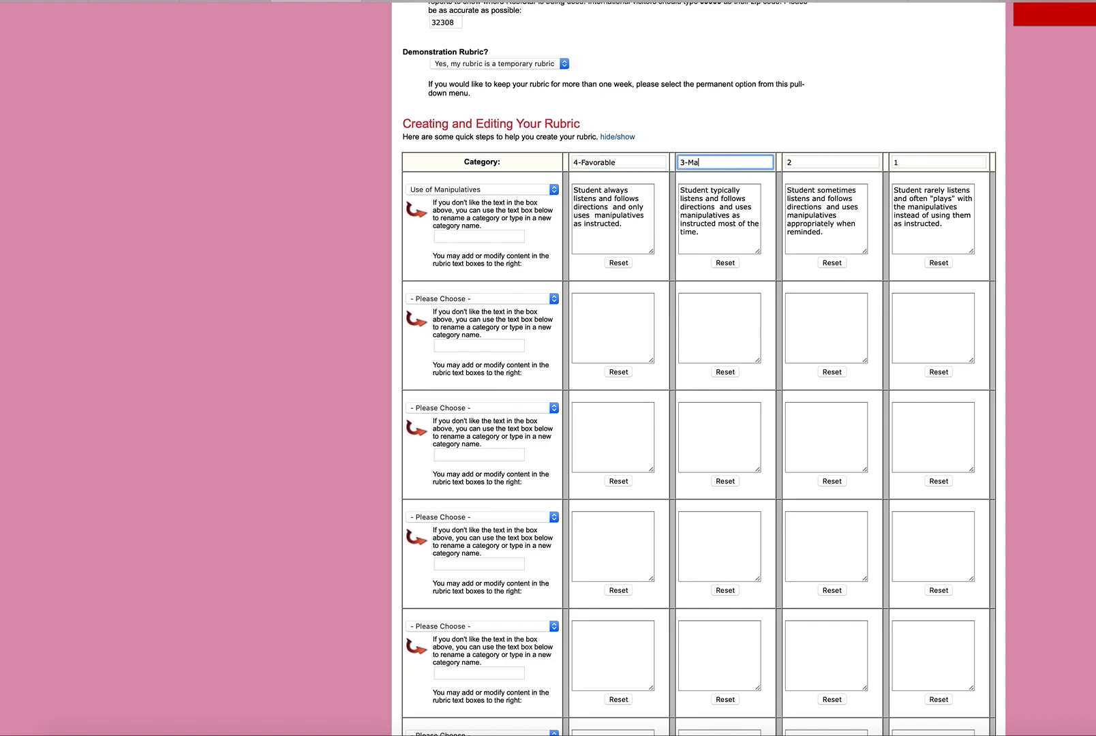
key(Backspace)
text(Accect)
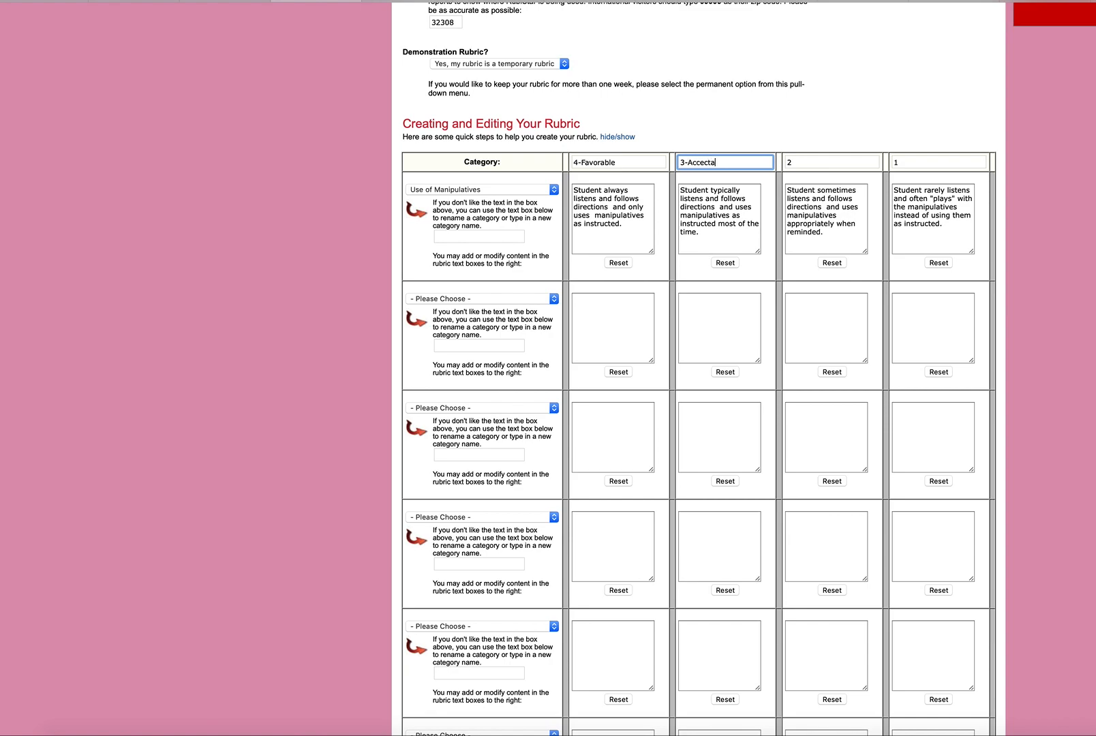
text(ble)
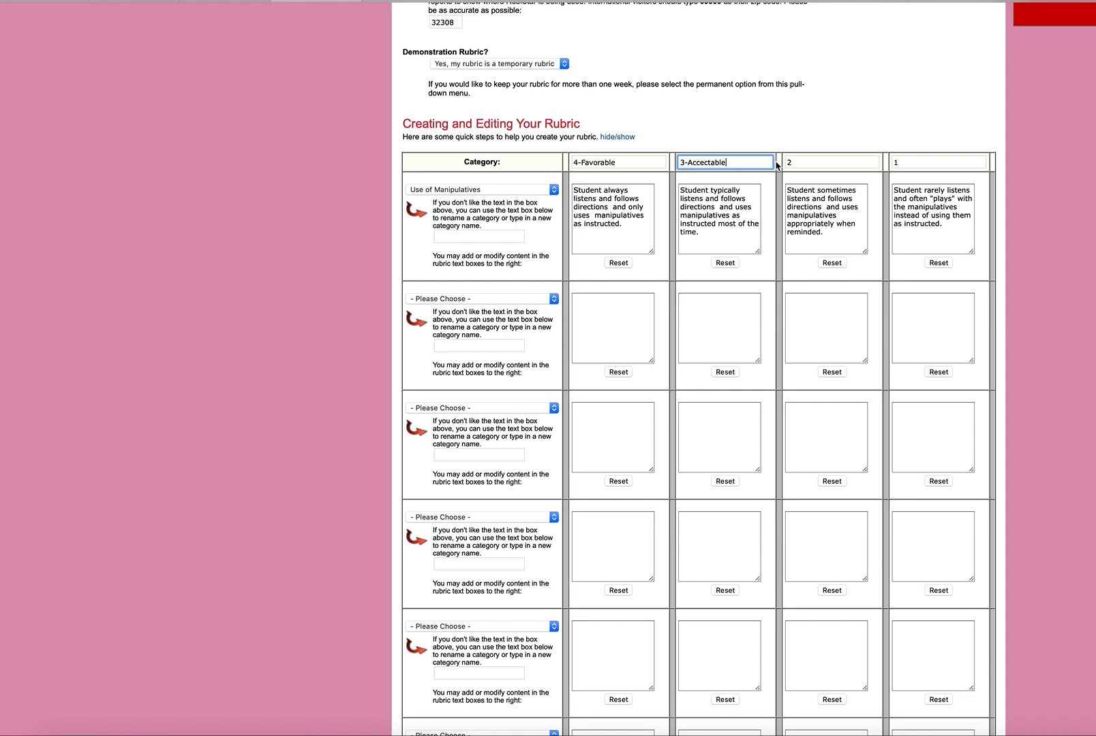
- Label the 2 and 1 columns as 2-Marginable and 1-Unaccectable
click(831, 161)
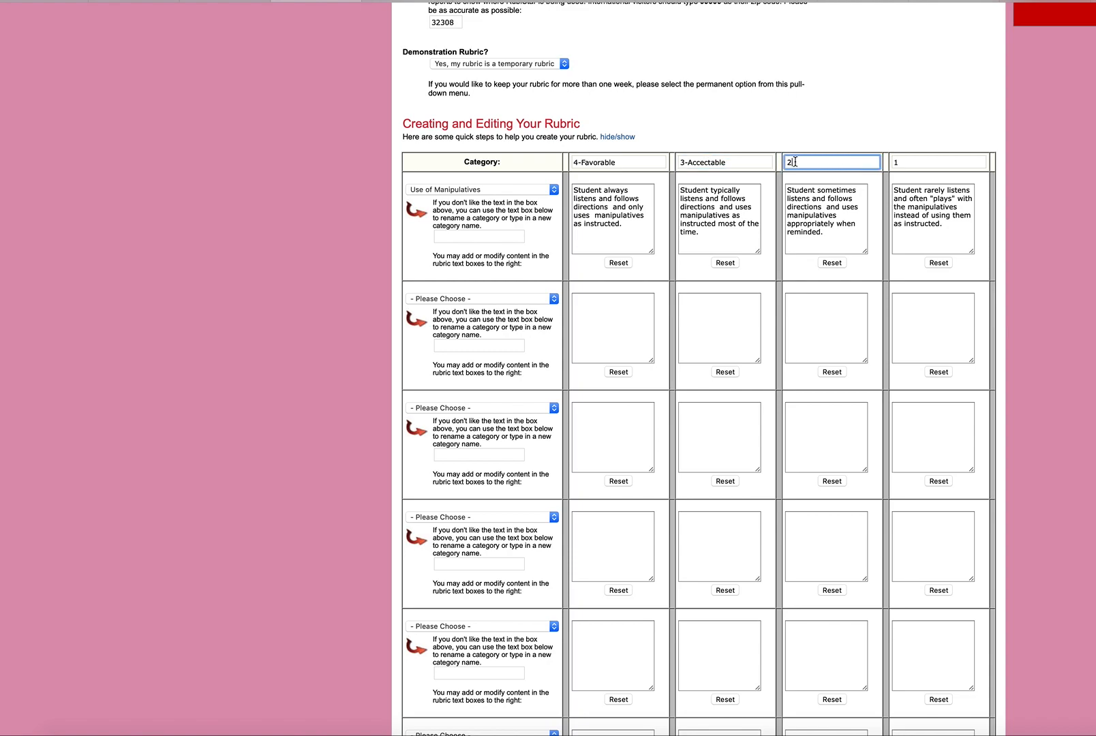
text(-Mar)
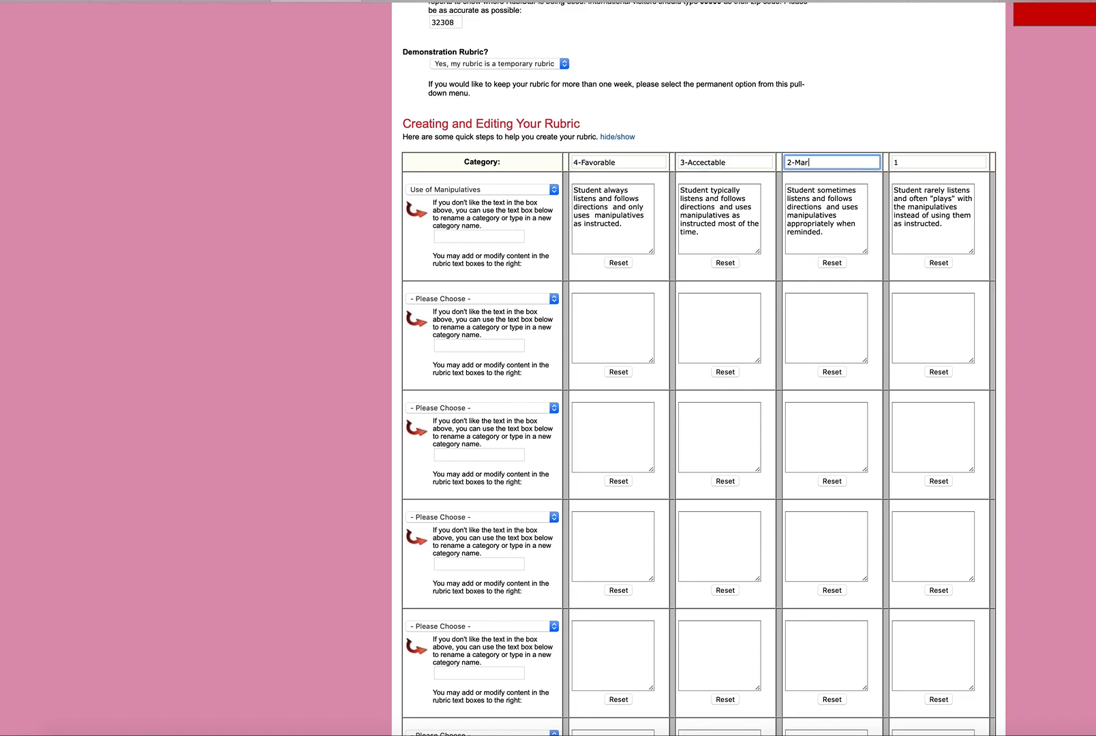
text(ginal)
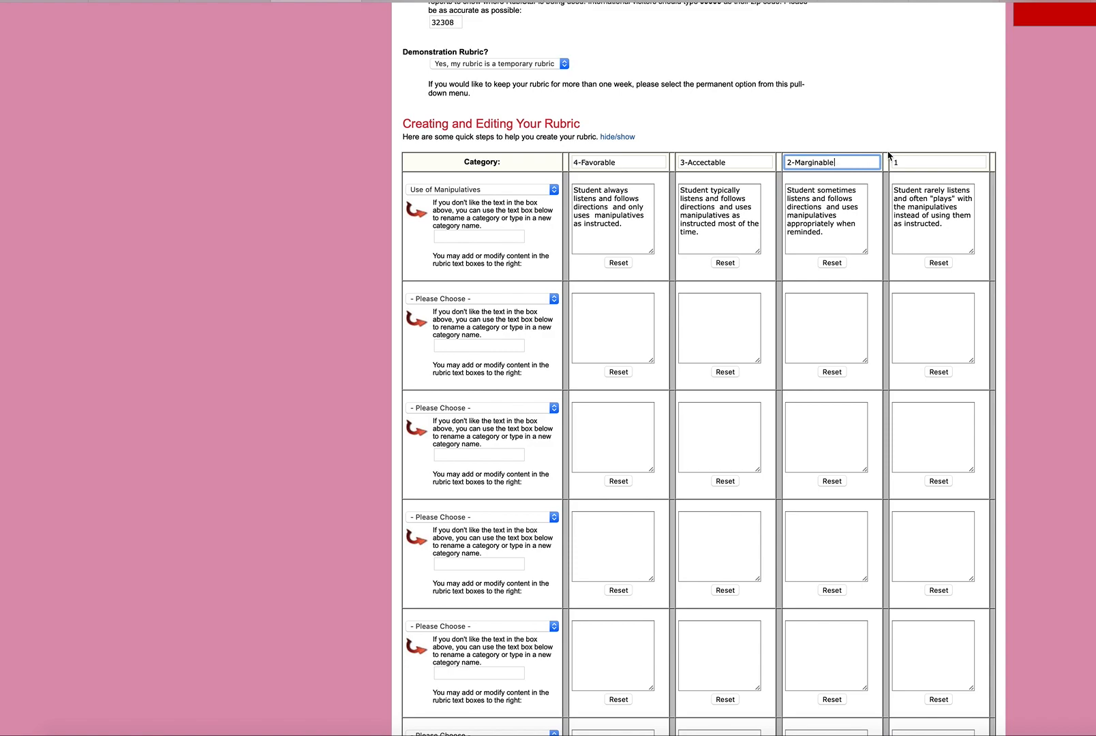
click(938, 161)
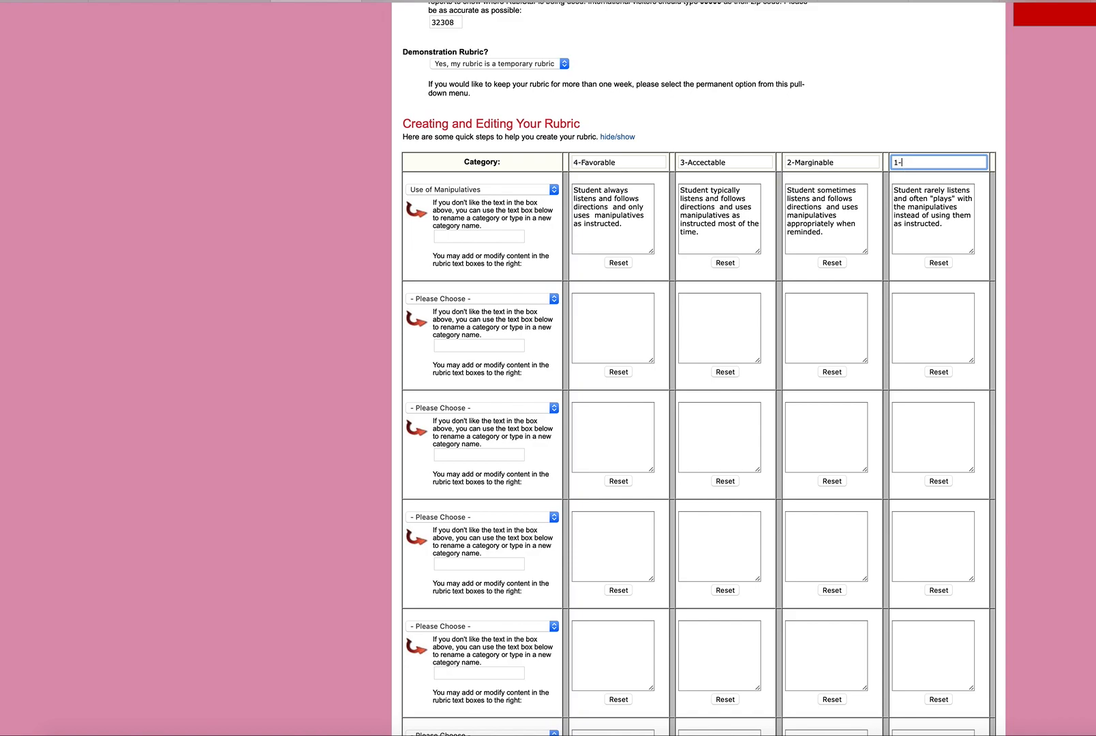
text(Unaccectable)
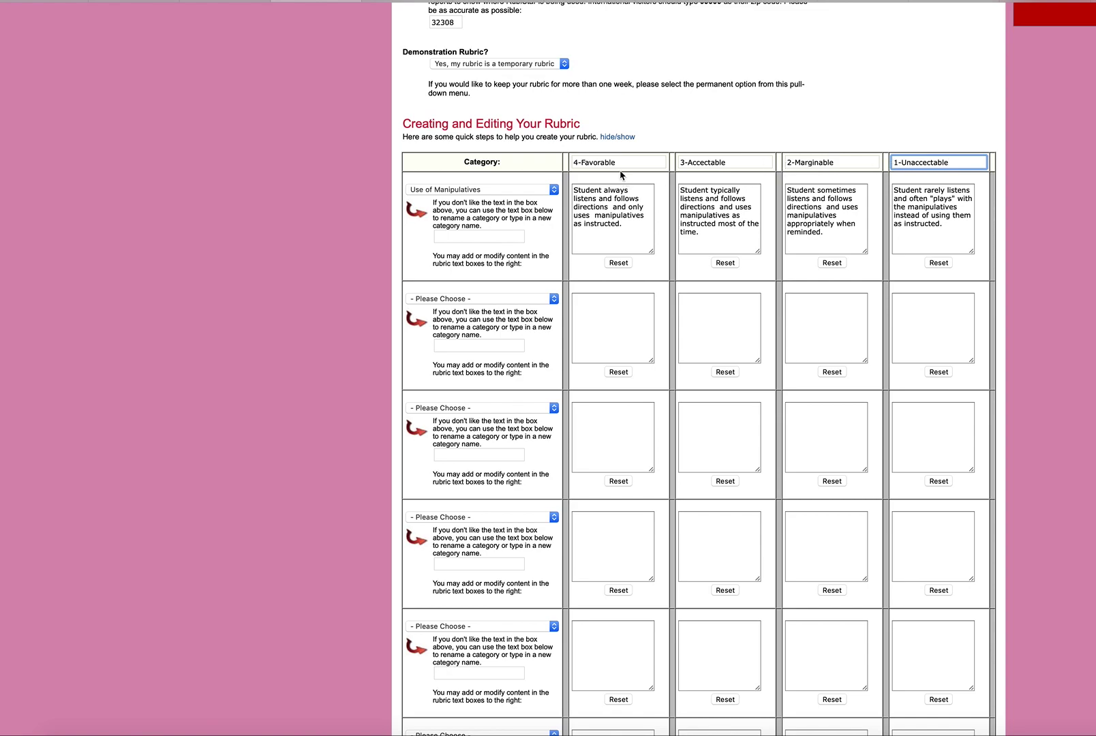
mouse_move(871, 160)
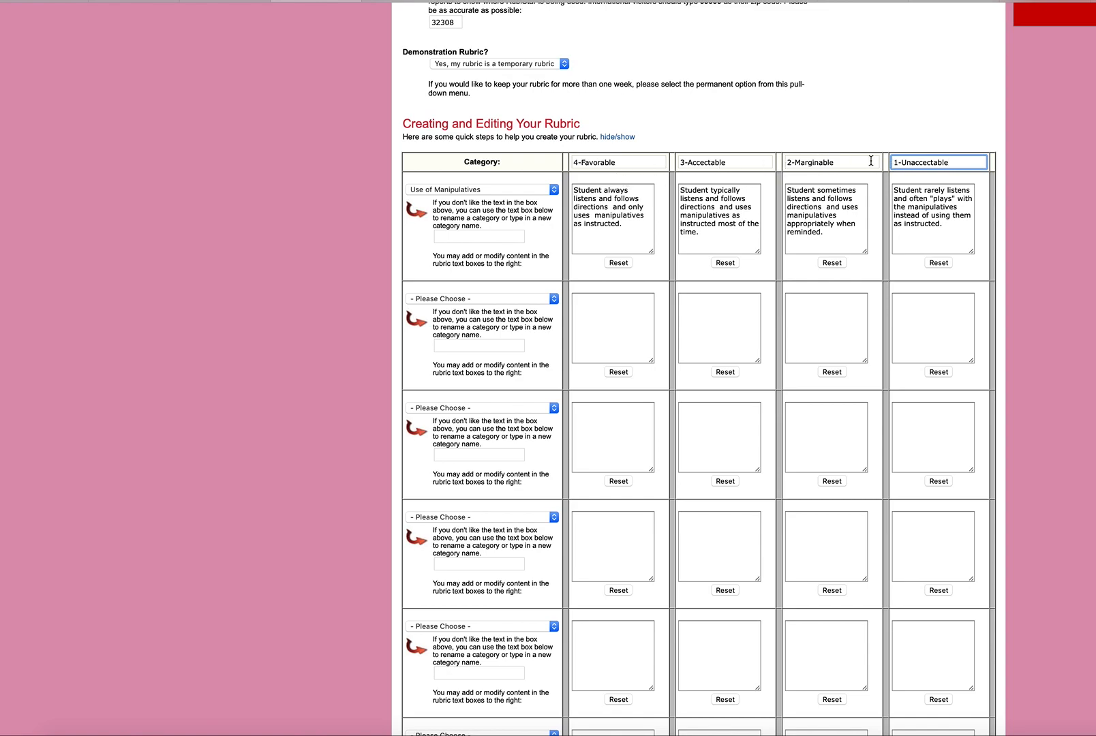
mouse_move(663, 141)
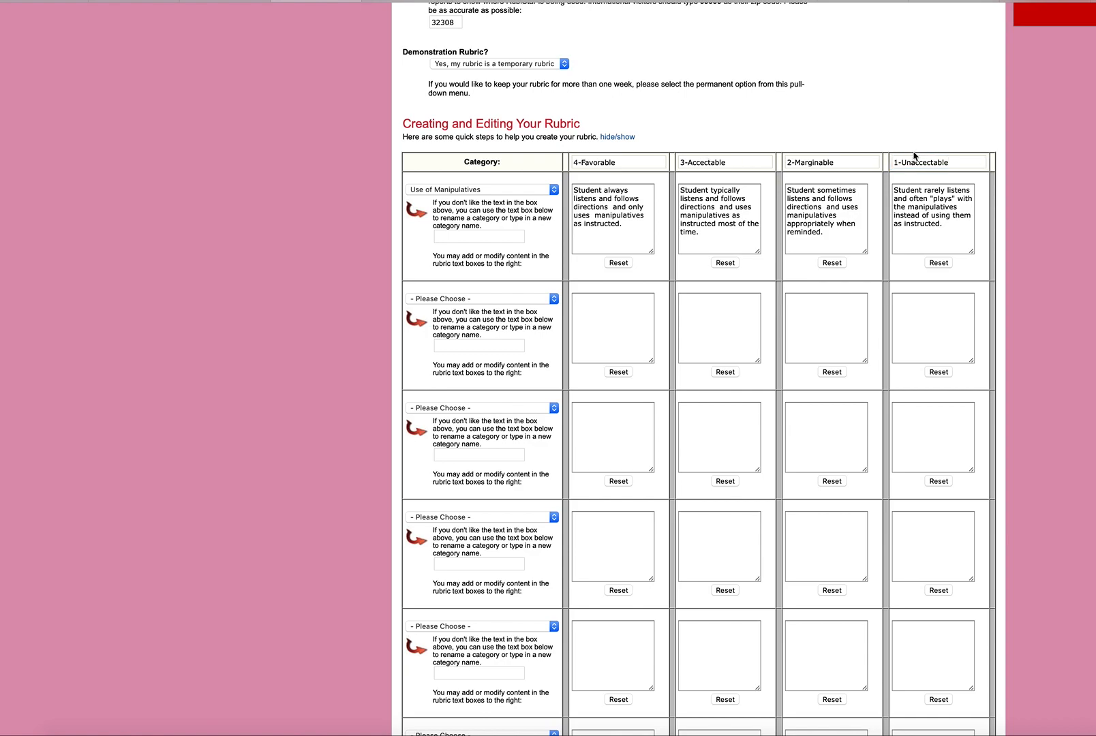
mouse_move(568, 193)
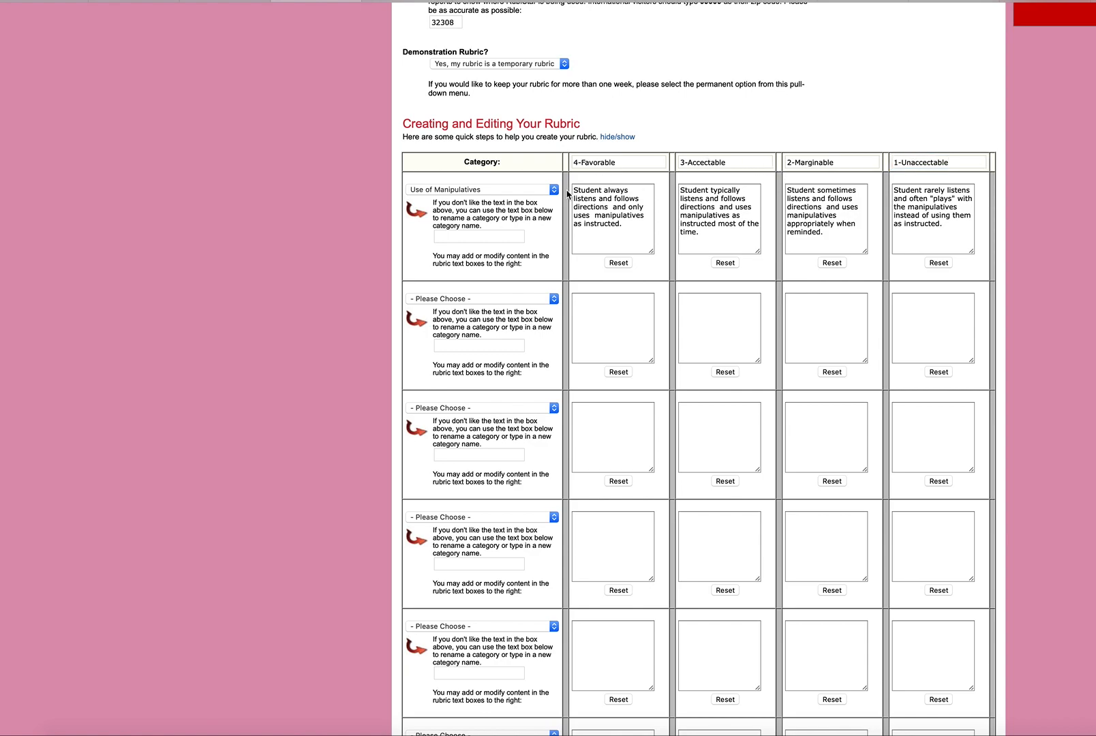
mouse_move(761, 159)
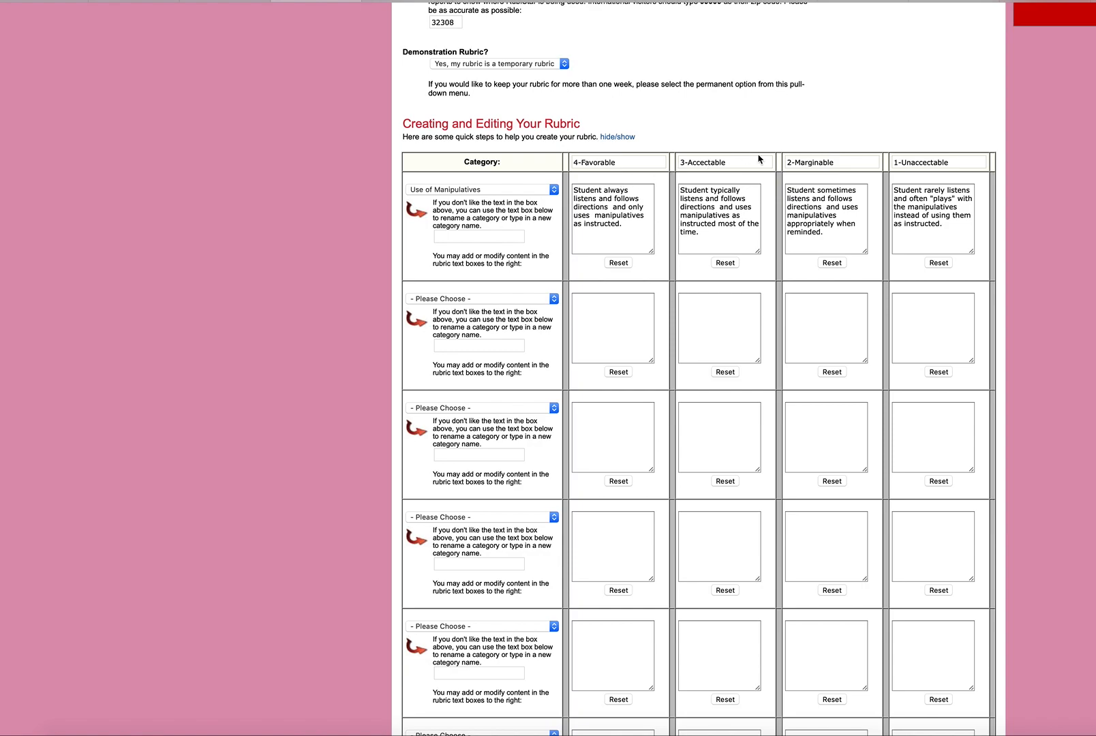
mouse_move(902, 155)
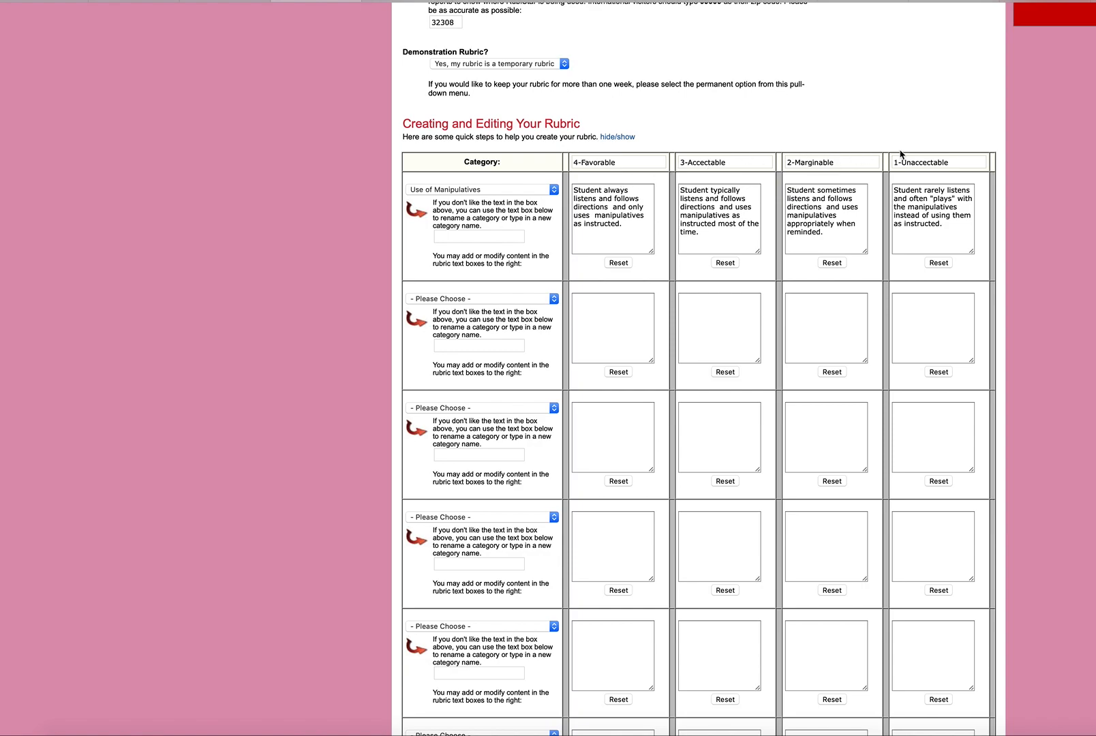
mouse_move(949, 182)
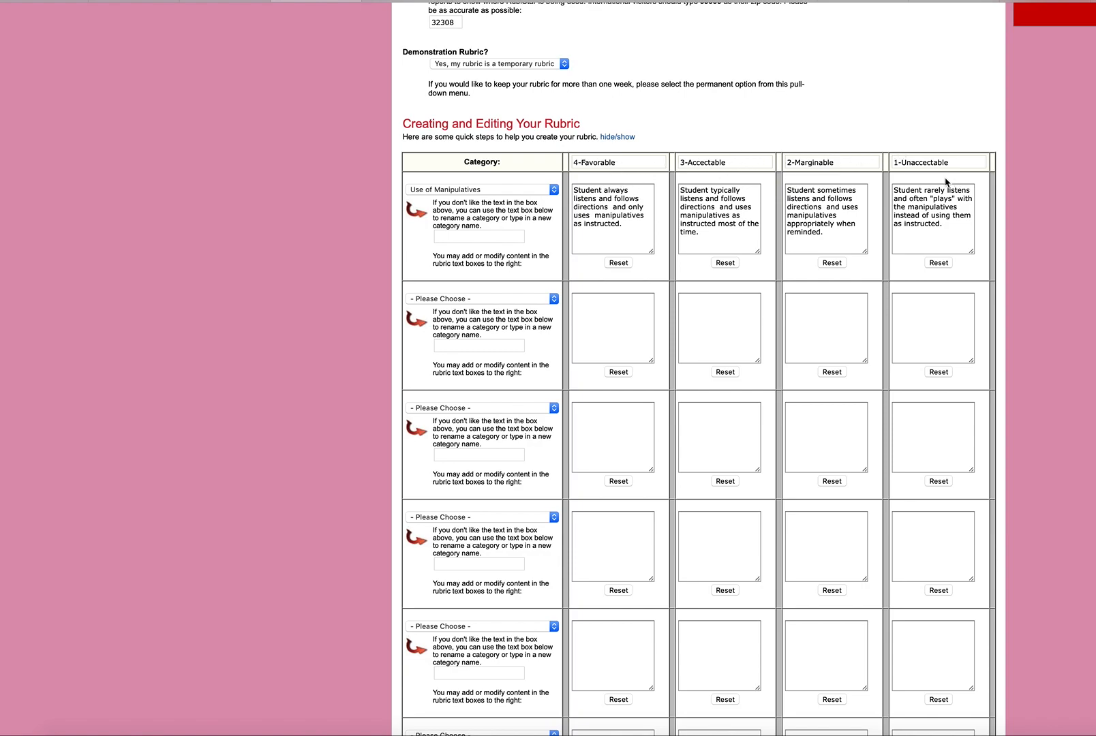
mouse_move(819, 179)
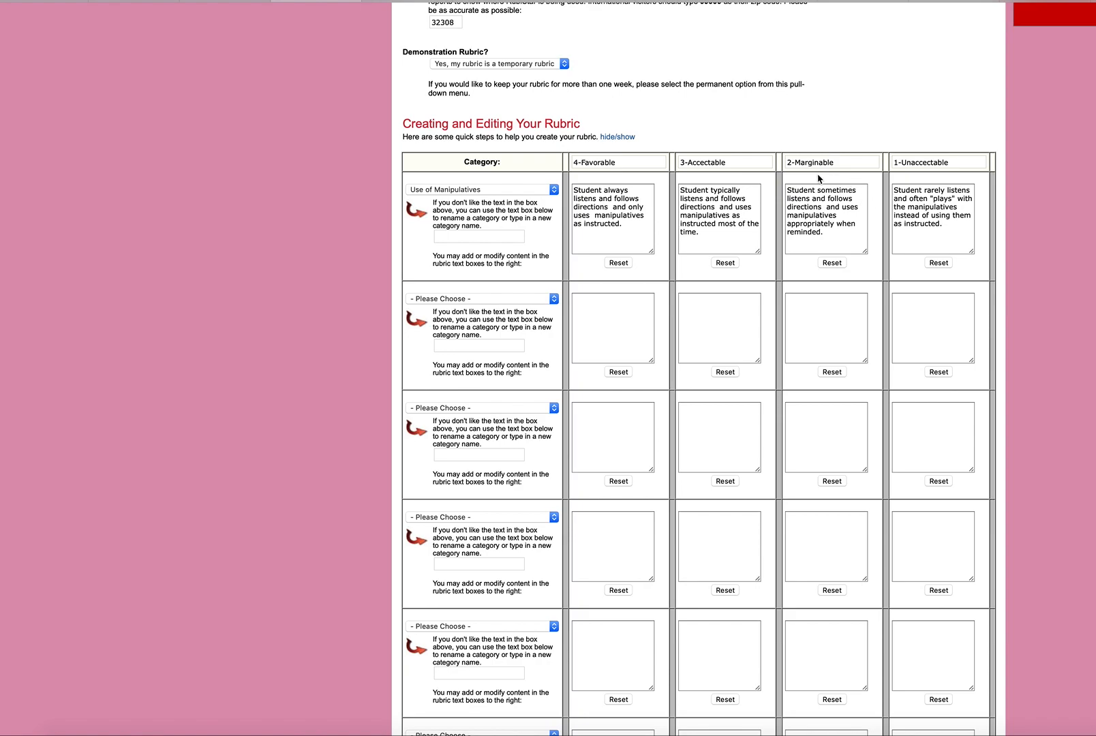
mouse_move(860, 159)
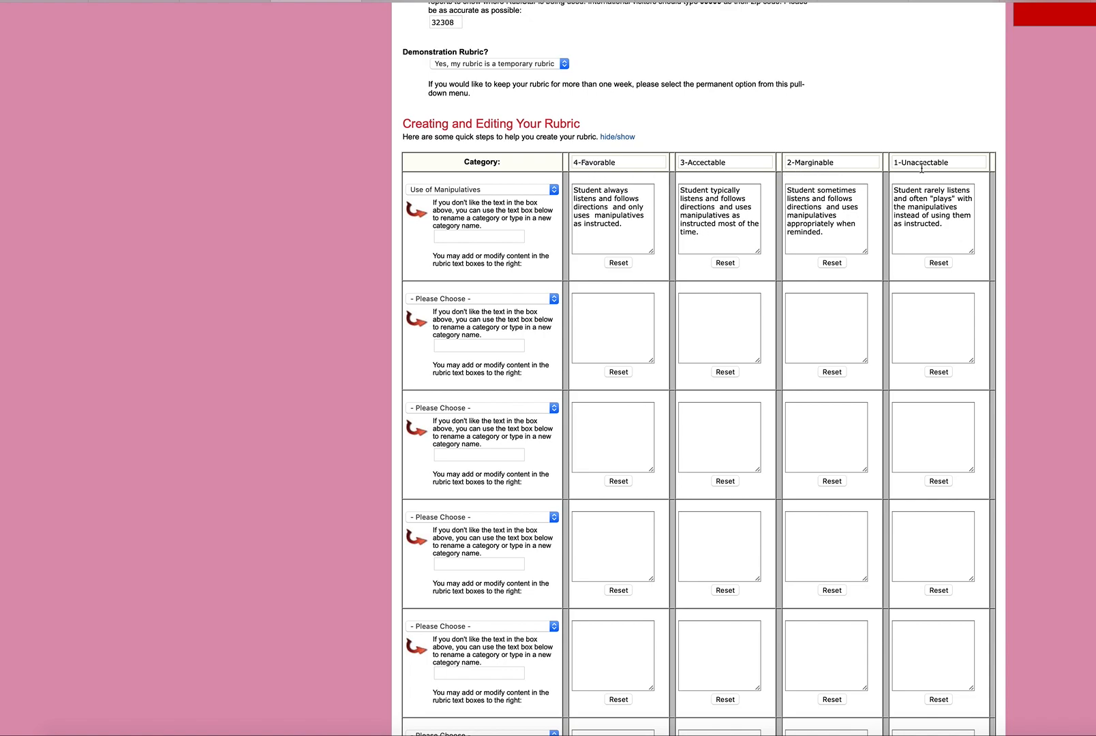
mouse_move(607, 161)
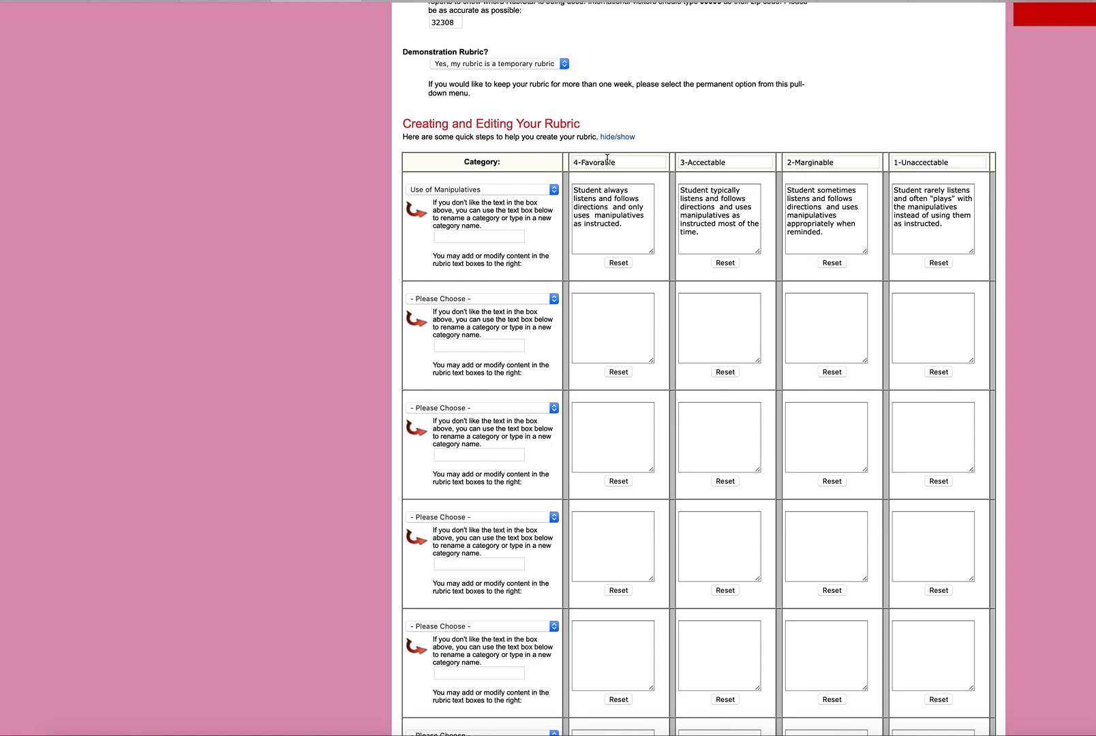
mouse_move(894, 159)
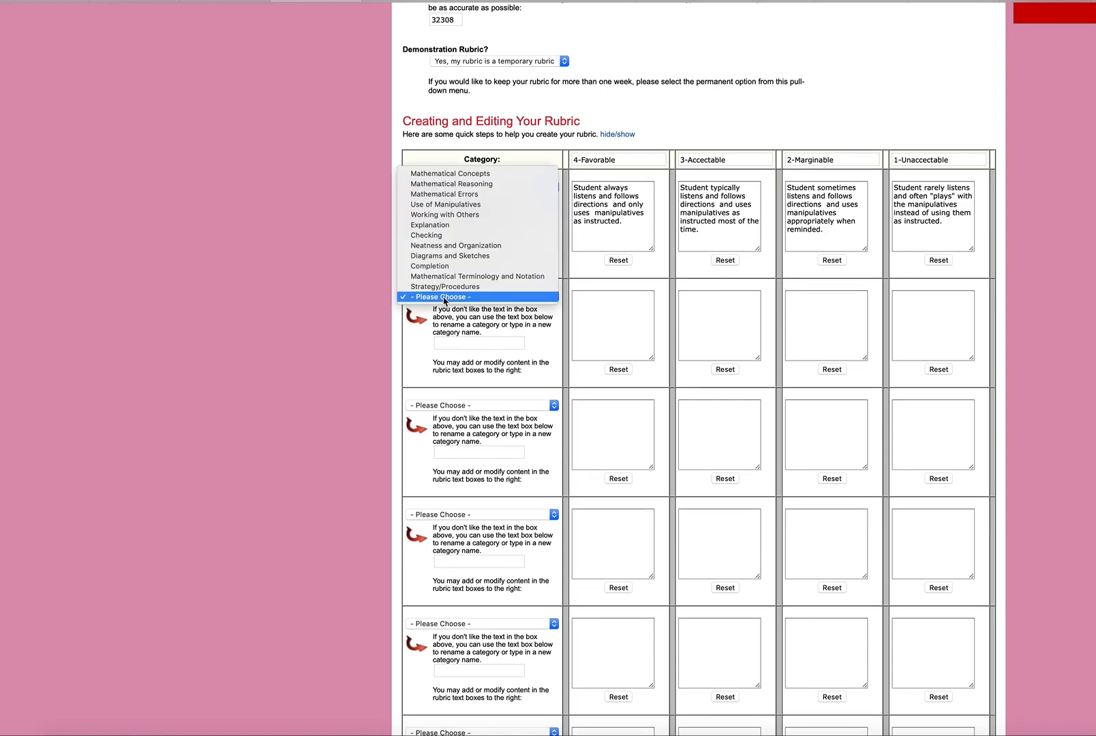
mouse_move(449, 255)
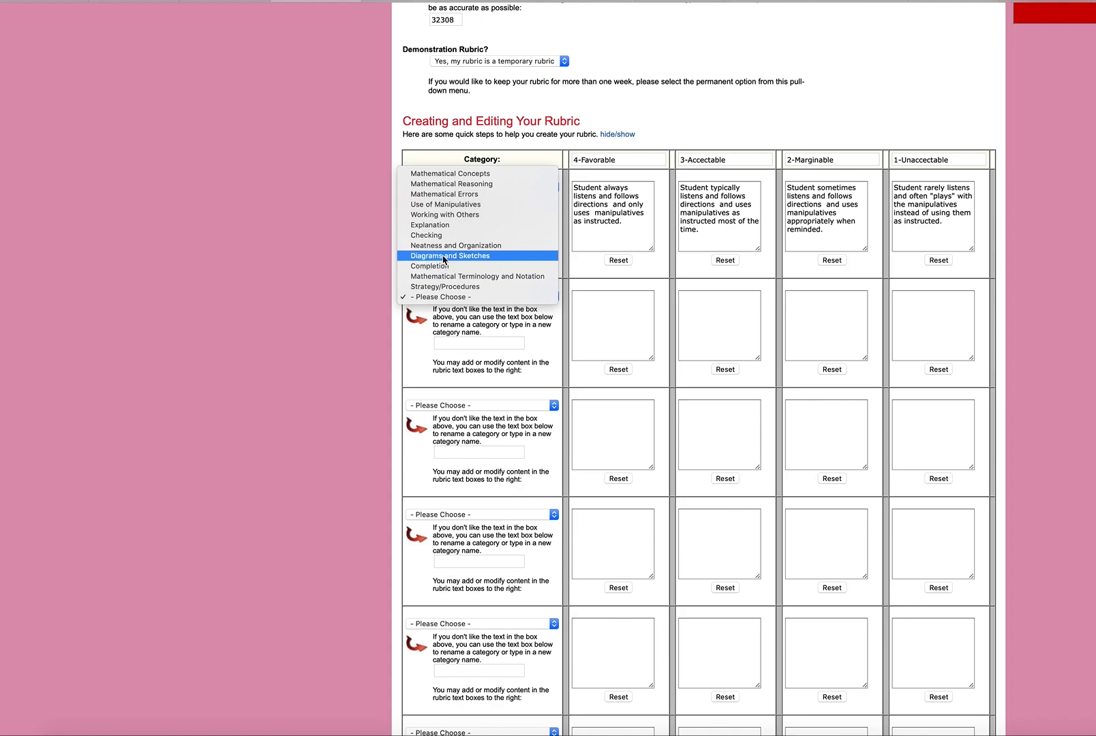
- Set rows two to five to Diagrams and Sketches, Neatness and Organization, Mathematical Concepts and Completion
click(450, 255)
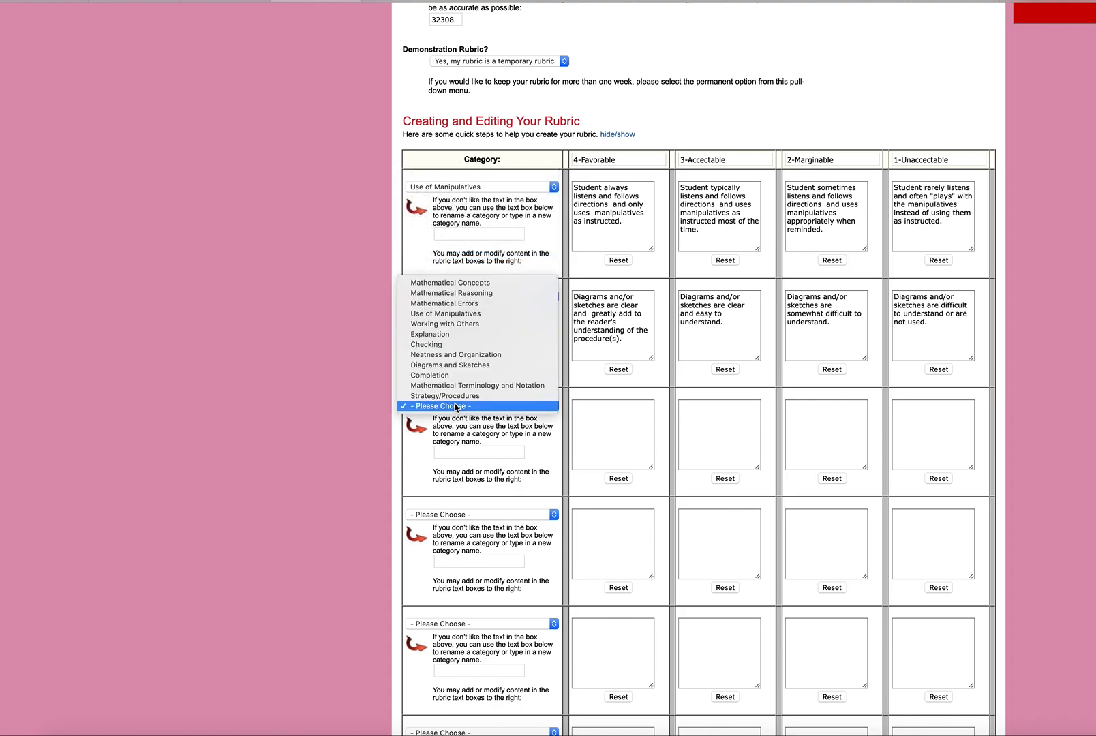
click(477, 355)
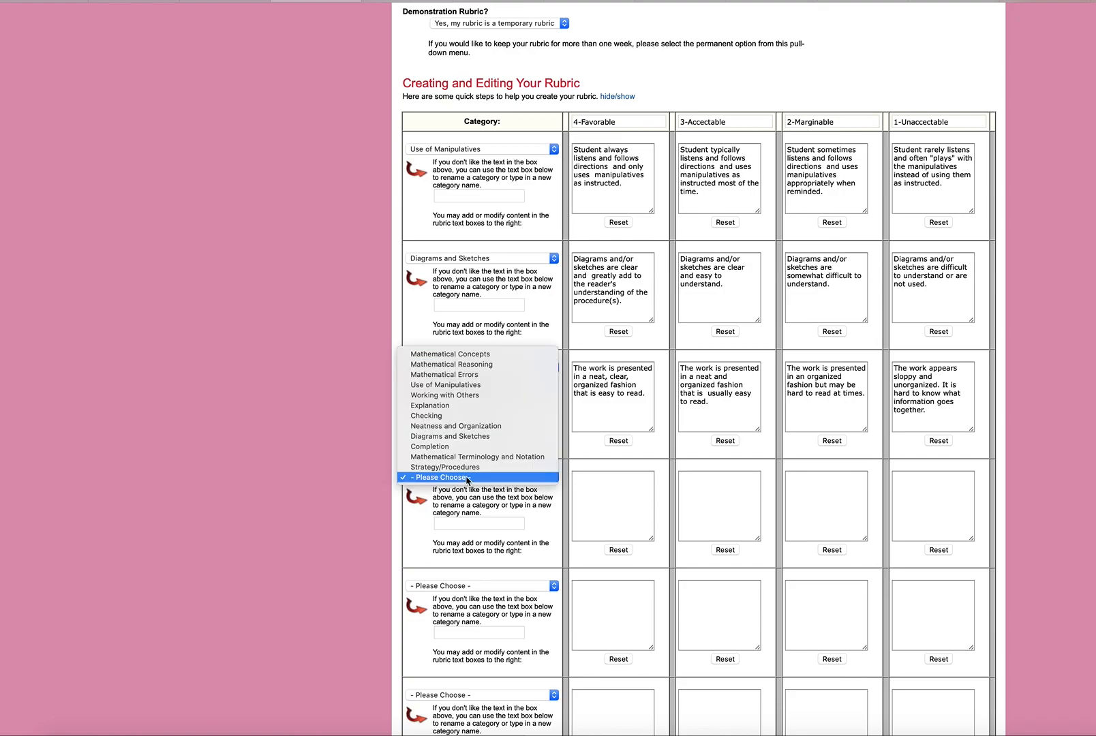
mouse_move(461, 415)
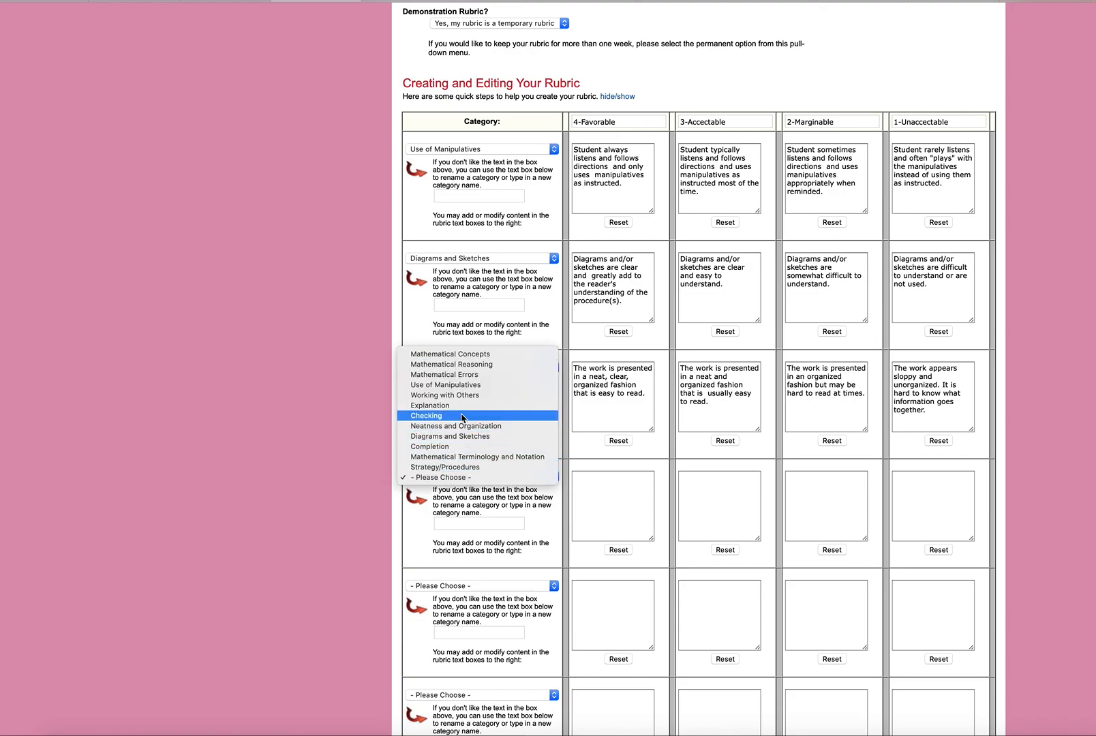
mouse_move(462, 364)
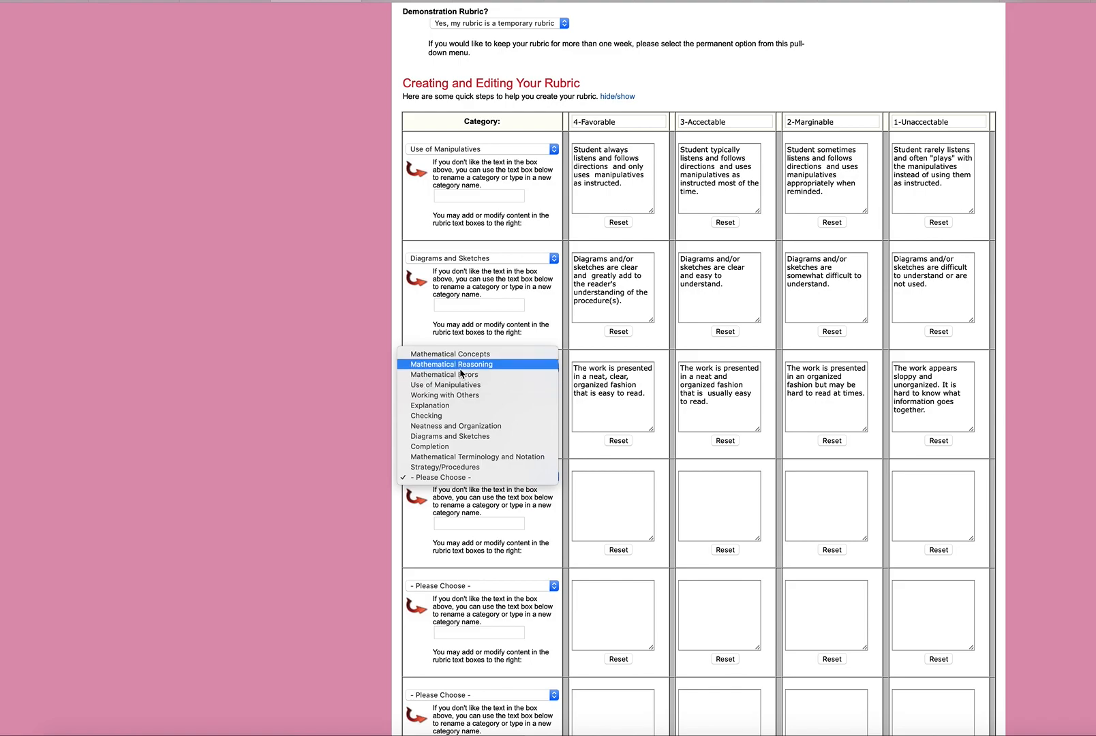
mouse_move(449, 354)
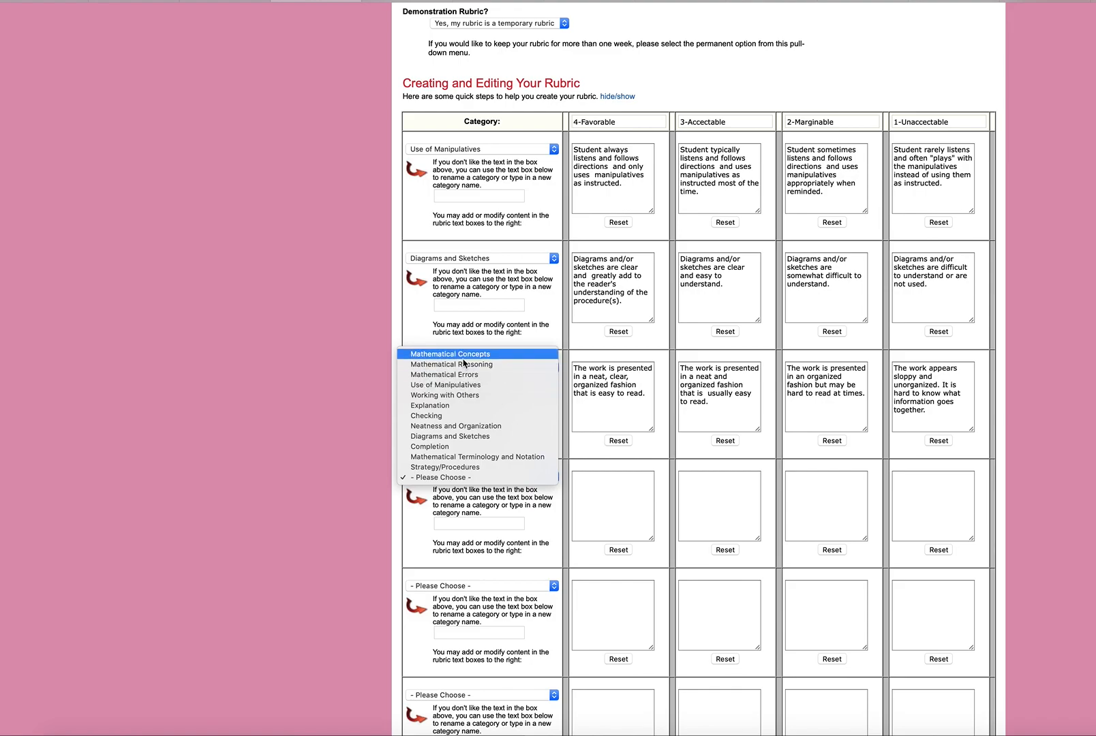
click(449, 353)
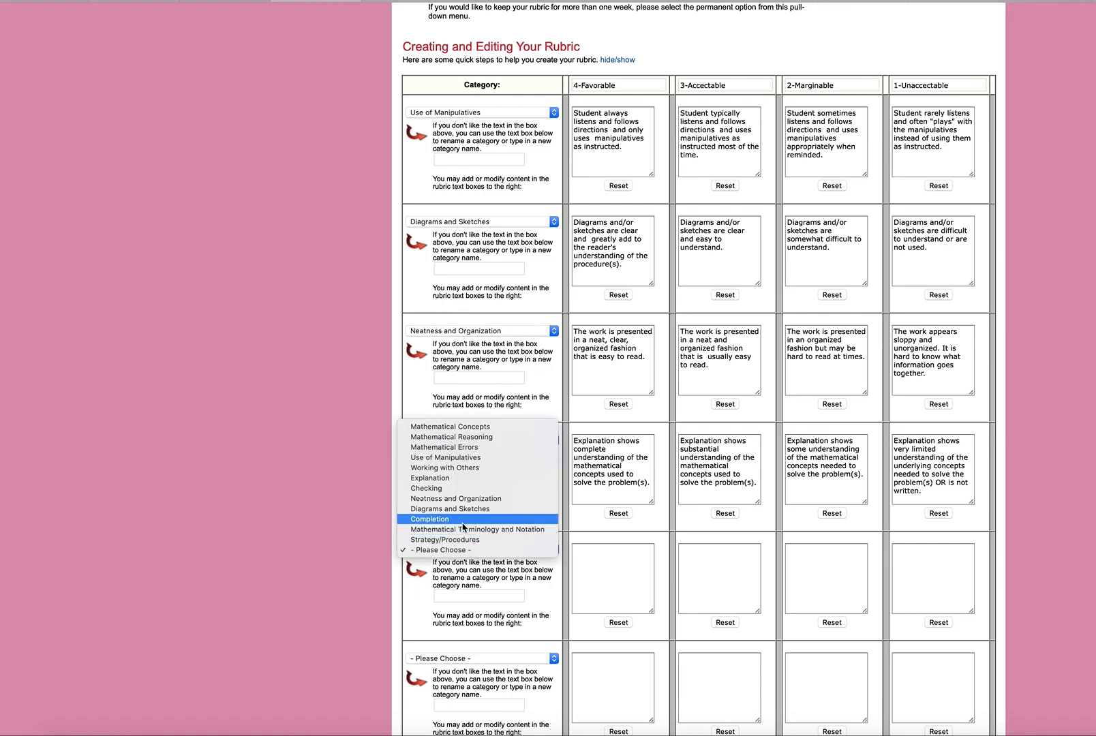
click(430, 518)
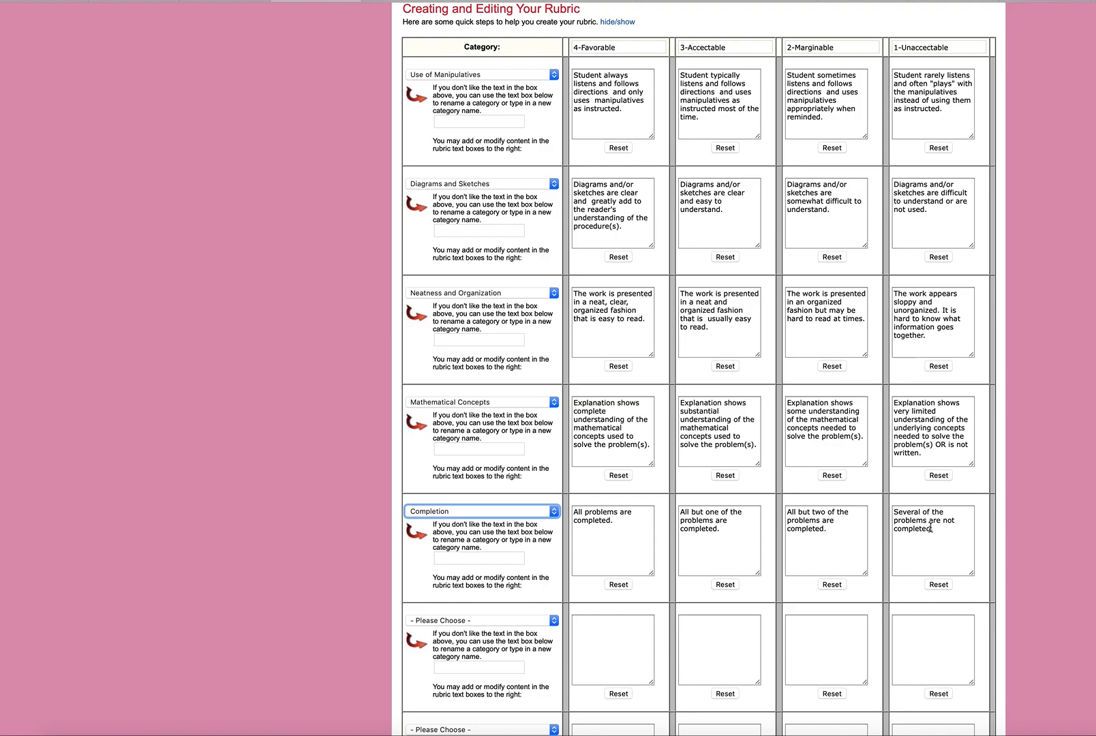
mouse_move(328, 483)
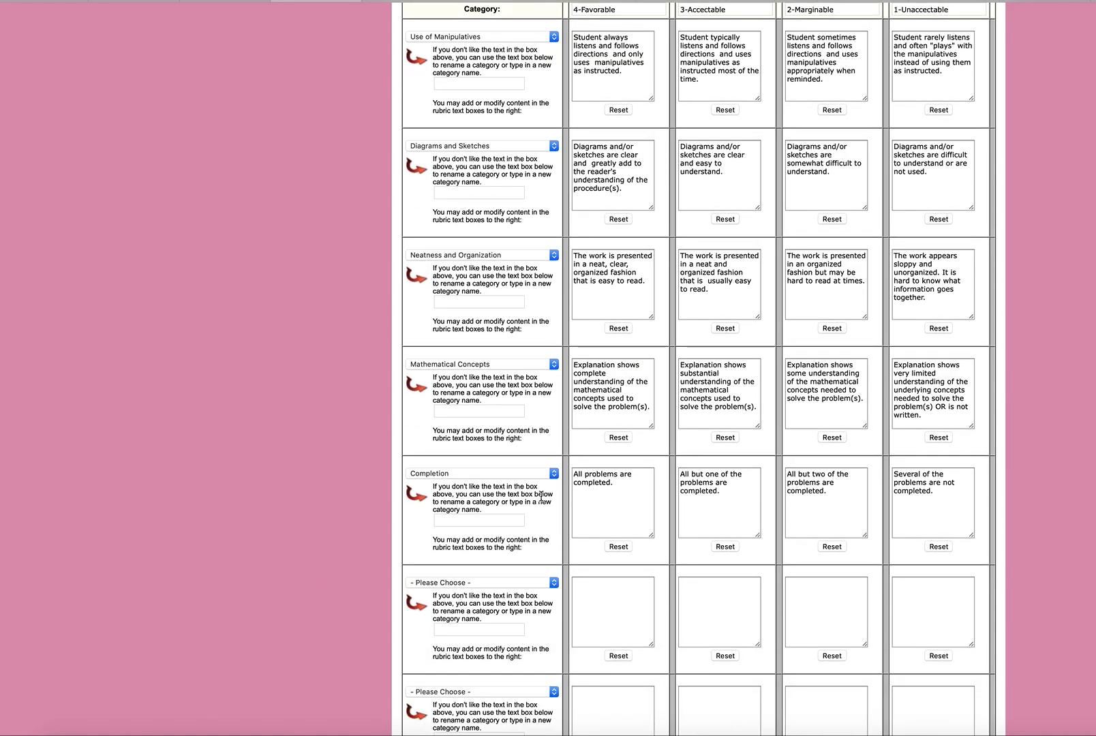
- Name a custom sixth category and fill its scoring cells with placeholder text, then reach the Submit button
click(478, 629)
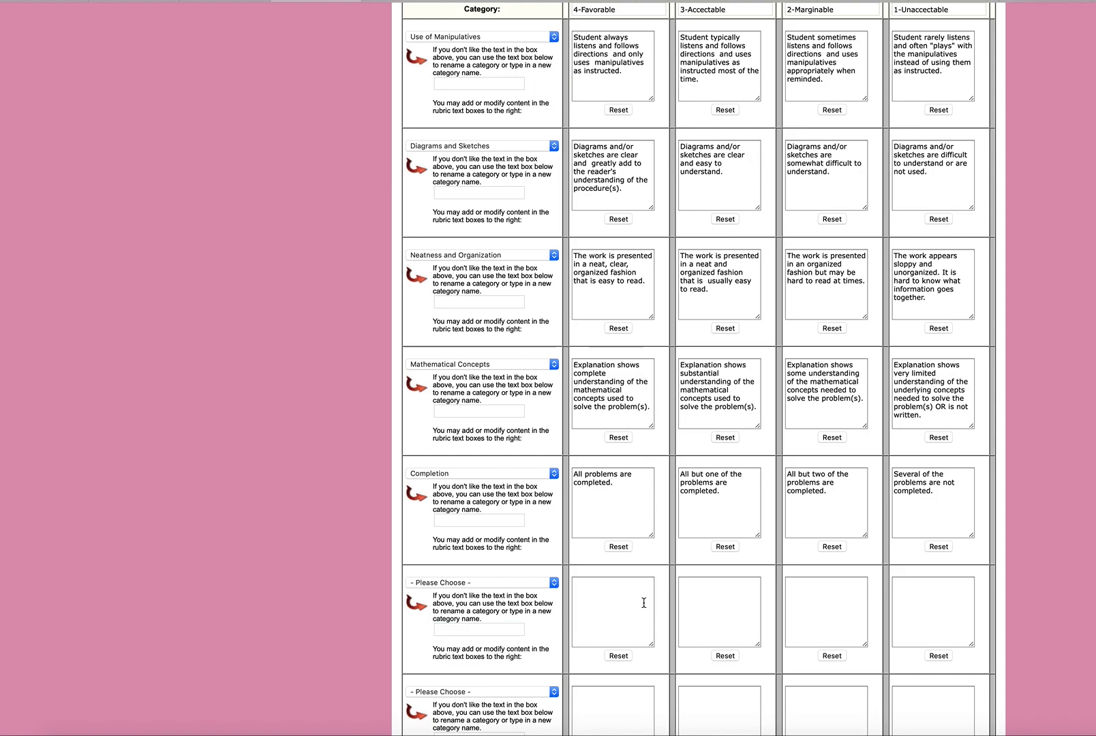
click(933, 611)
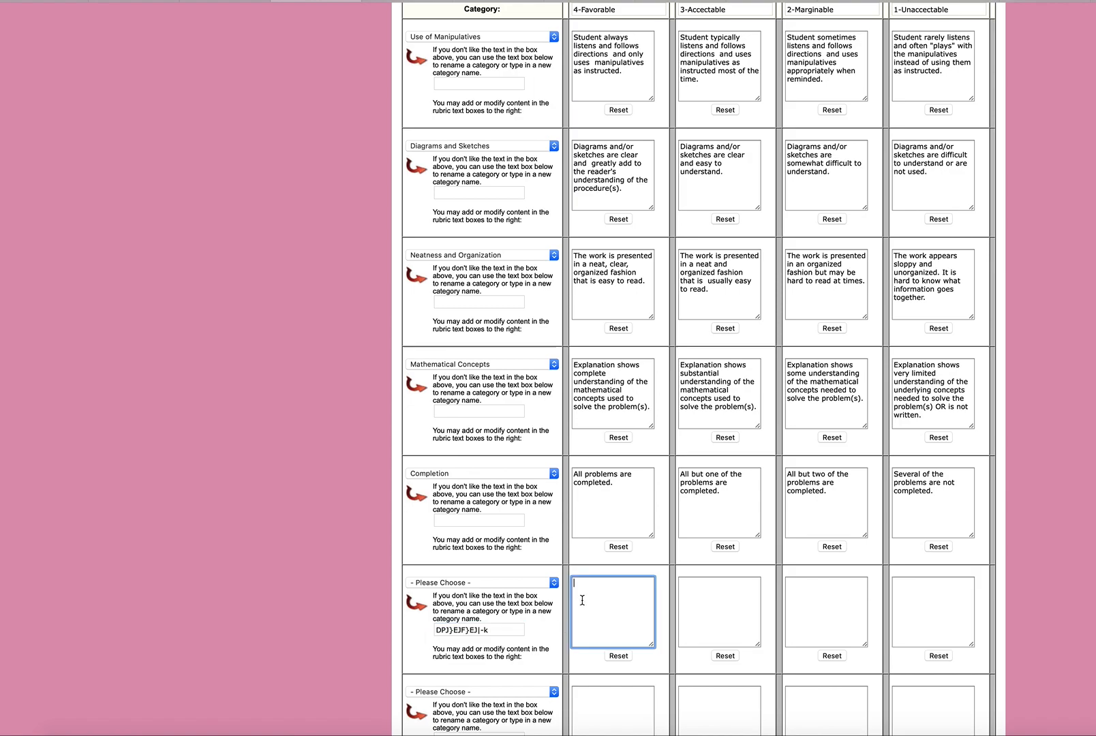
text(tephoj]dj)
click(719, 611)
text(sg]pojgb[poj)
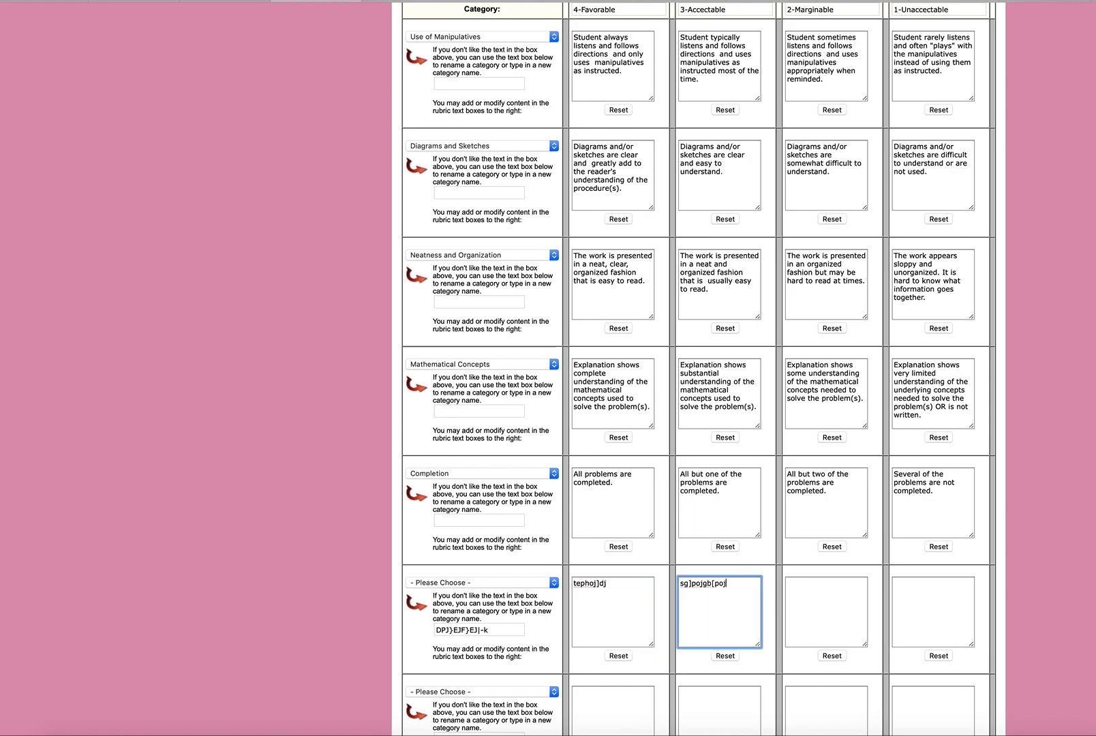
text(a[odifh)
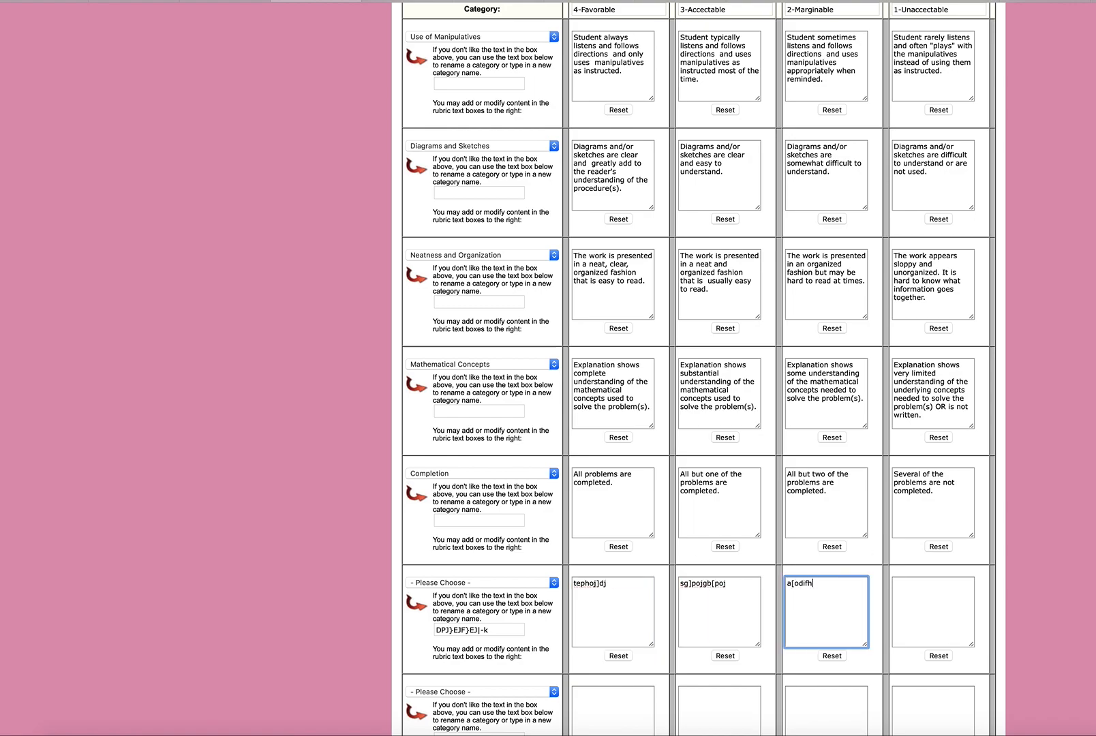
click(933, 610)
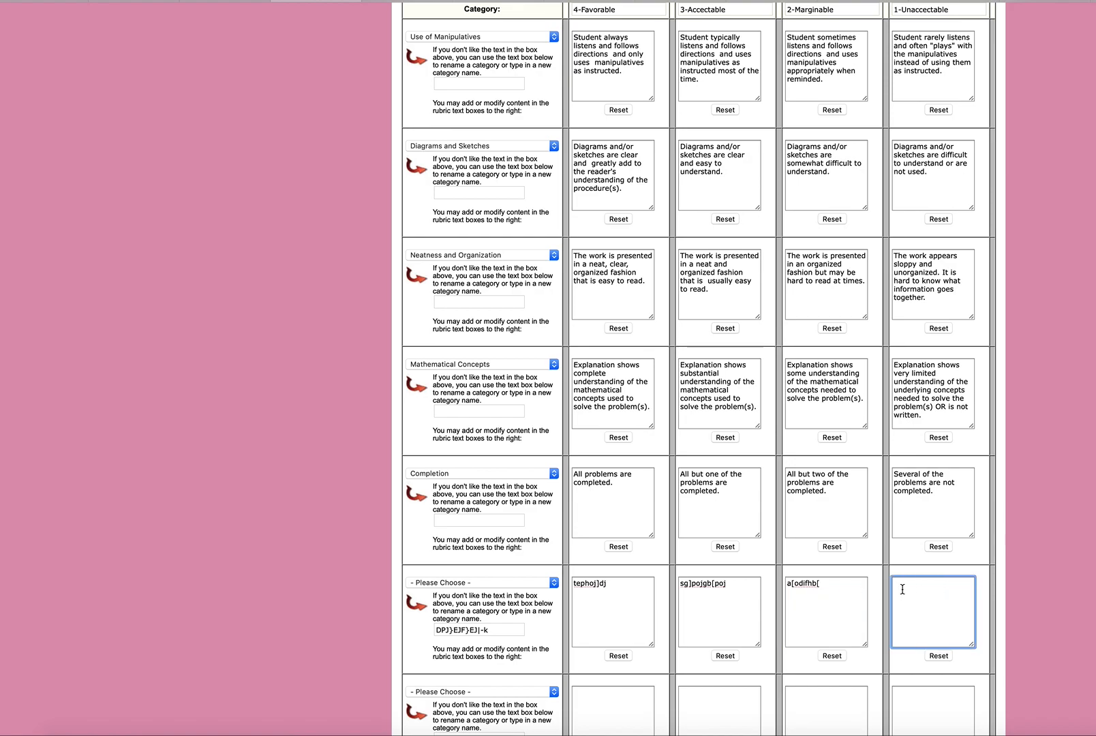
text([vifdh[i)
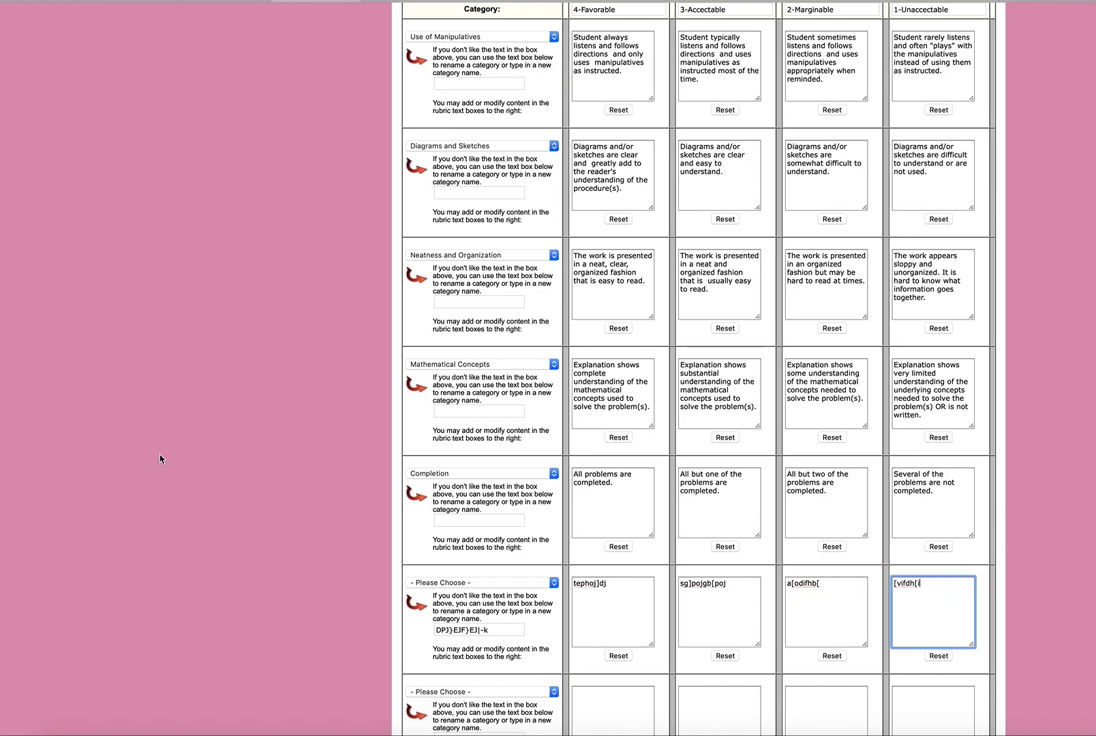
scroll(down, 3)
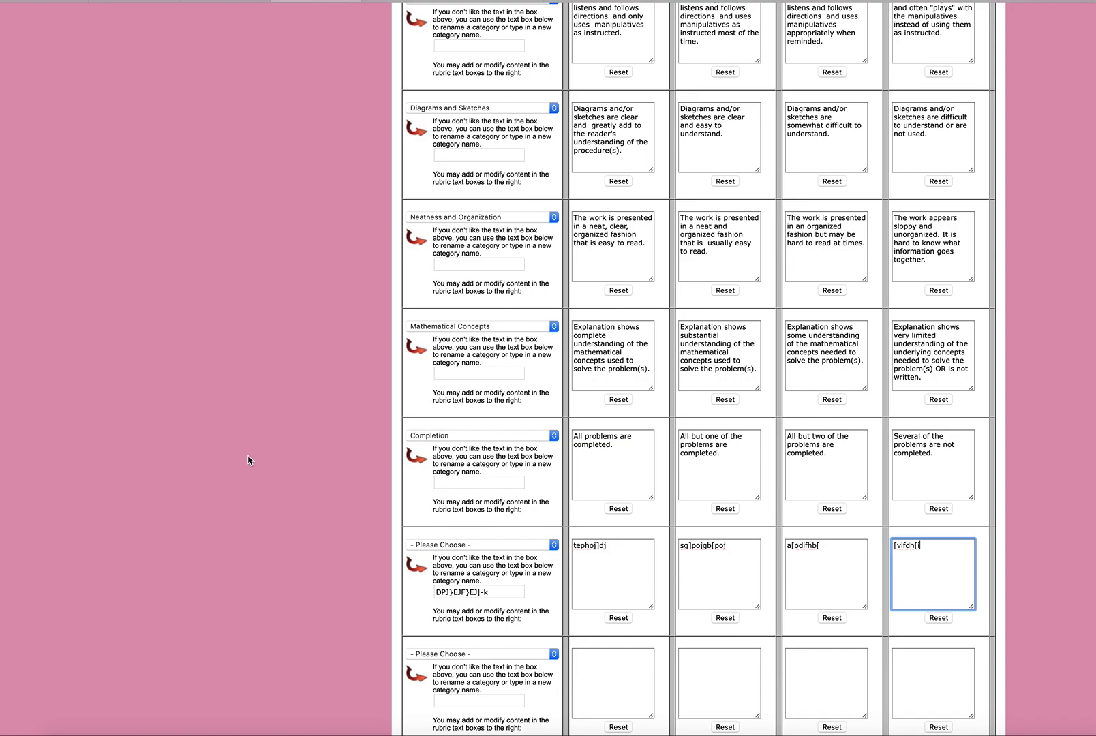
scroll(up, 3)
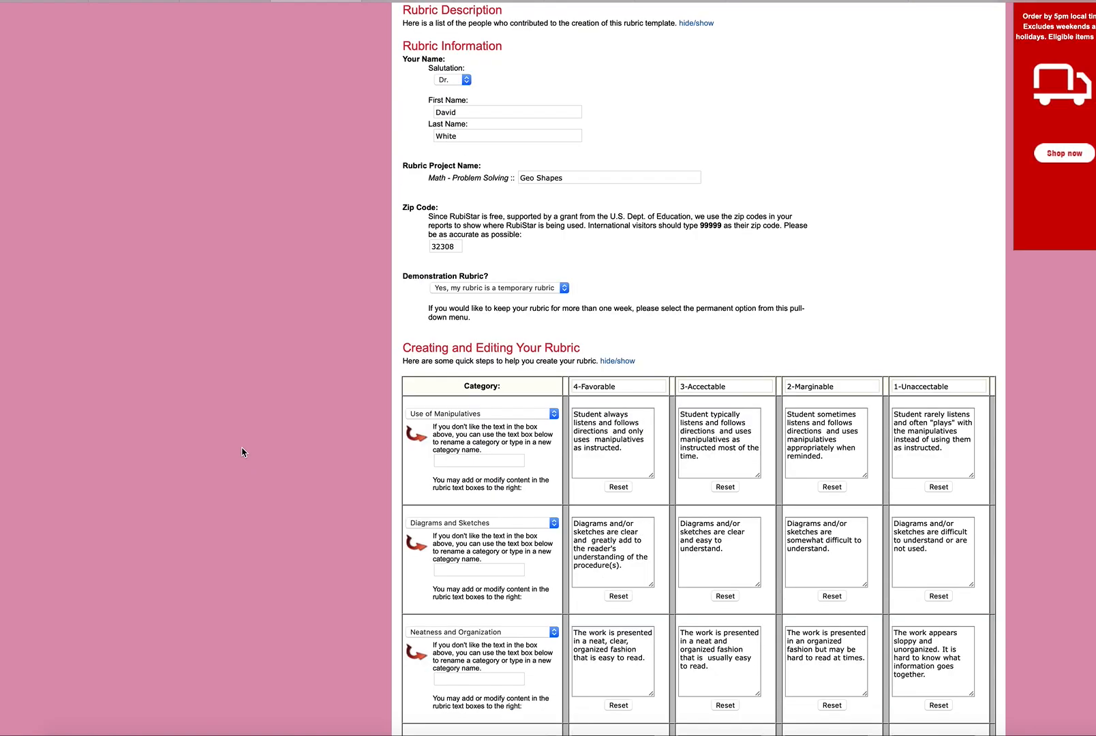
scroll(down, 3)
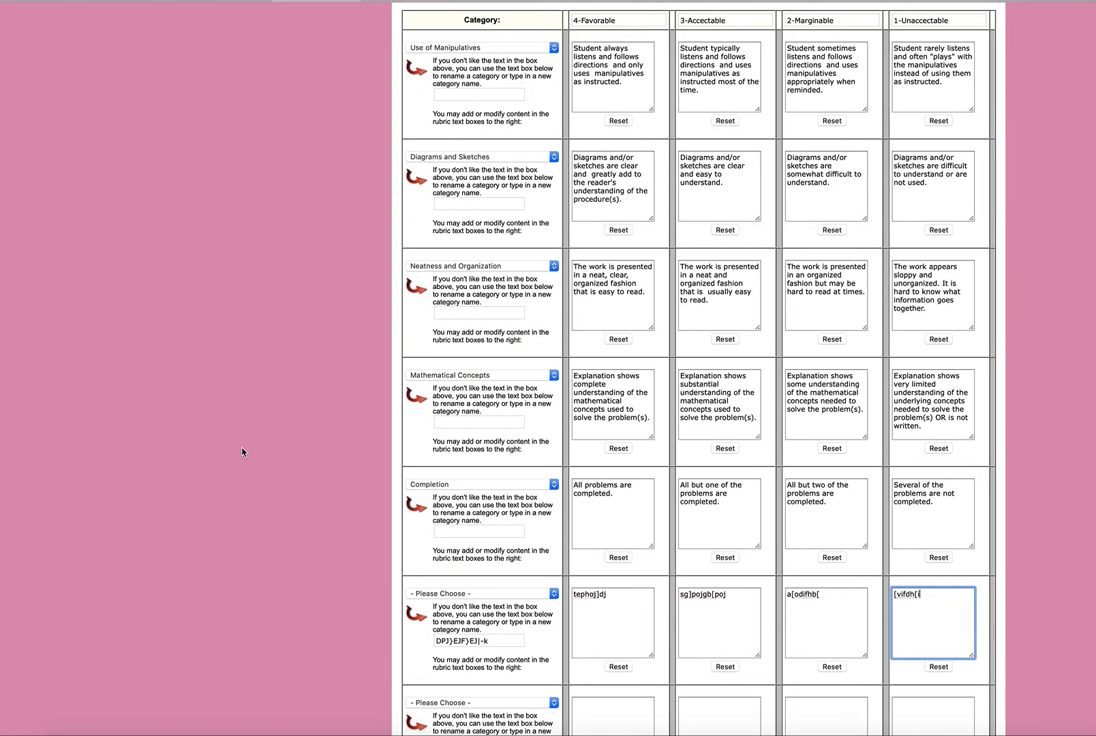
scroll(down, 3)
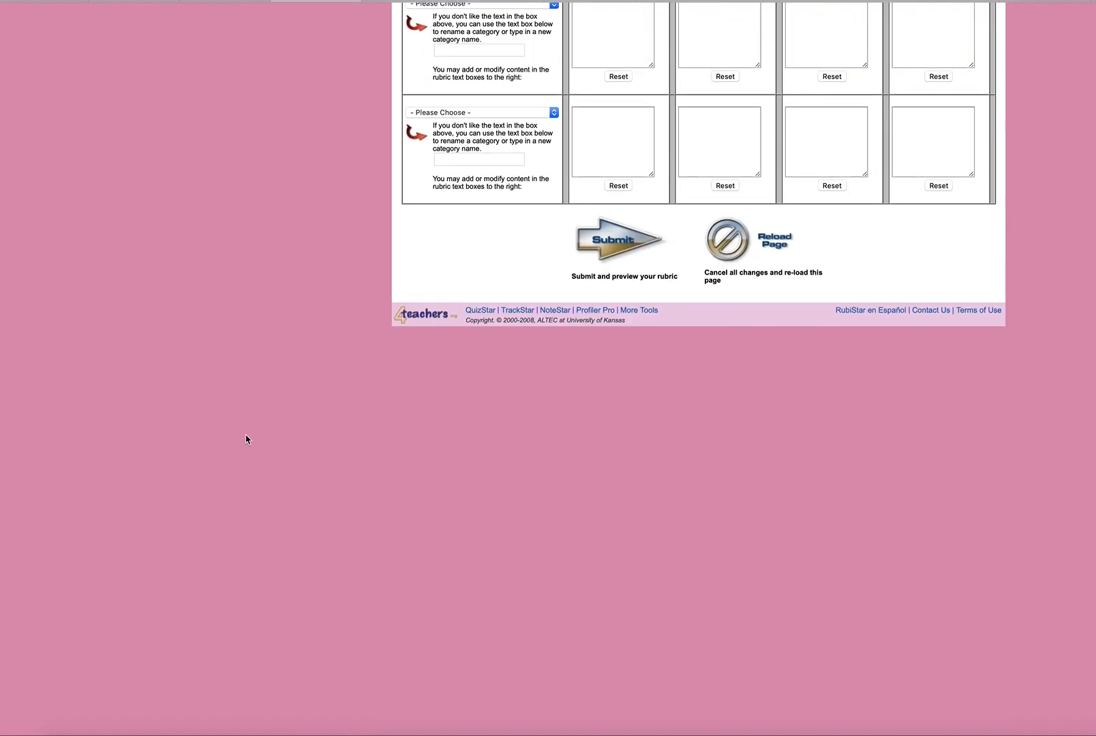
- Submit the rubric to preview Geo Shapes with all six categories
click(618, 238)
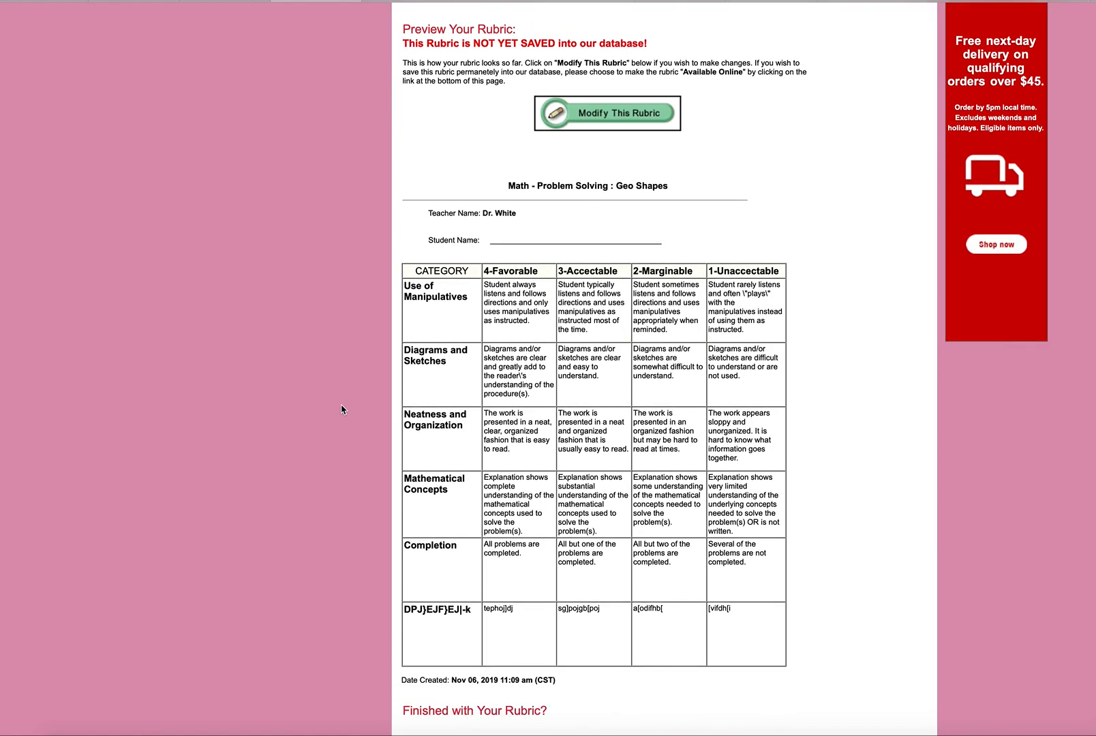
scroll(up, 3)
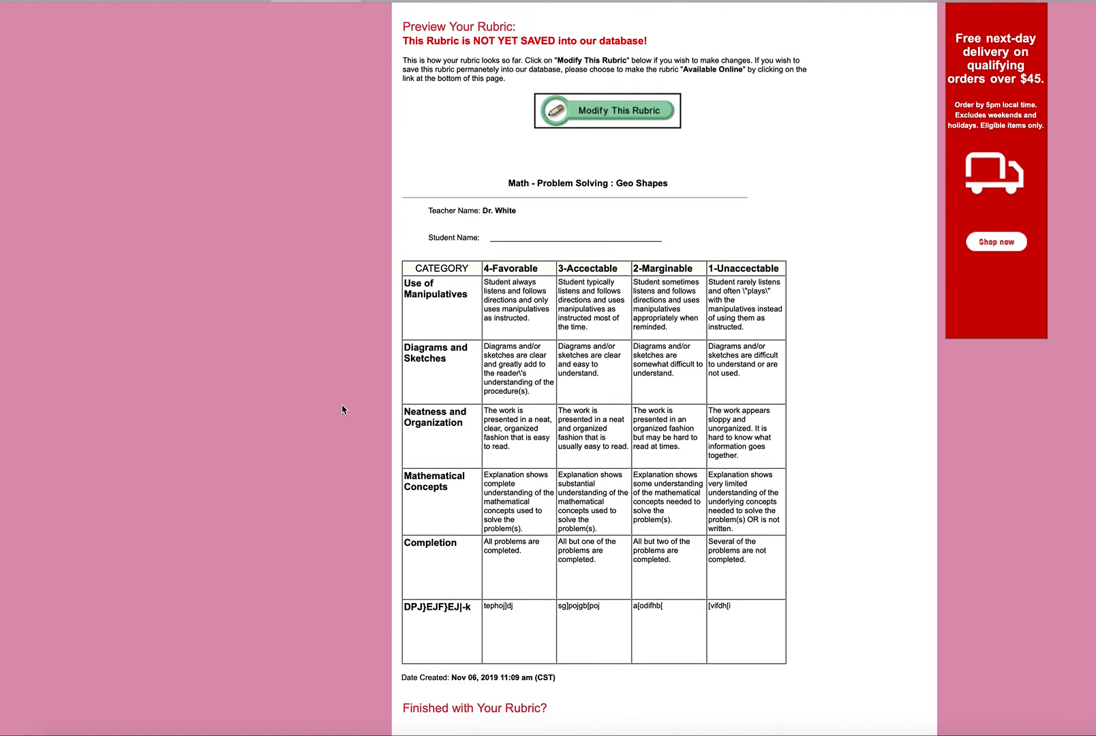
scroll(down, 3)
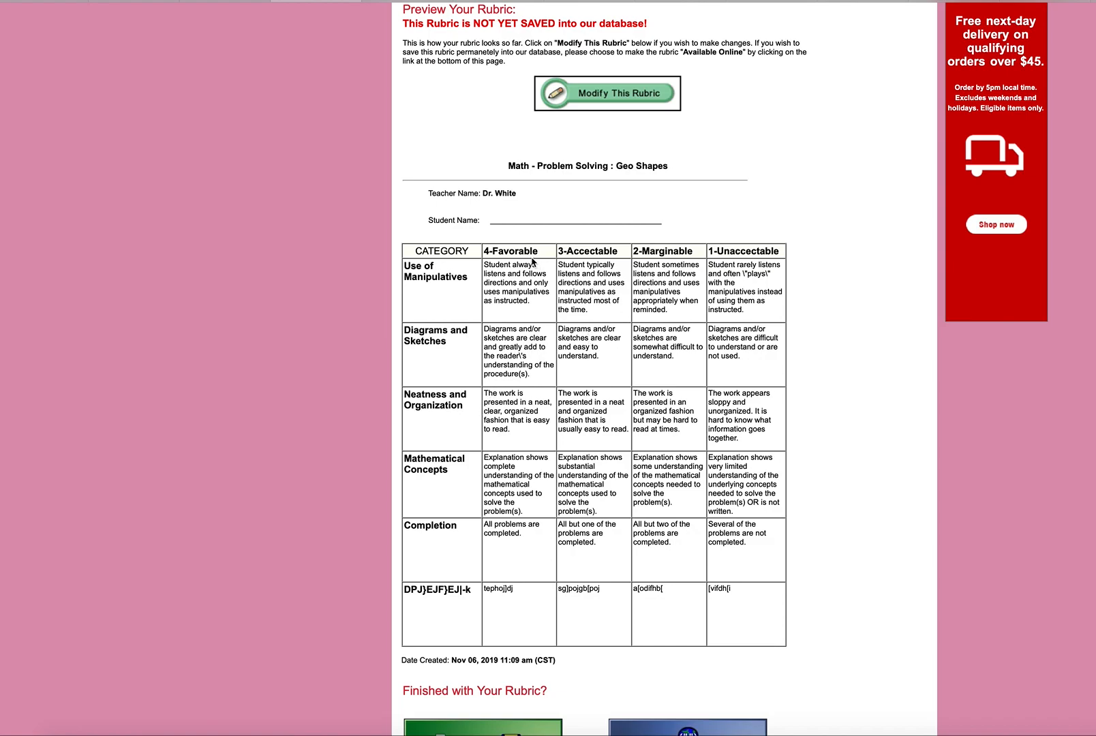
mouse_move(459, 215)
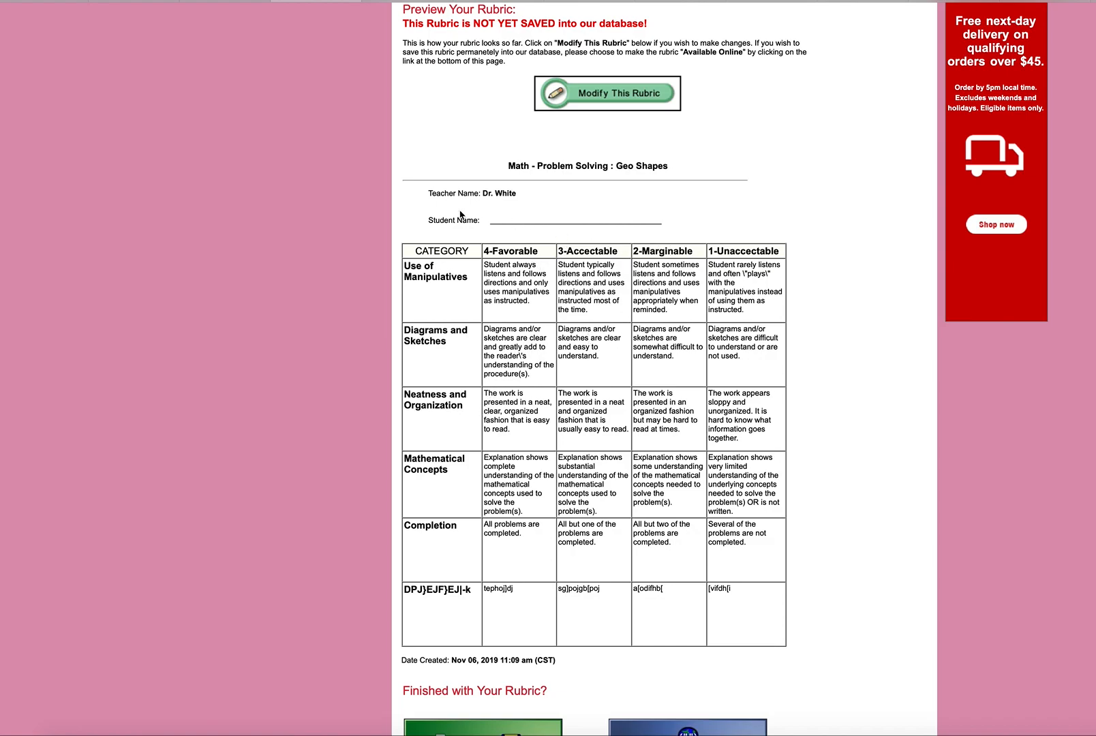
mouse_move(430, 636)
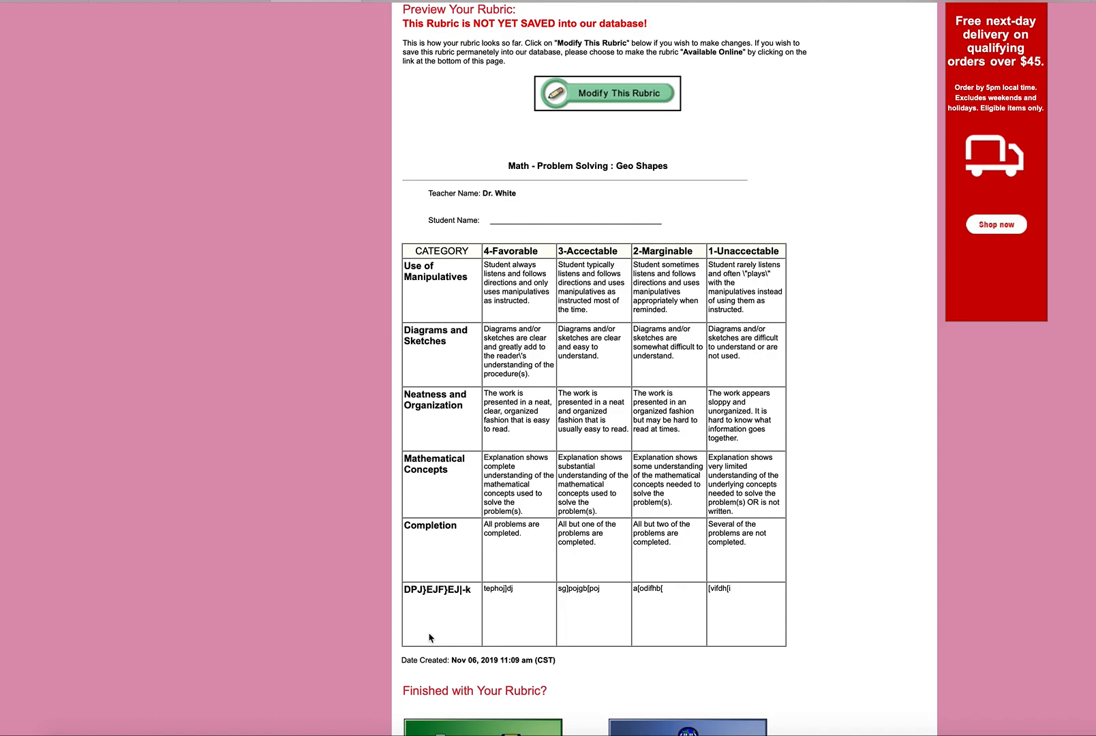
scroll(up, 3)
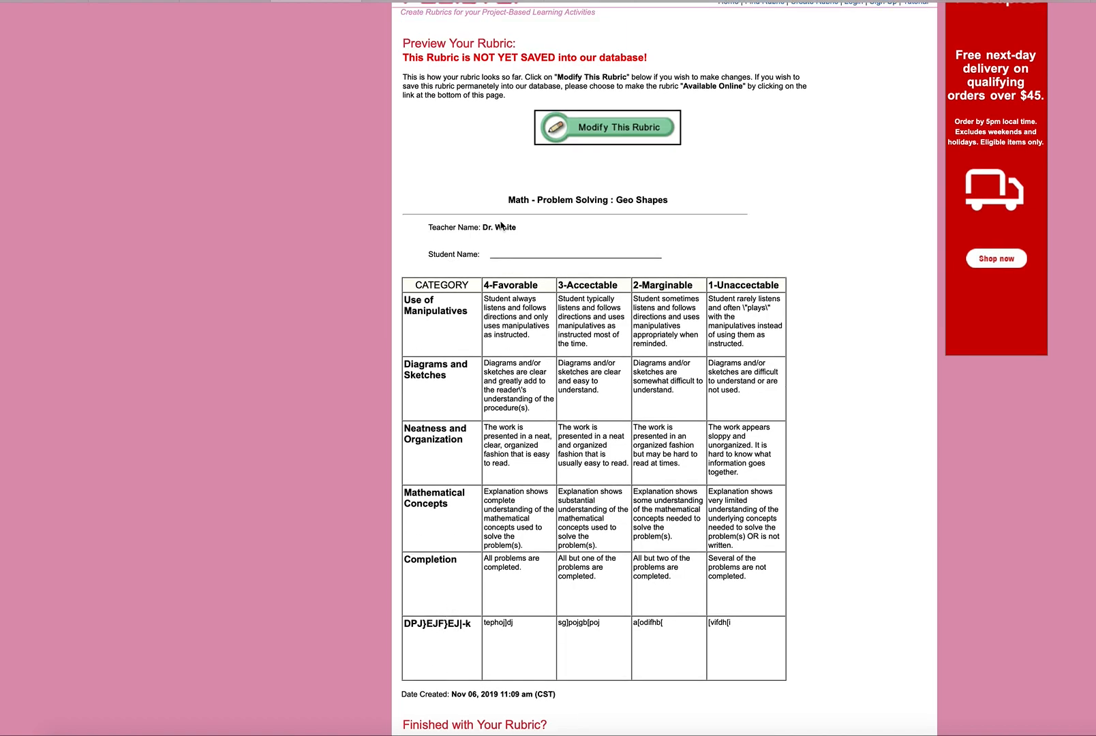
mouse_move(510, 196)
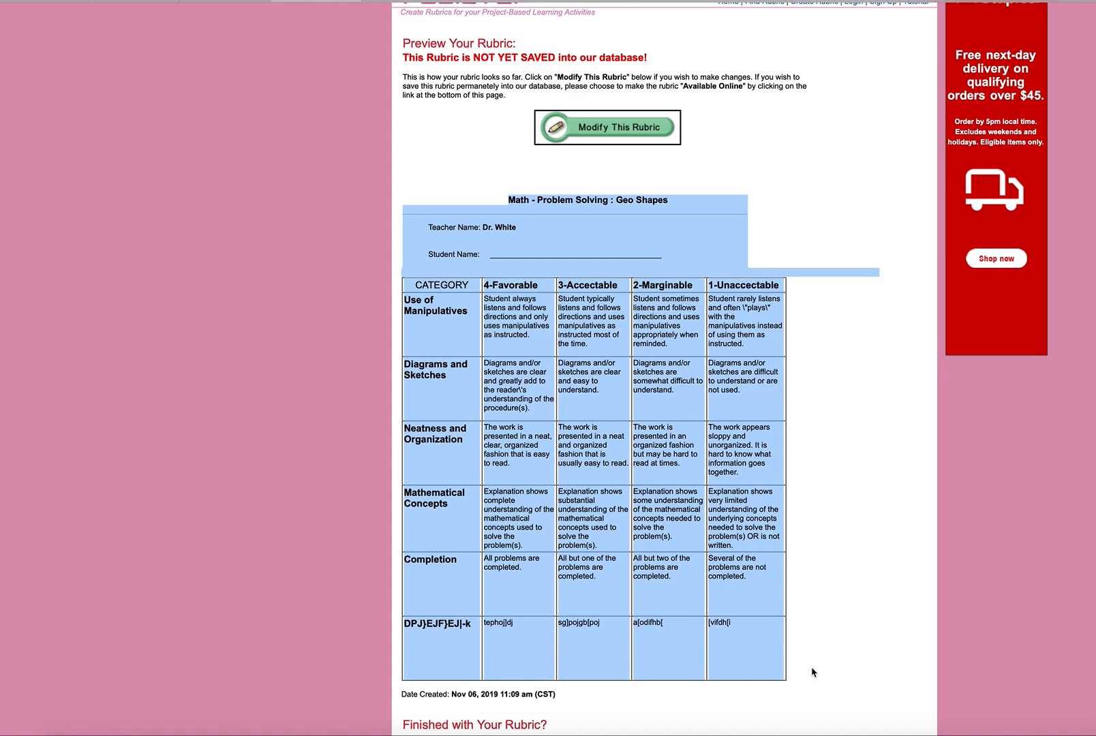
mouse_move(585, 612)
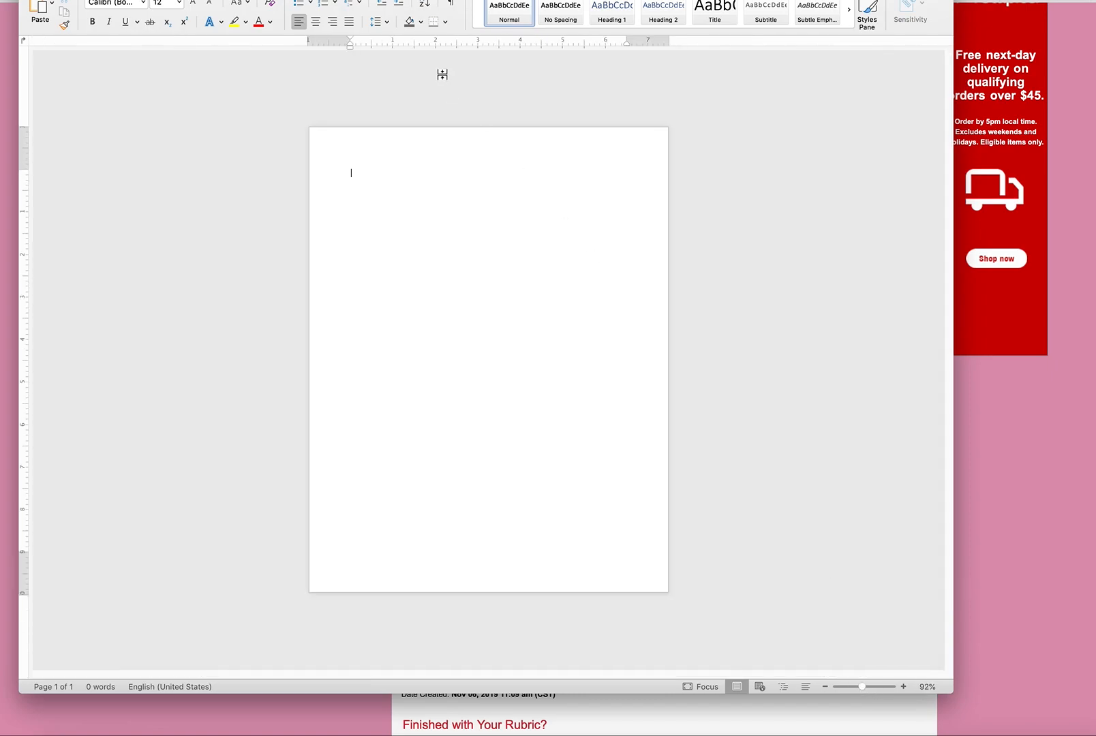
mouse_move(426, 140)
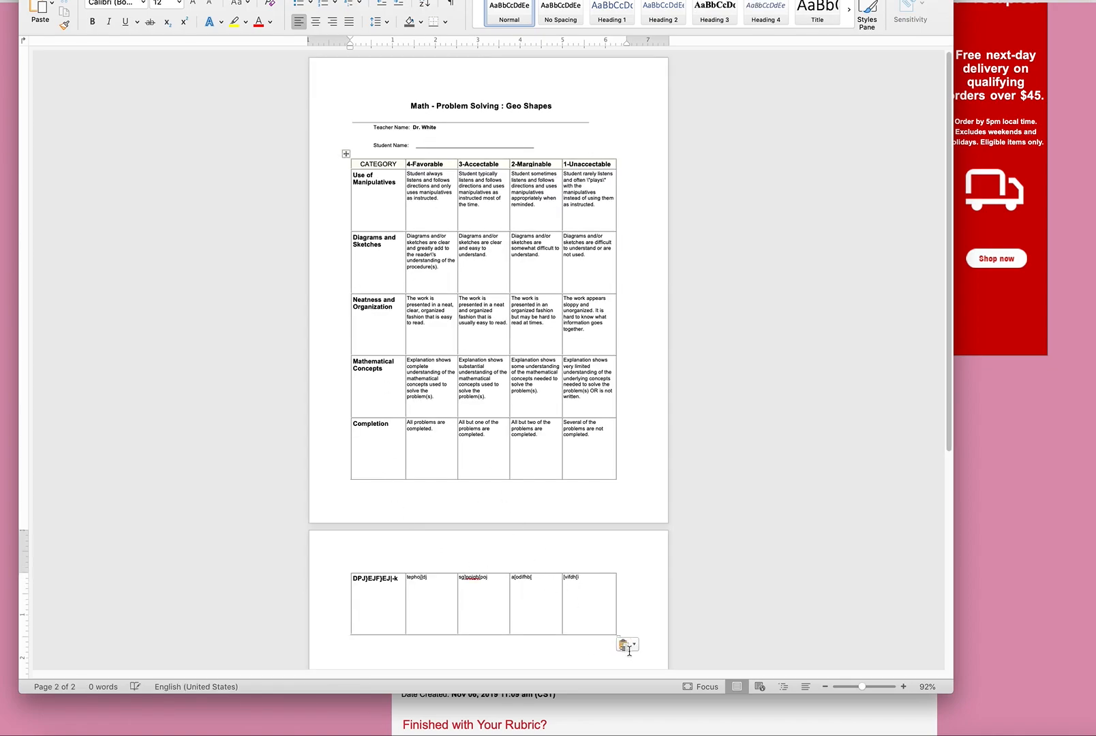
- Choose a formatting option from Paste Options for the pasted rubric table
click(627, 644)
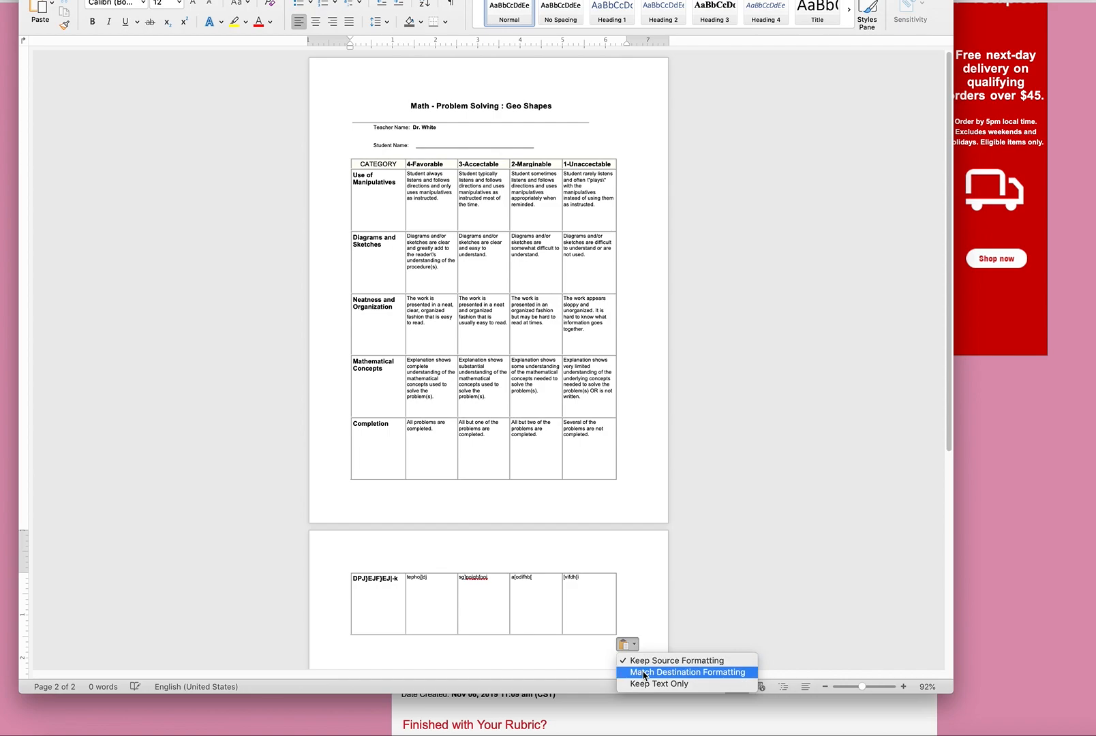
mouse_move(676, 660)
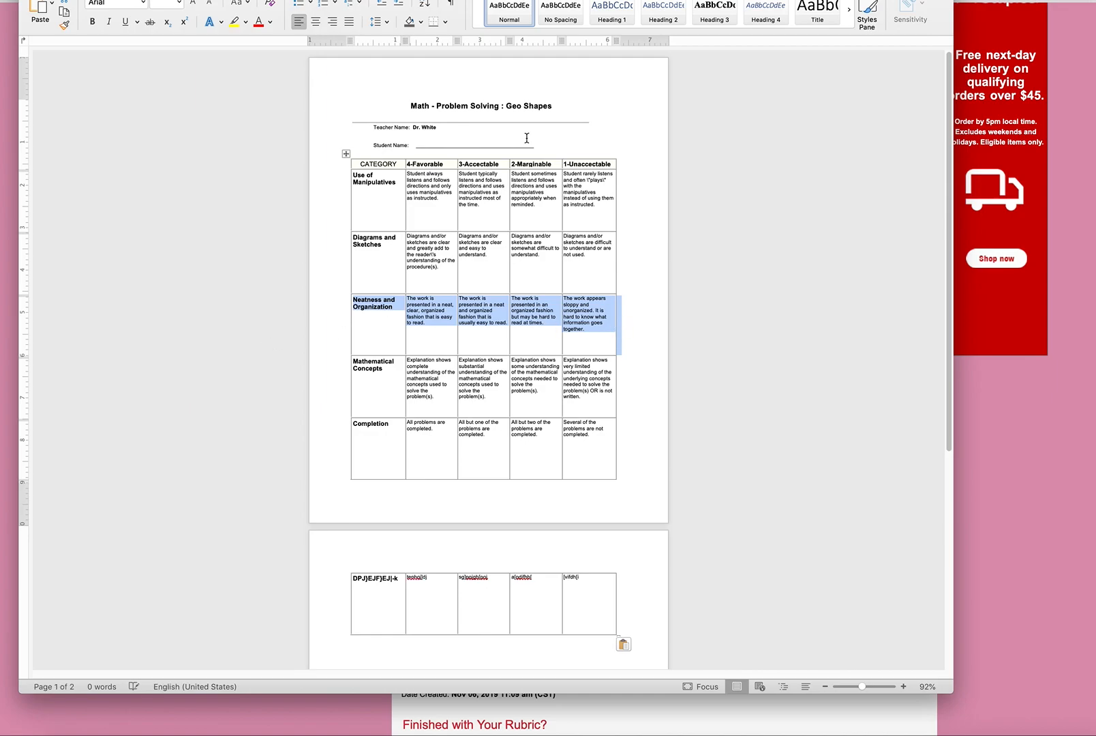
mouse_move(934, 40)
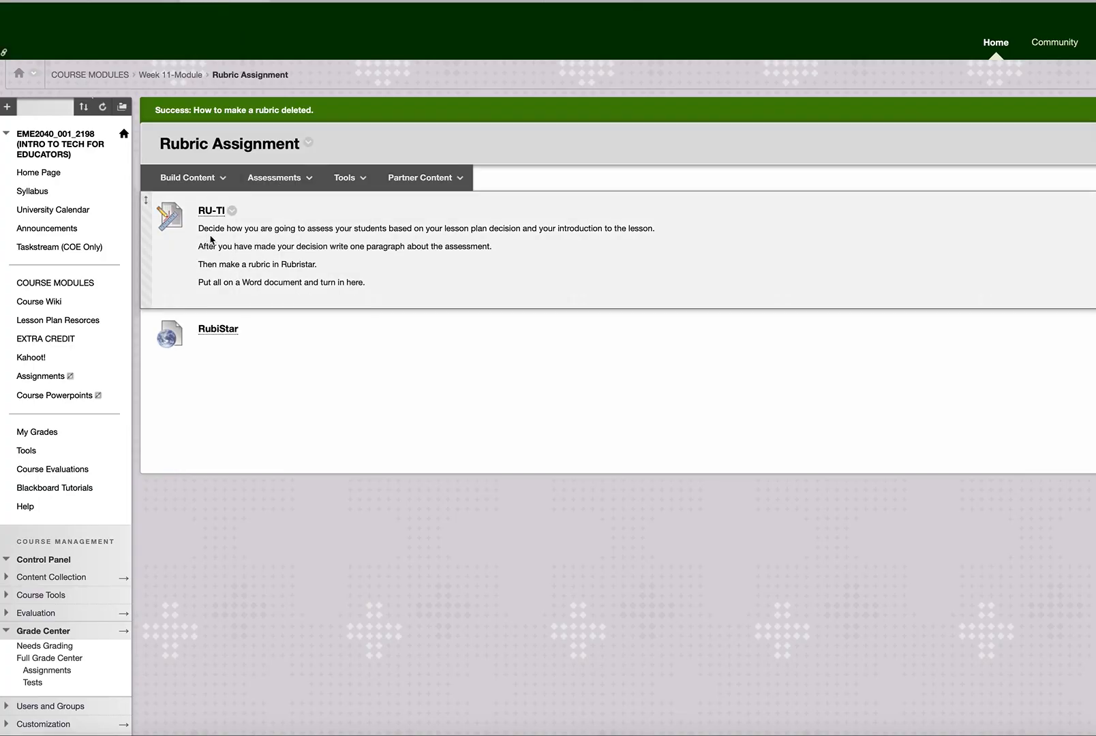
mouse_move(377, 258)
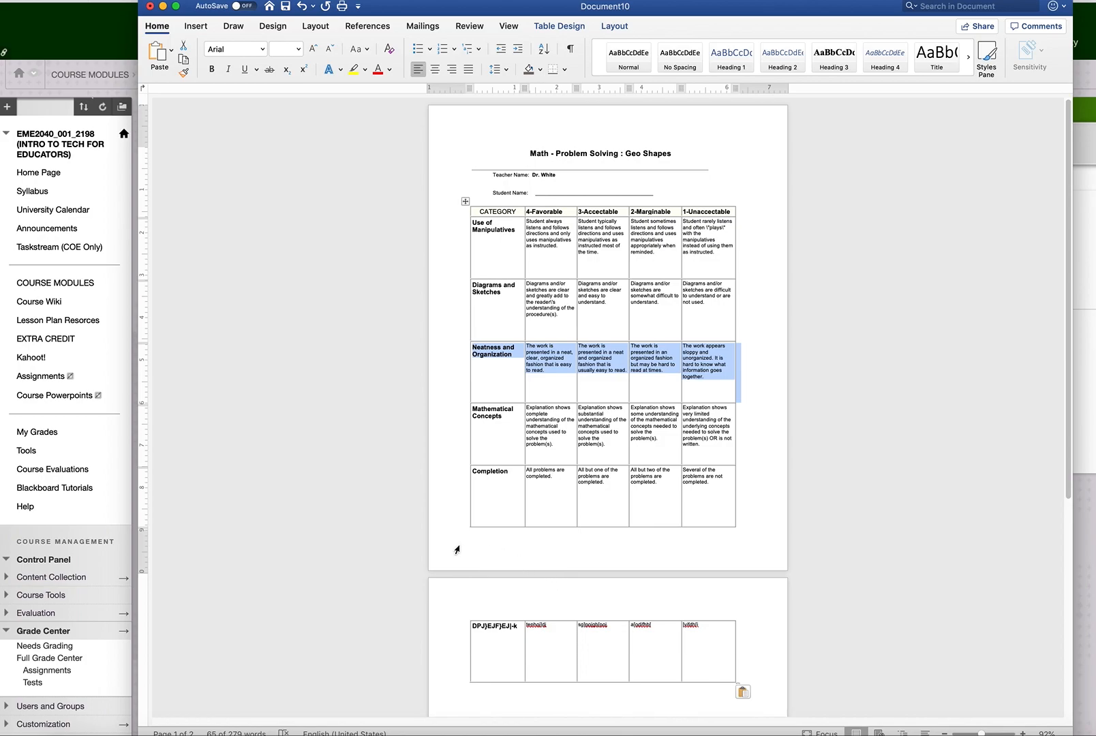
- Switch from the browser back to the Word document with the pasted rubric
click(708, 490)
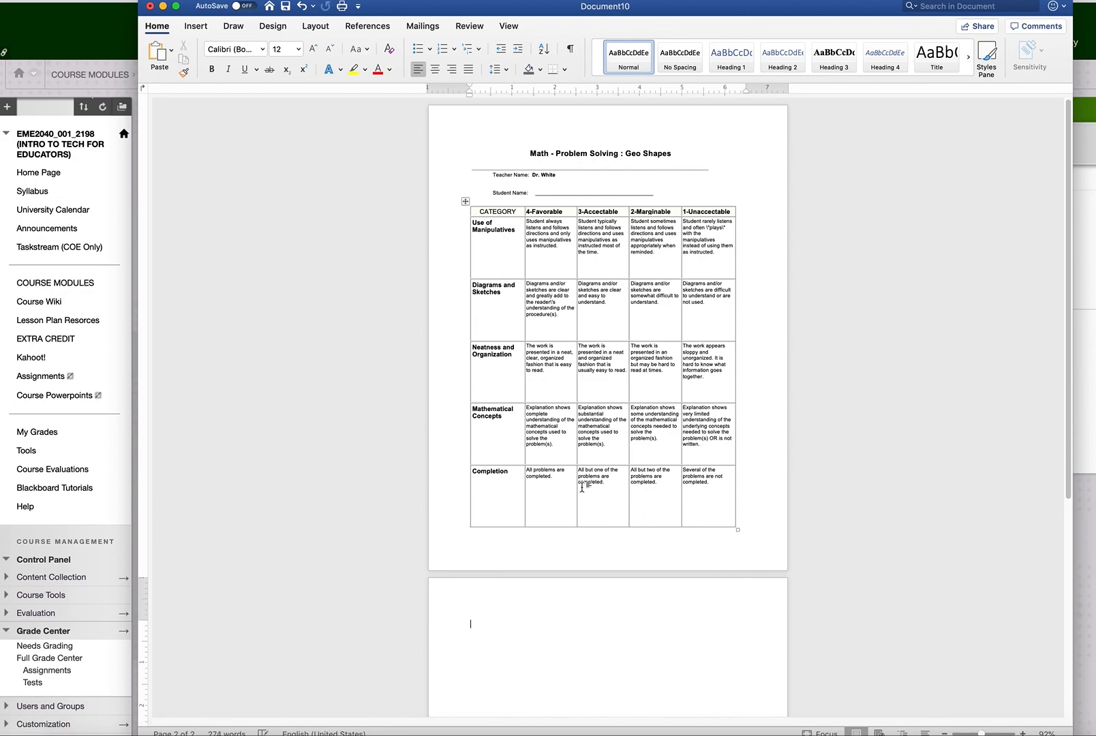
mouse_move(490, 307)
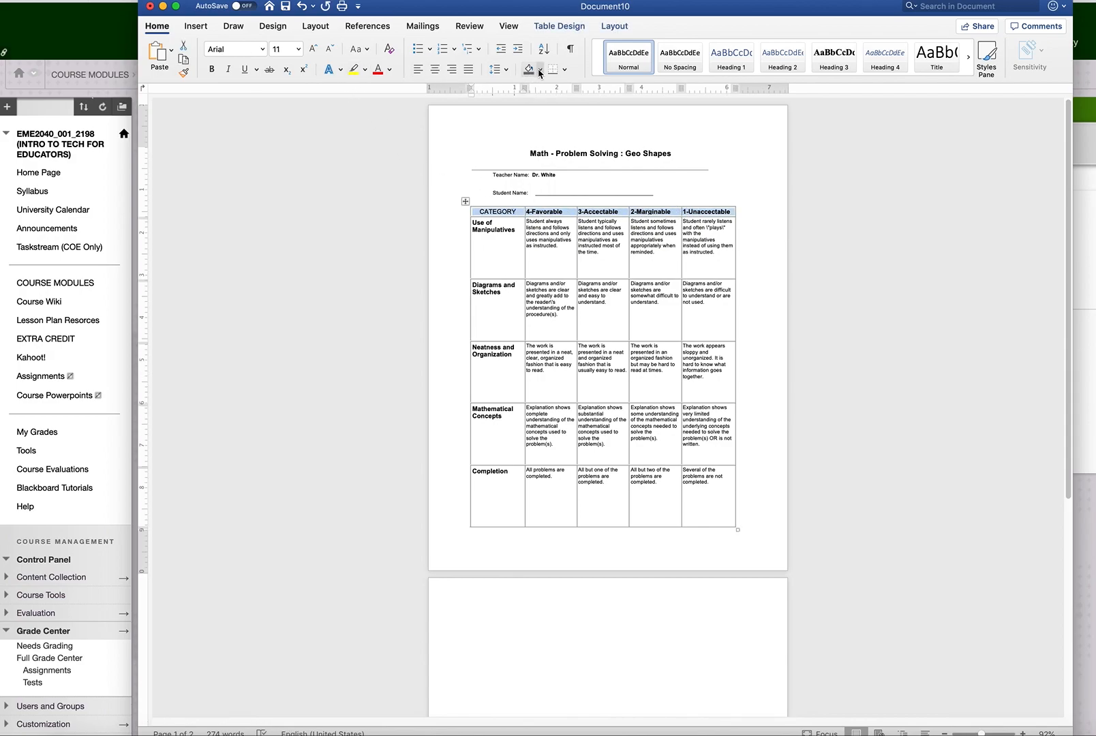
- Shade the category column orange and the next score columns light yellow and green
click(528, 70)
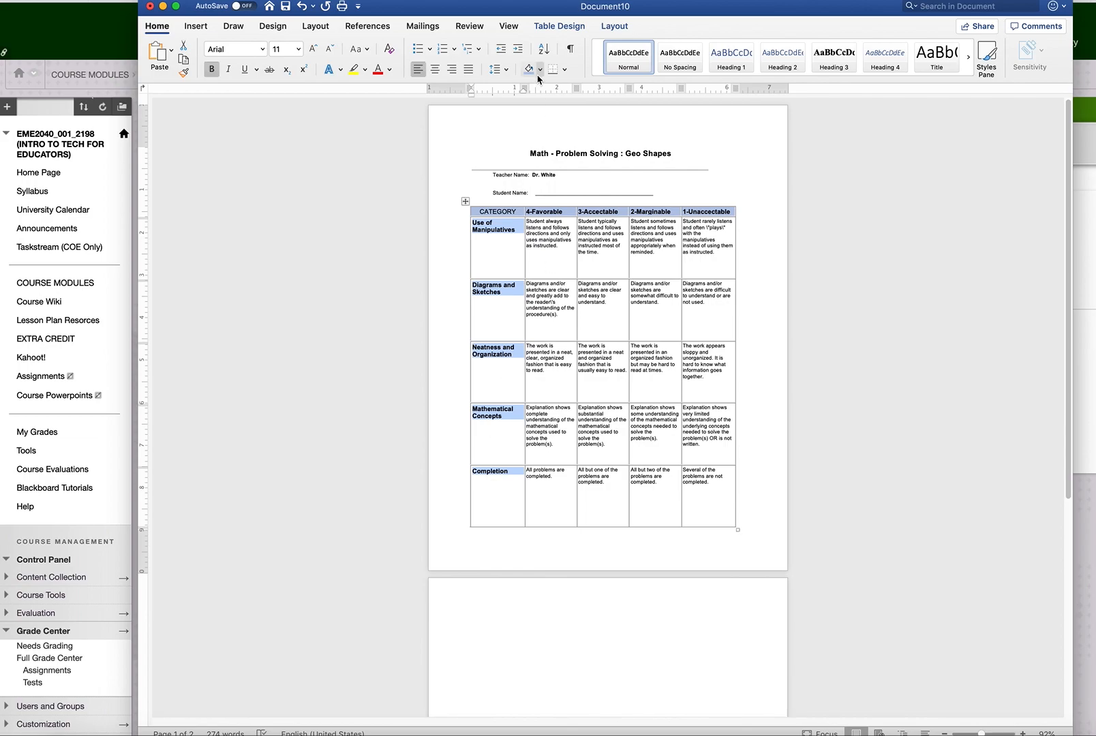
mouse_move(591, 130)
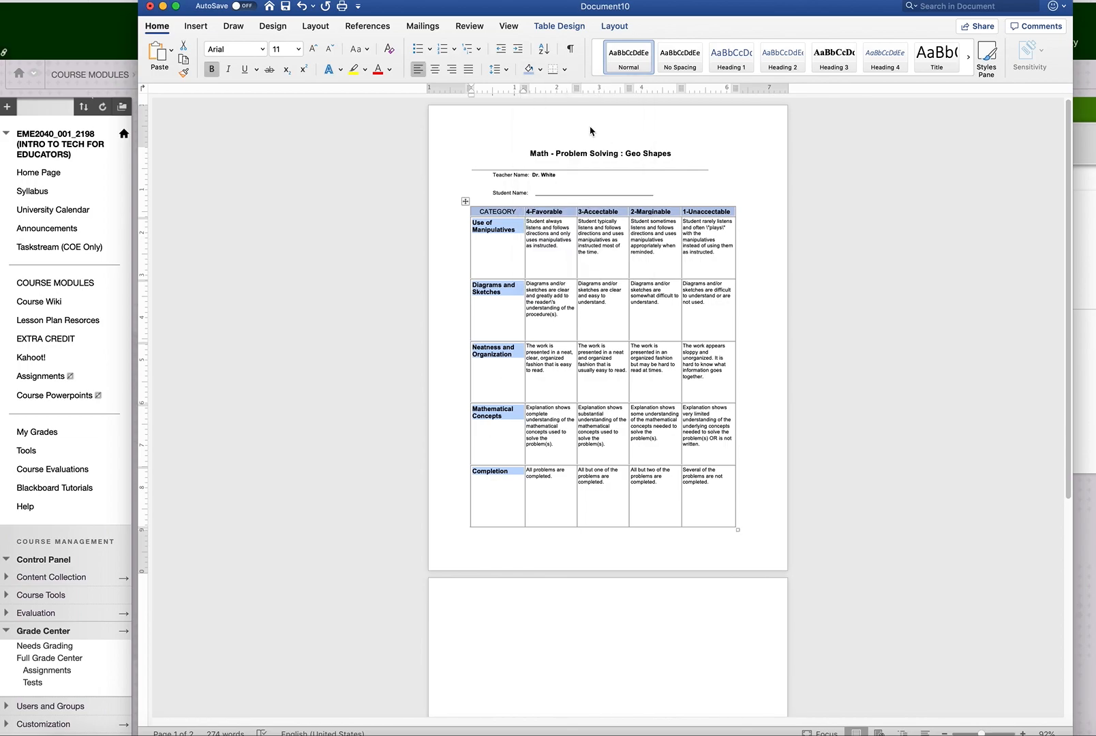
click(496, 245)
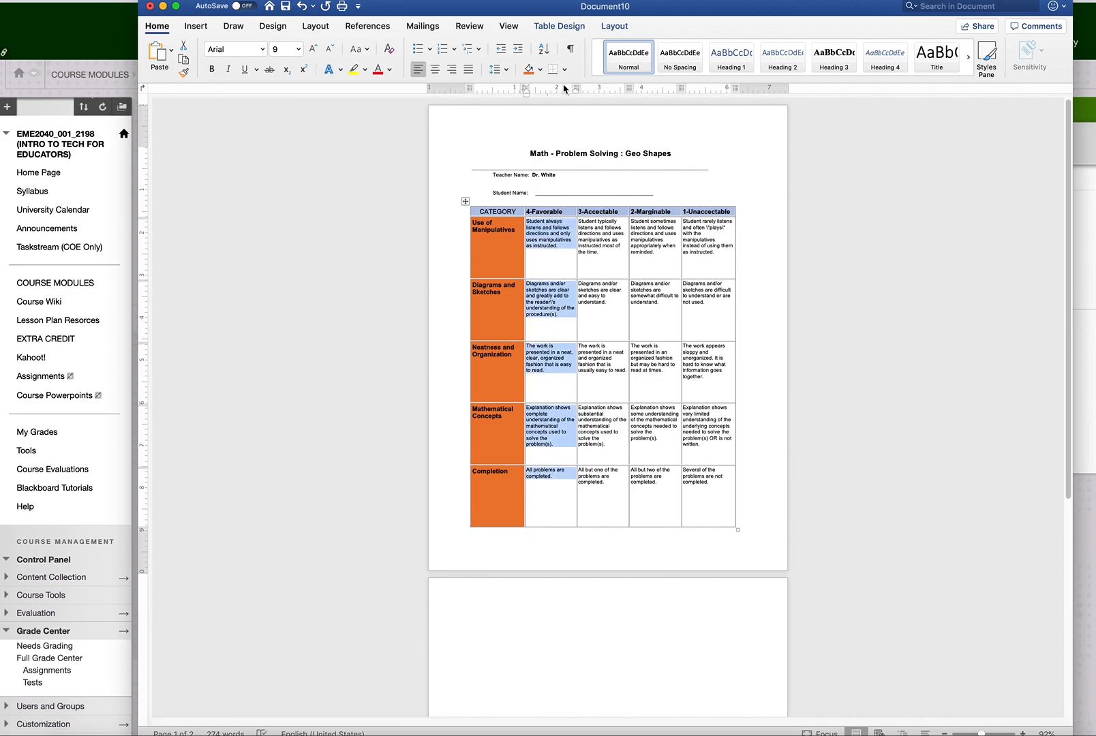
click(542, 69)
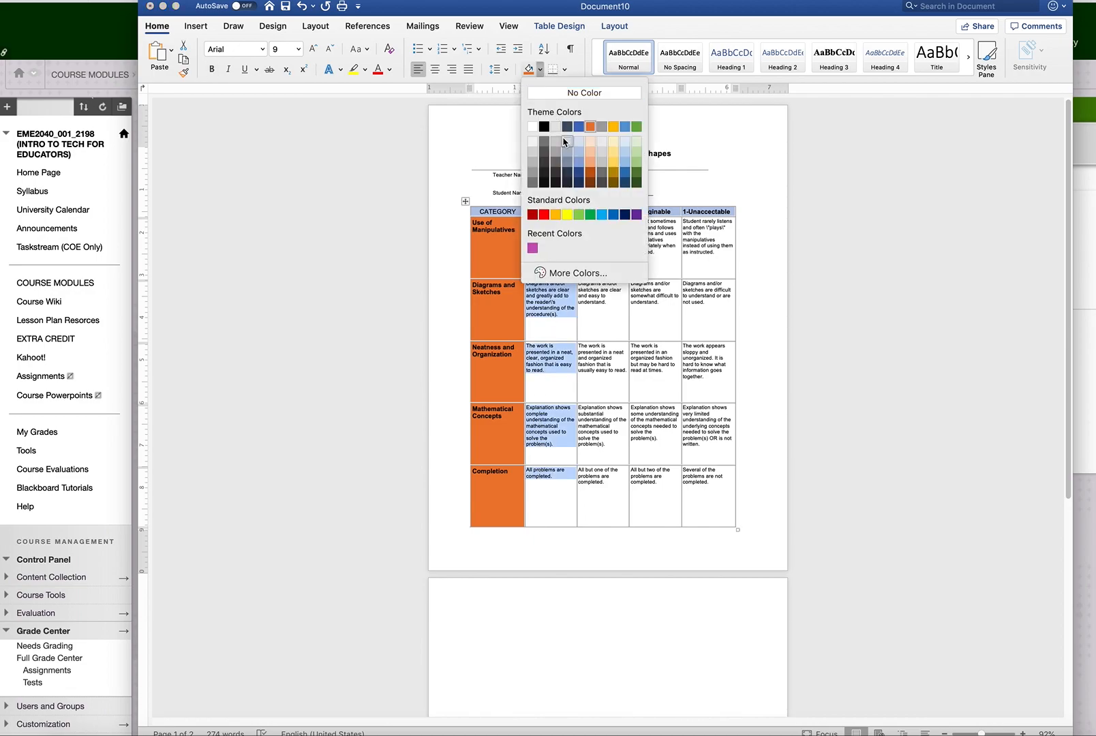
mouse_move(613, 148)
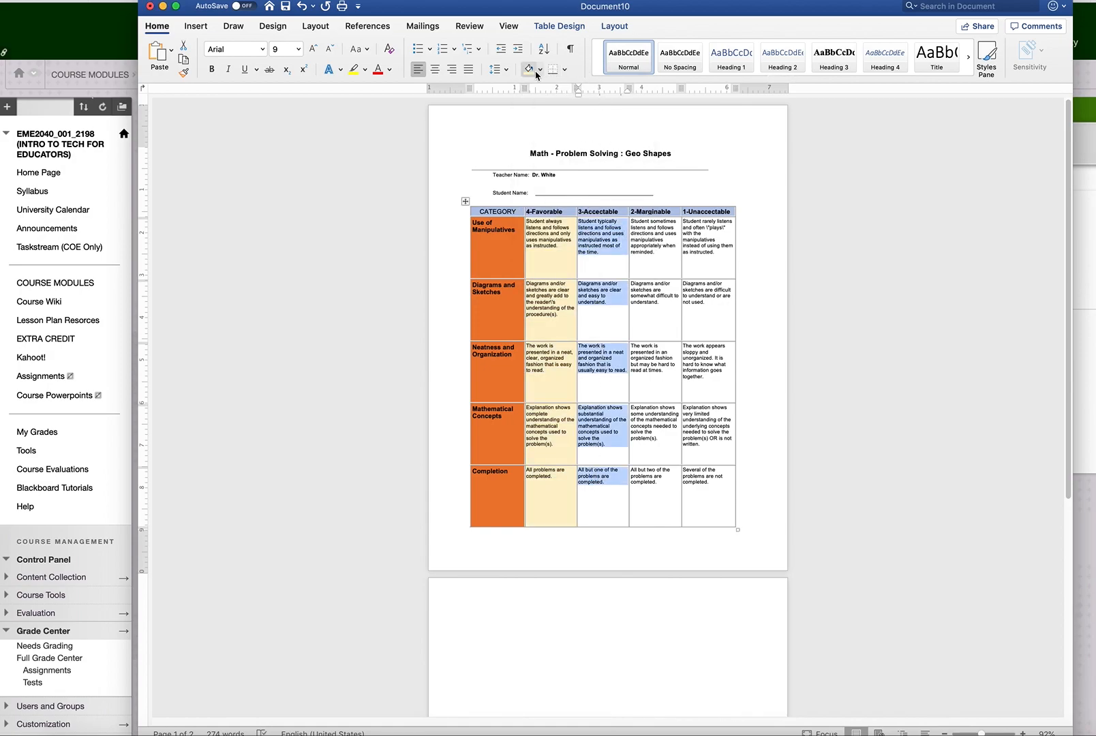
click(542, 69)
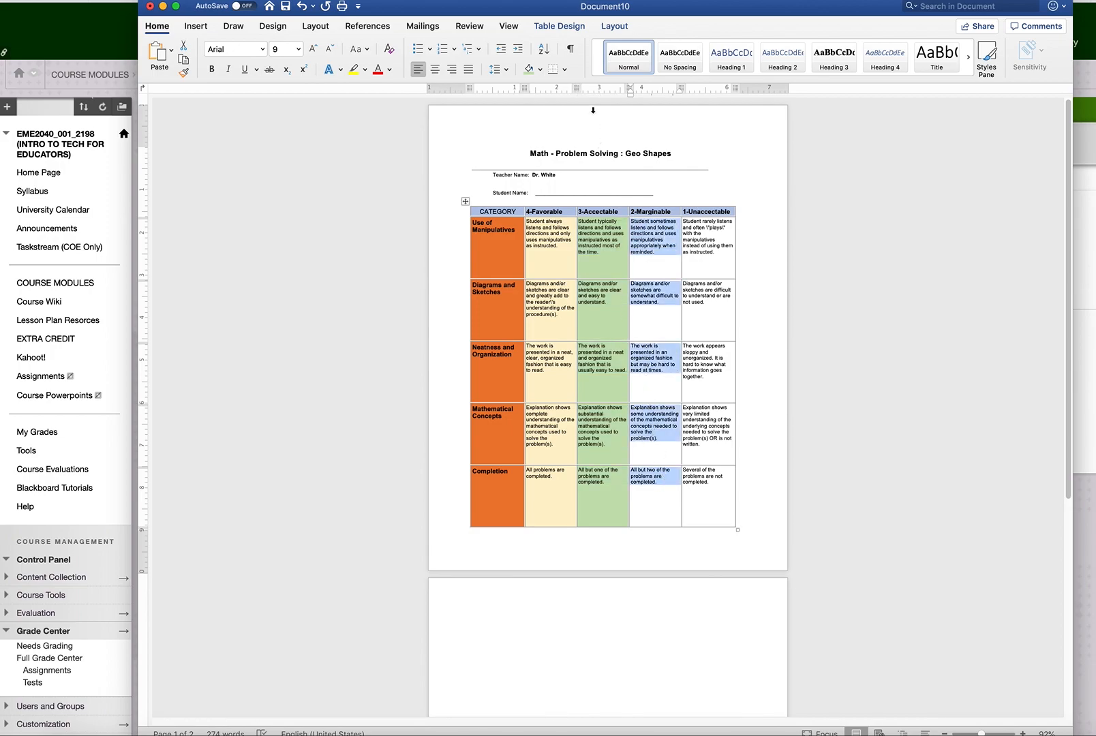
- Shade the remaining score columns blue and light orange
click(530, 70)
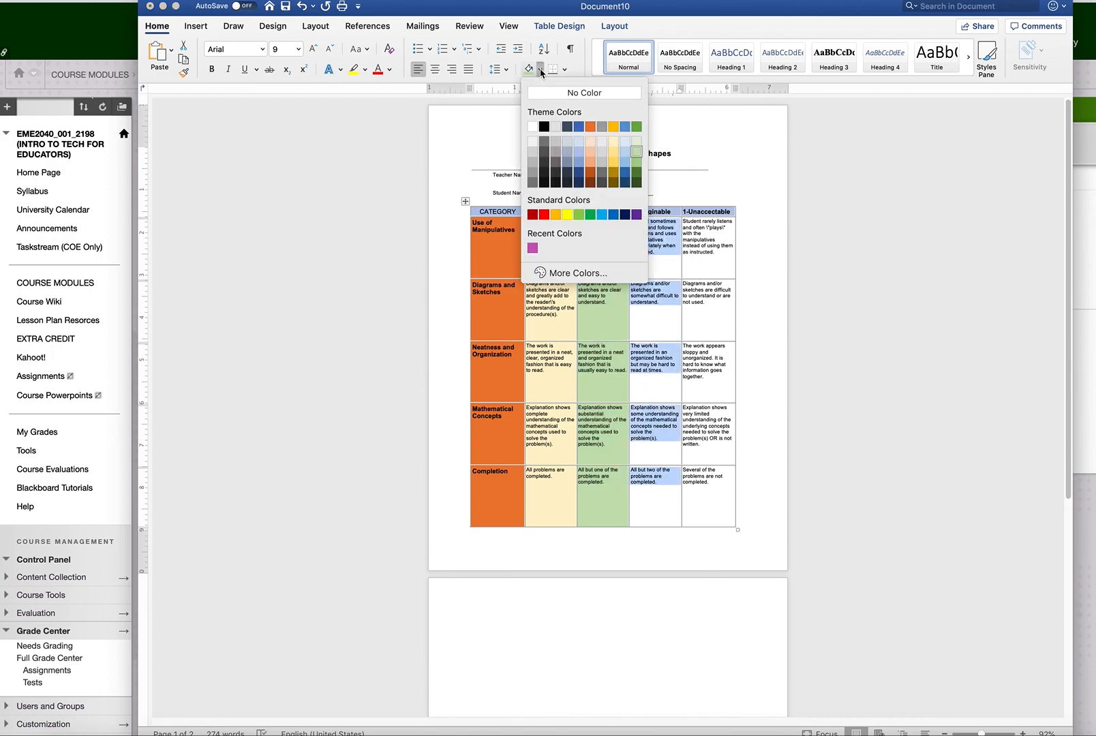
mouse_move(567, 143)
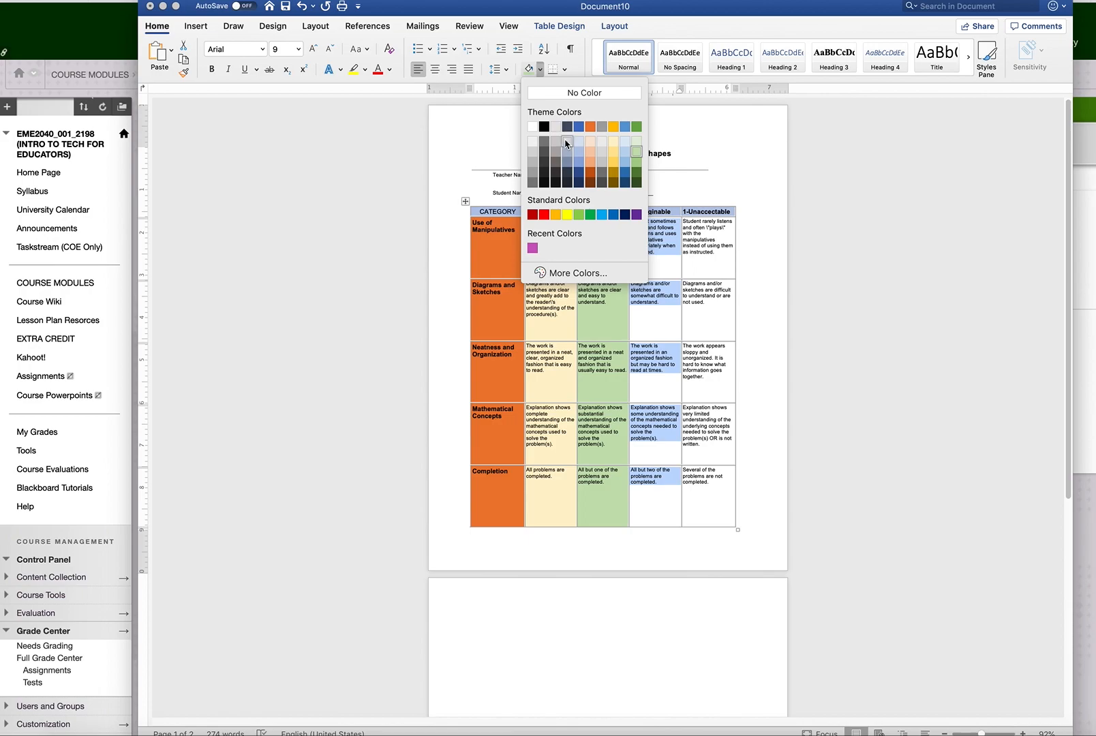
mouse_move(623, 168)
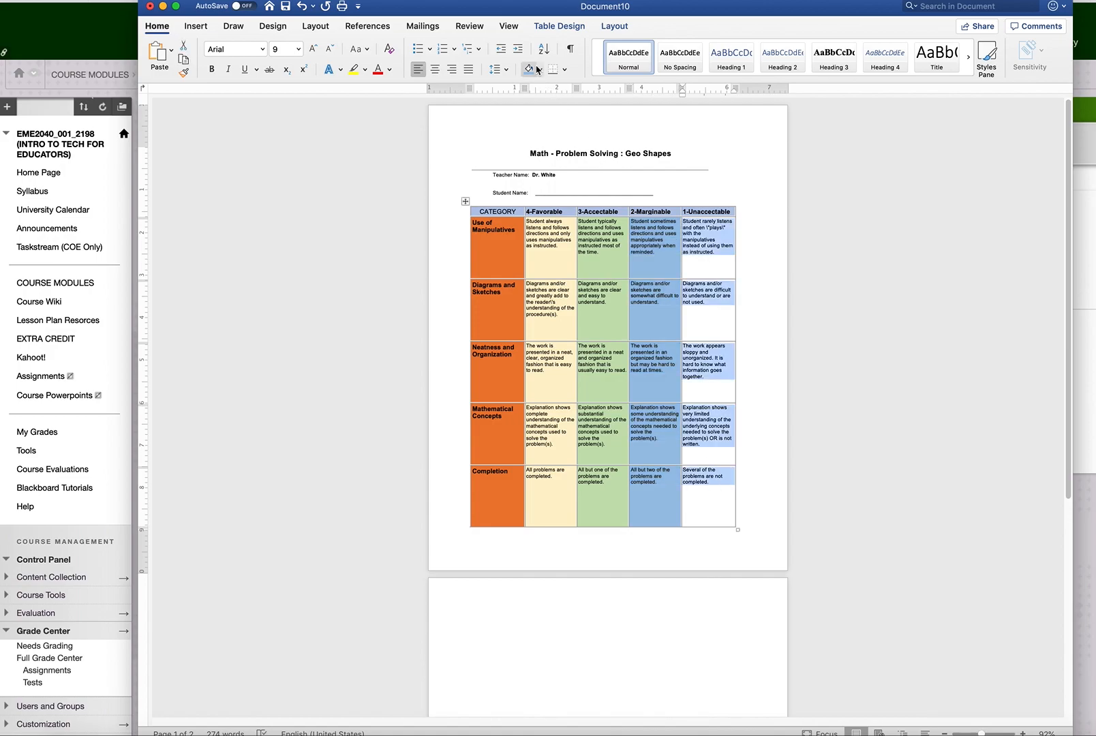
click(529, 68)
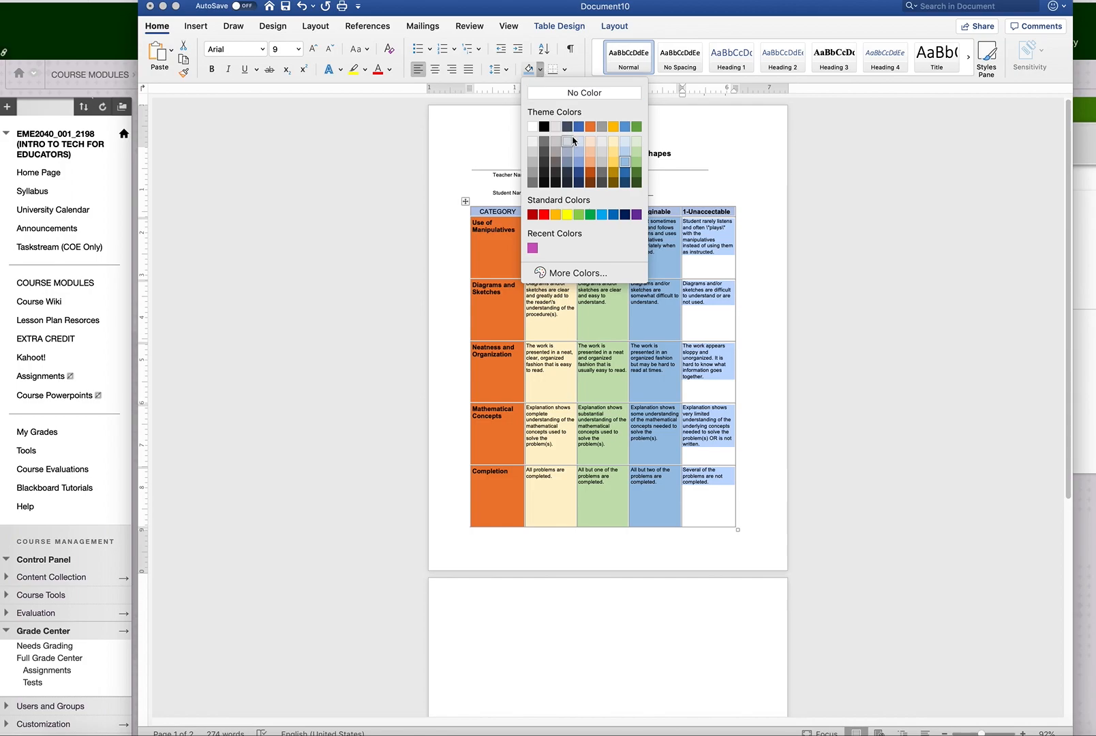
mouse_move(624, 161)
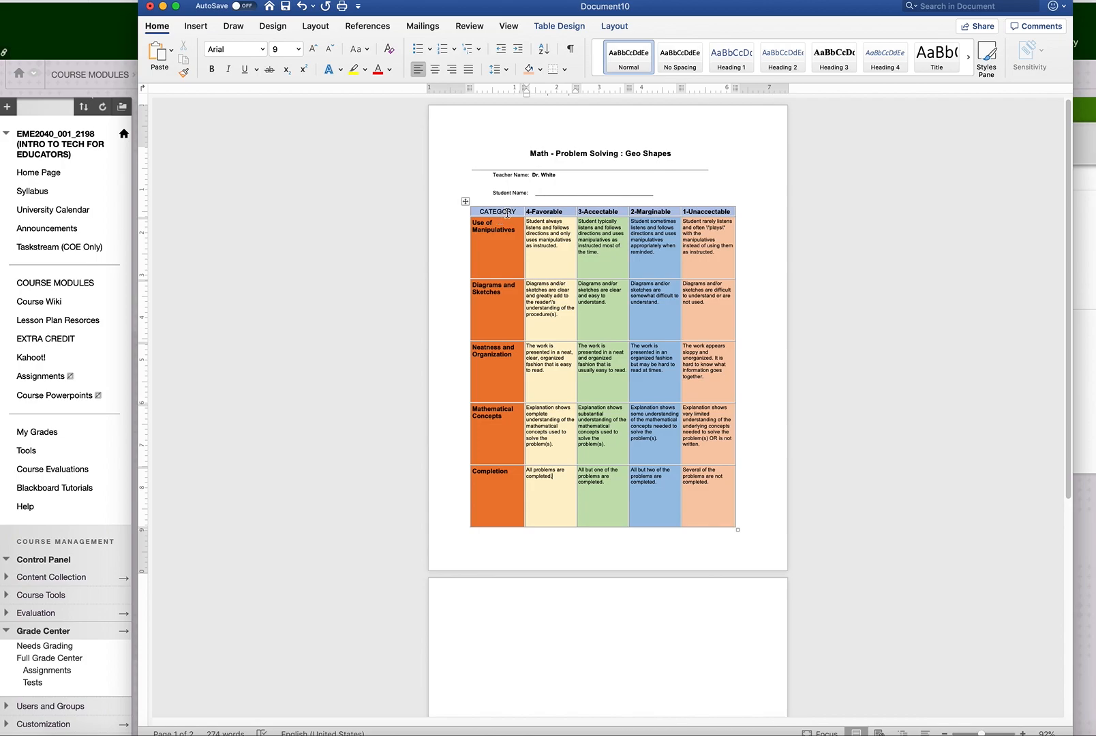
scroll(up, 3)
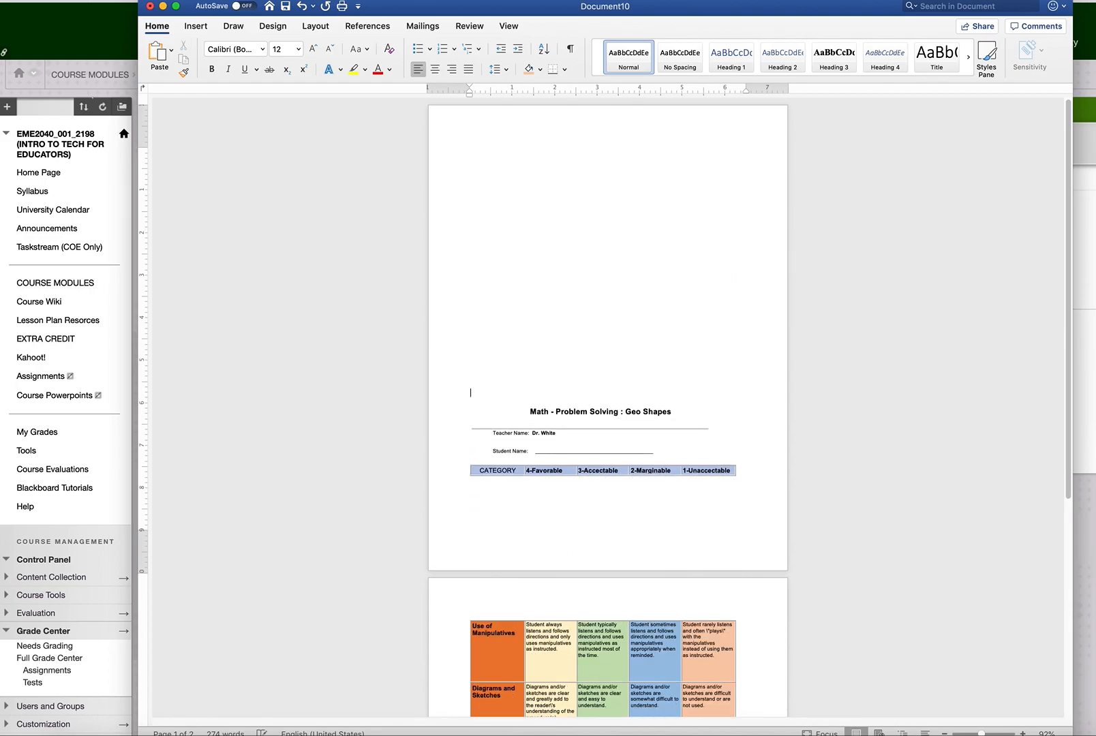
- Push the rubric to page 2, leaving a blank page above for the reflection paragraph
scroll(down, 3)
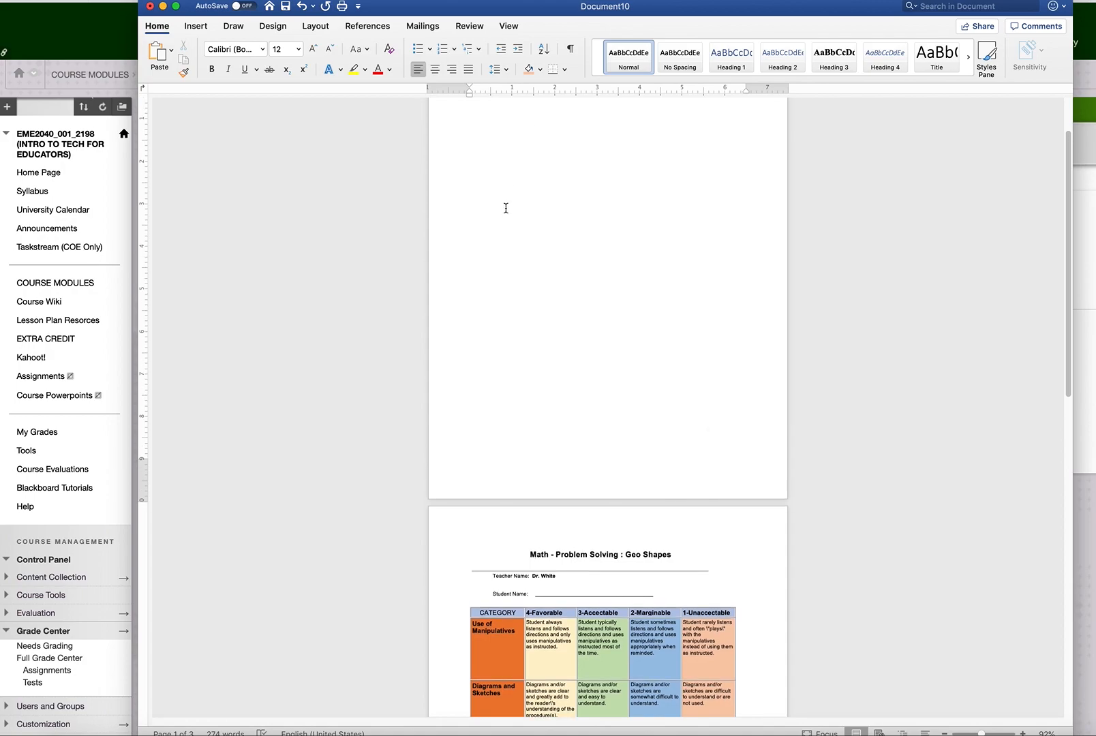
click(470, 140)
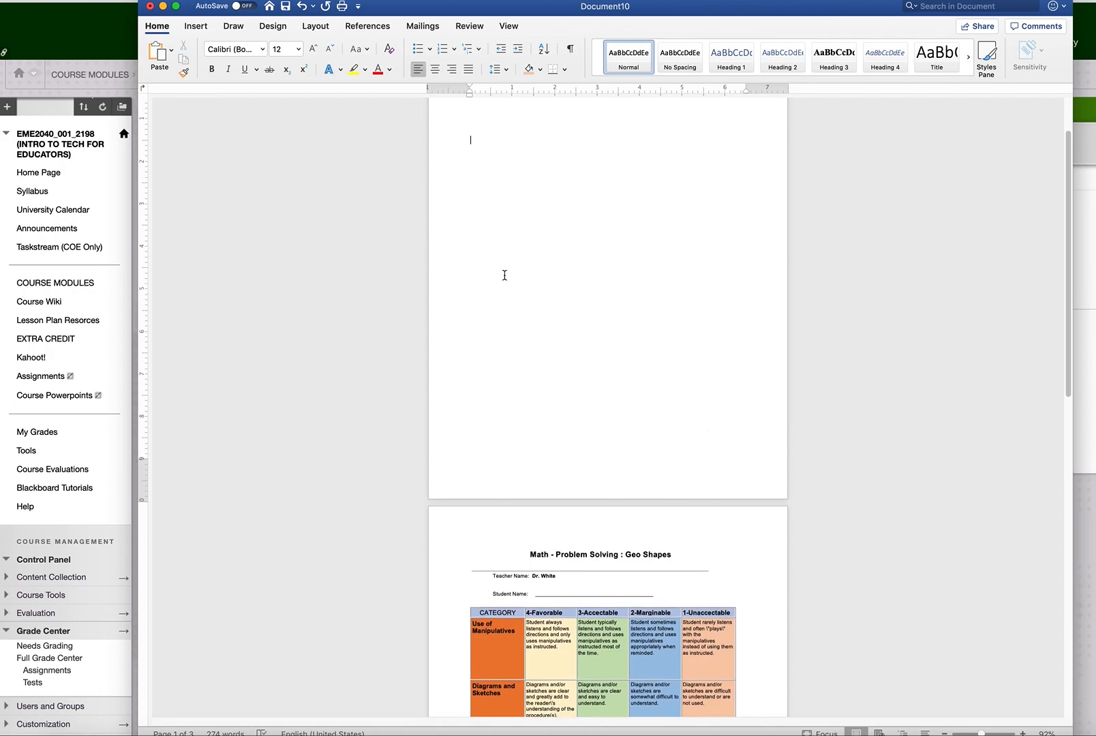
scroll(down, 3)
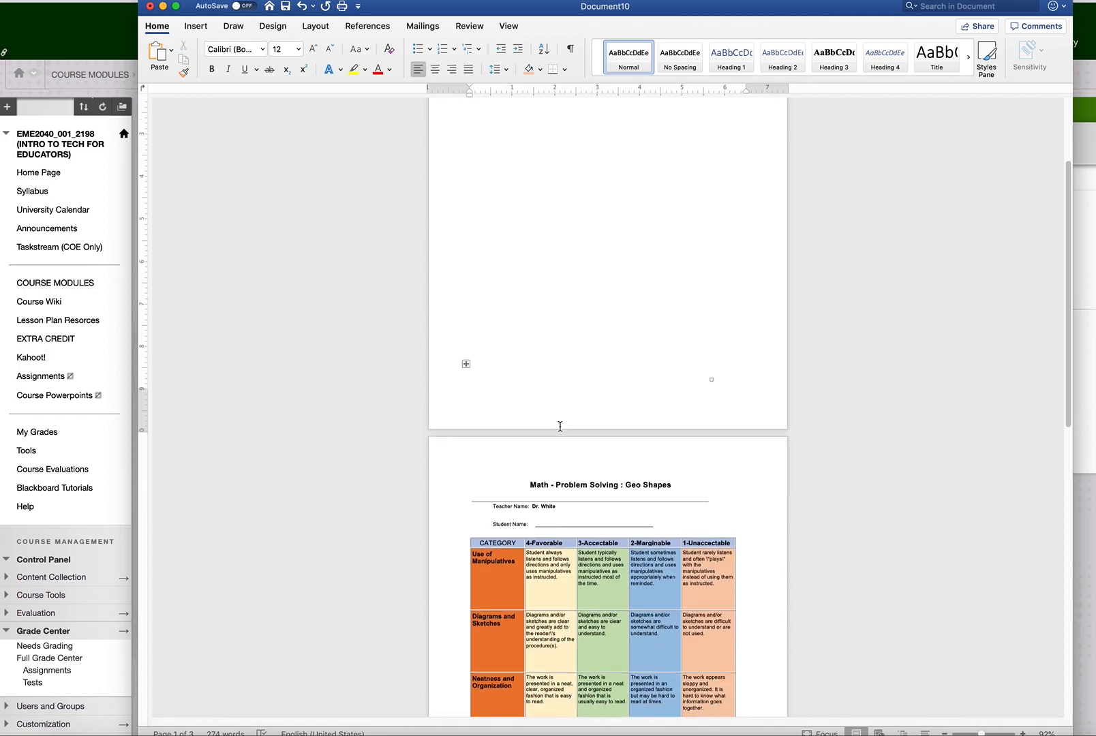
scroll(down, 3)
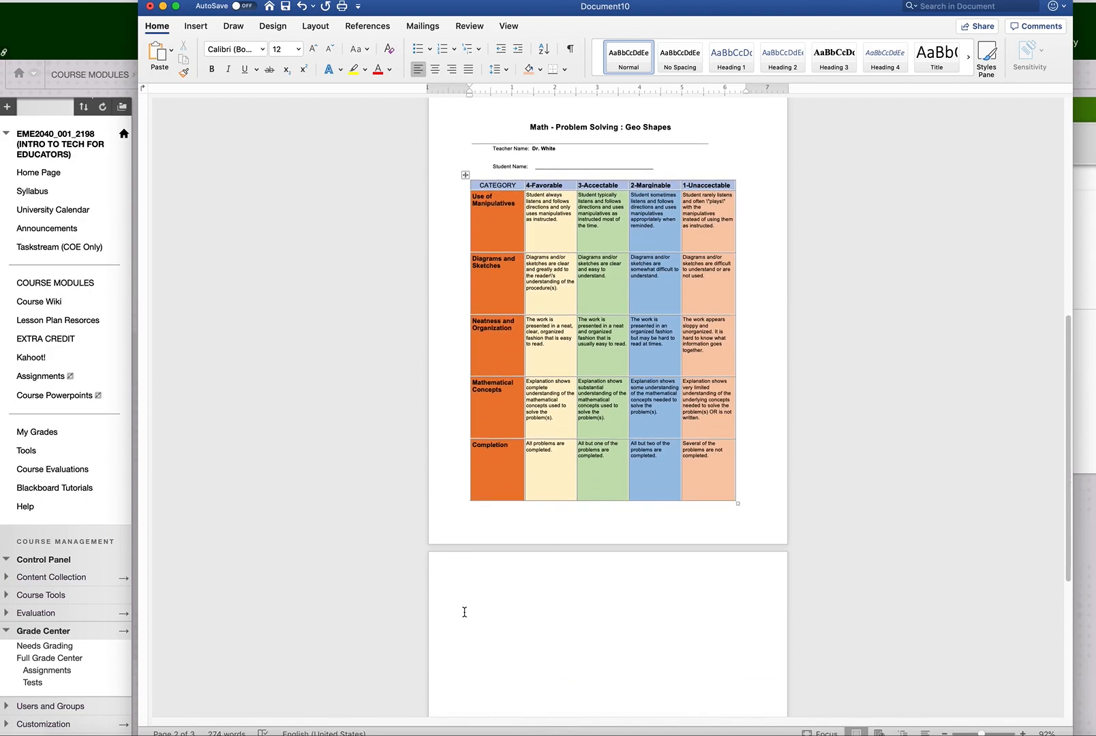
click(465, 608)
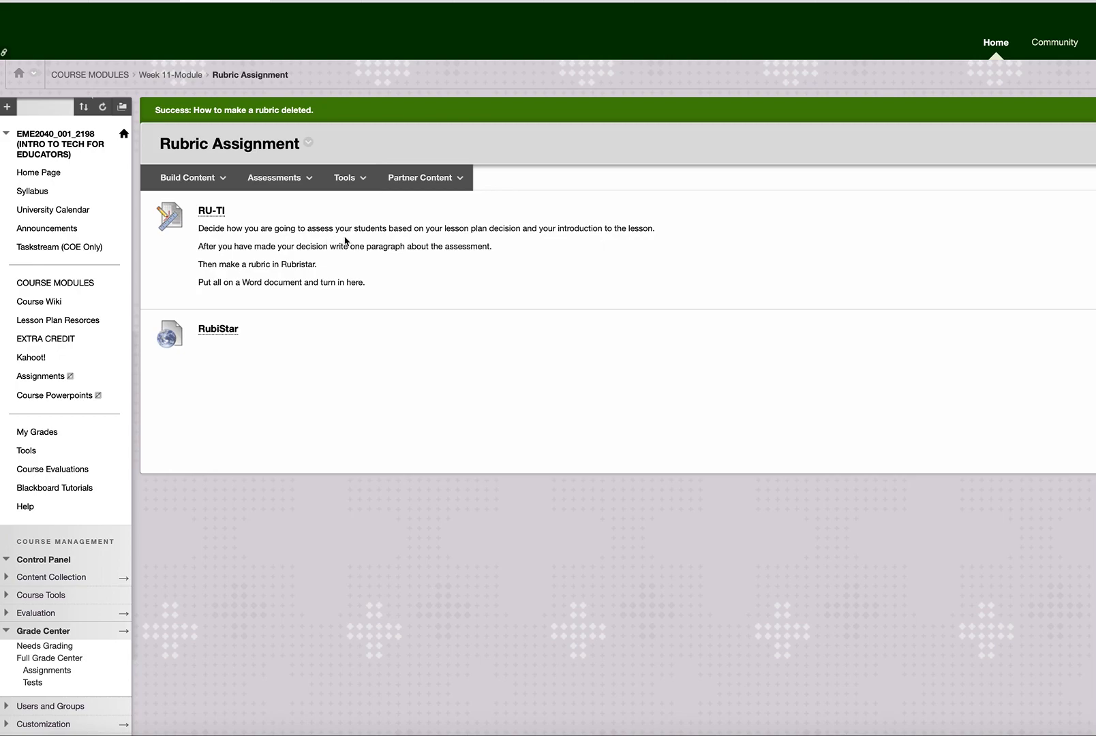
mouse_move(516, 244)
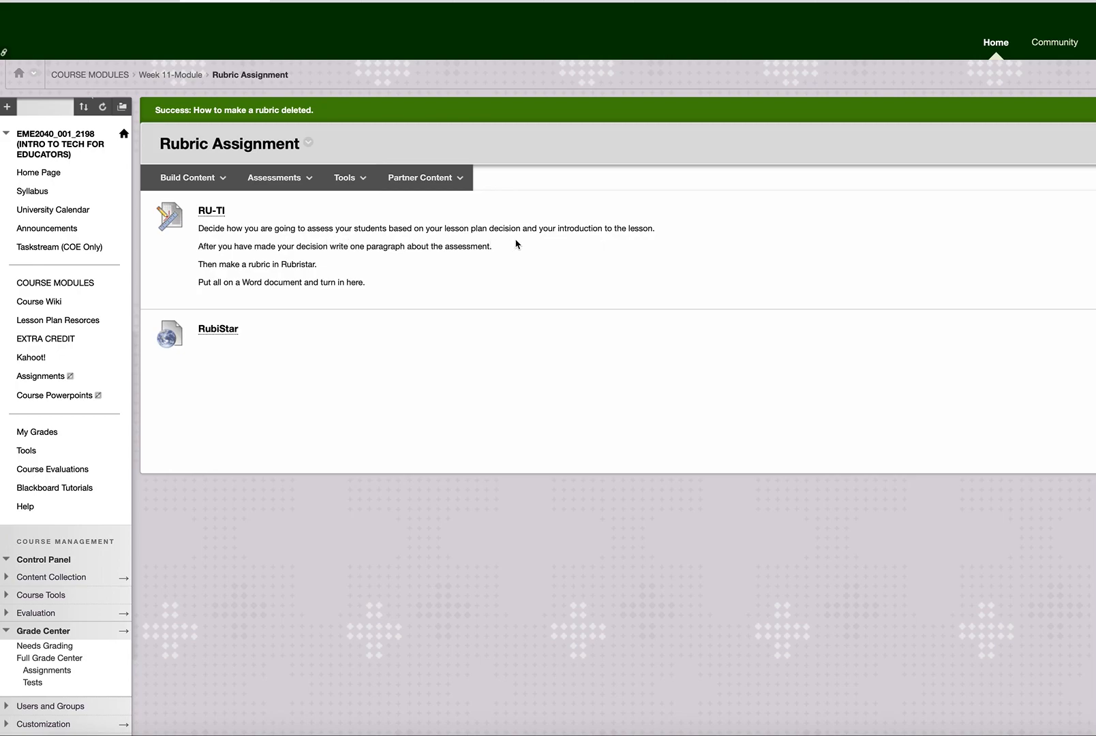
mouse_move(339, 265)
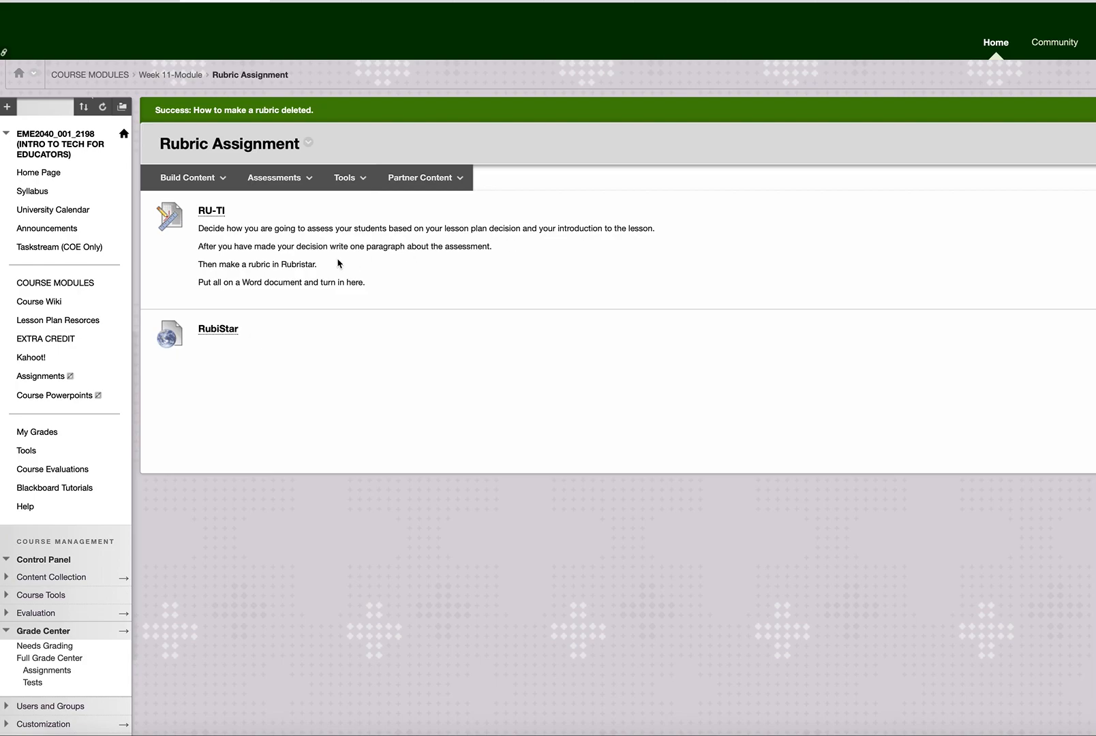
mouse_move(385, 266)
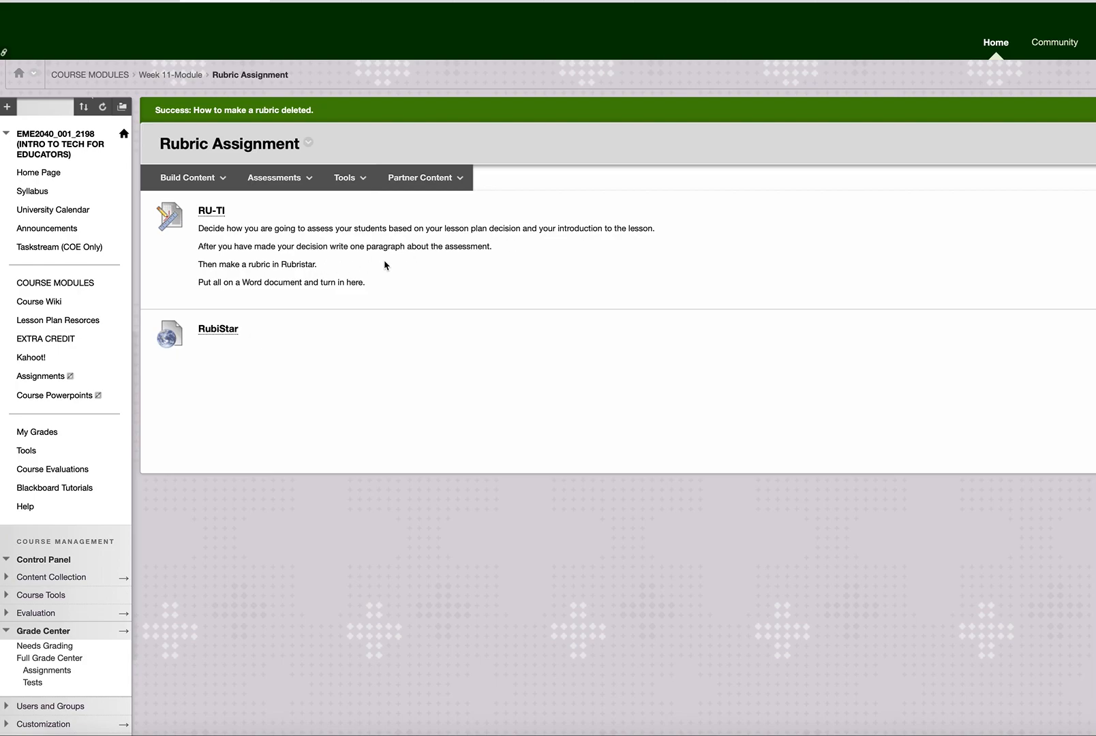
mouse_move(363, 305)
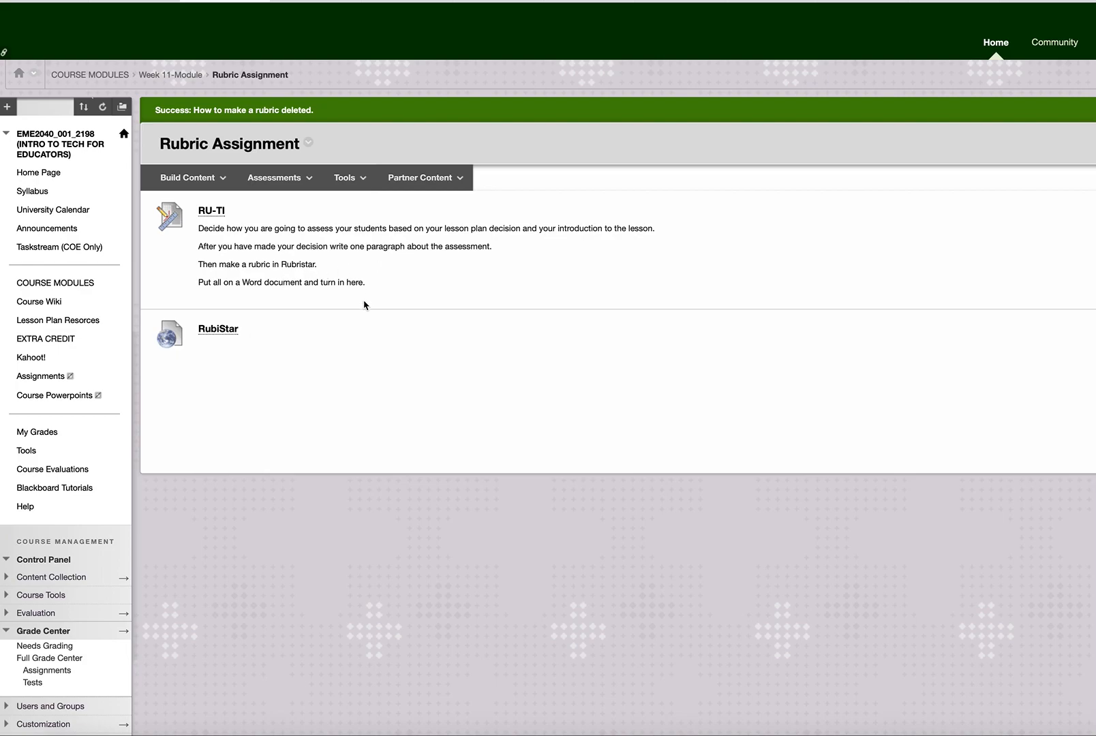
mouse_move(343, 339)
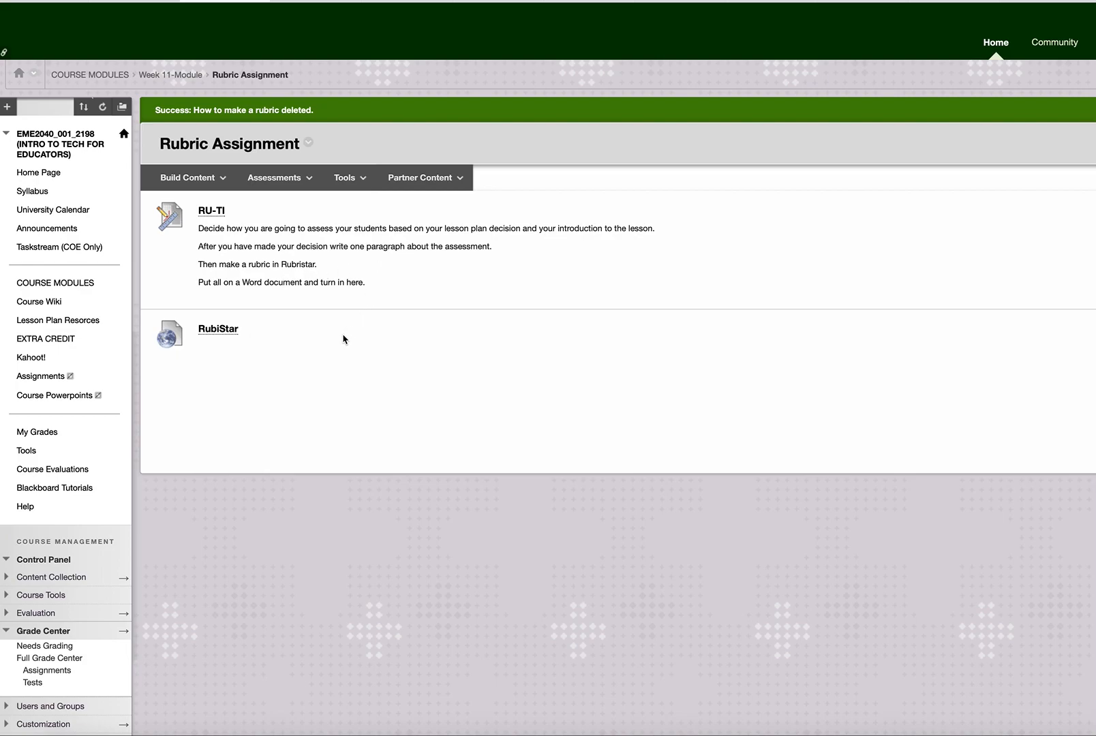
mouse_move(325, 342)
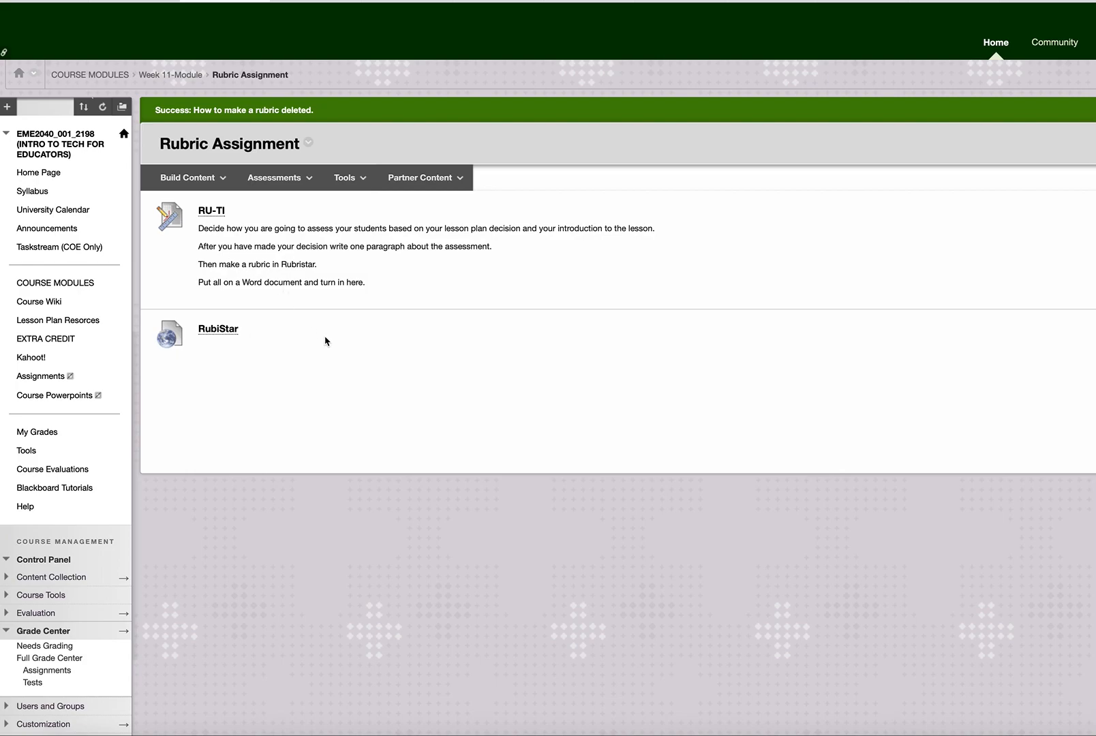
mouse_move(658, 93)
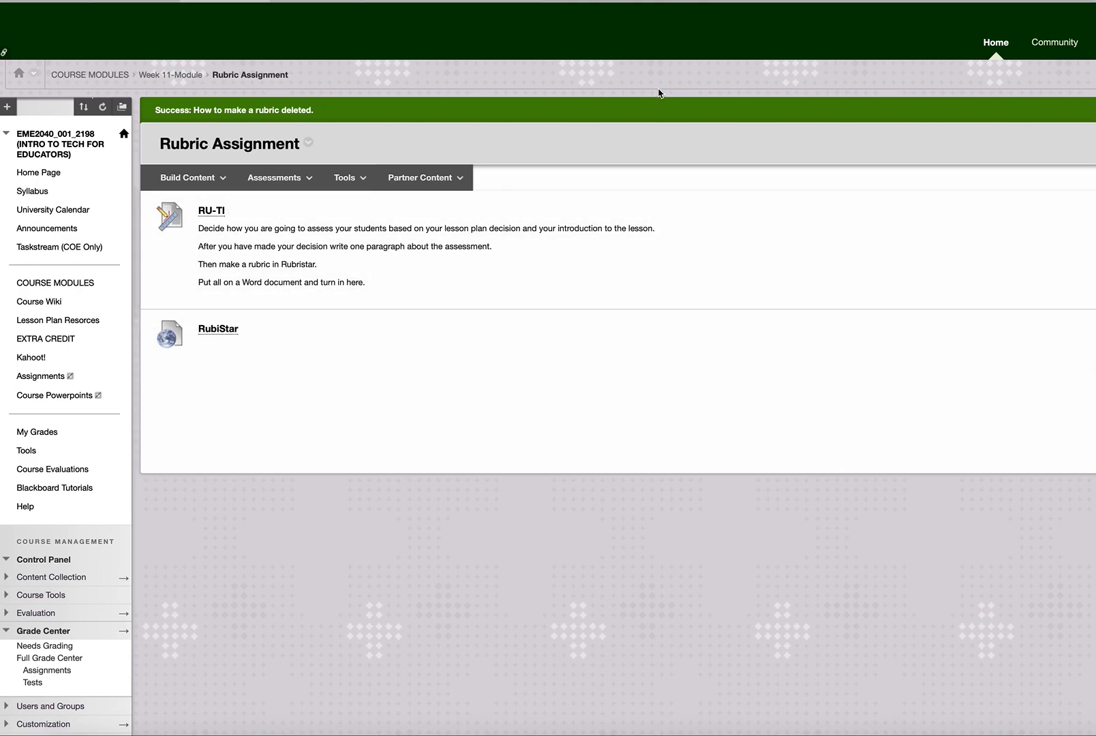